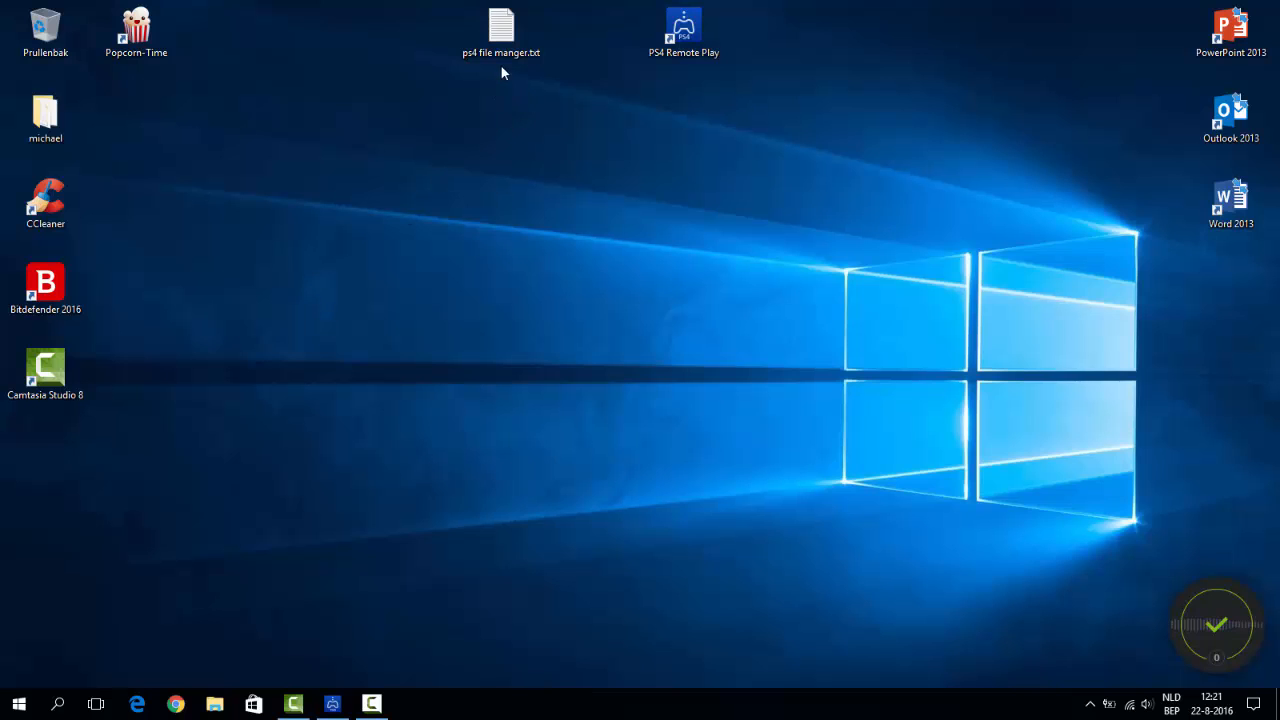
# Open ps4 file manger.txt in Notepad and select the Google Drive link on the first line
pyautogui.doubleClick(501, 25)
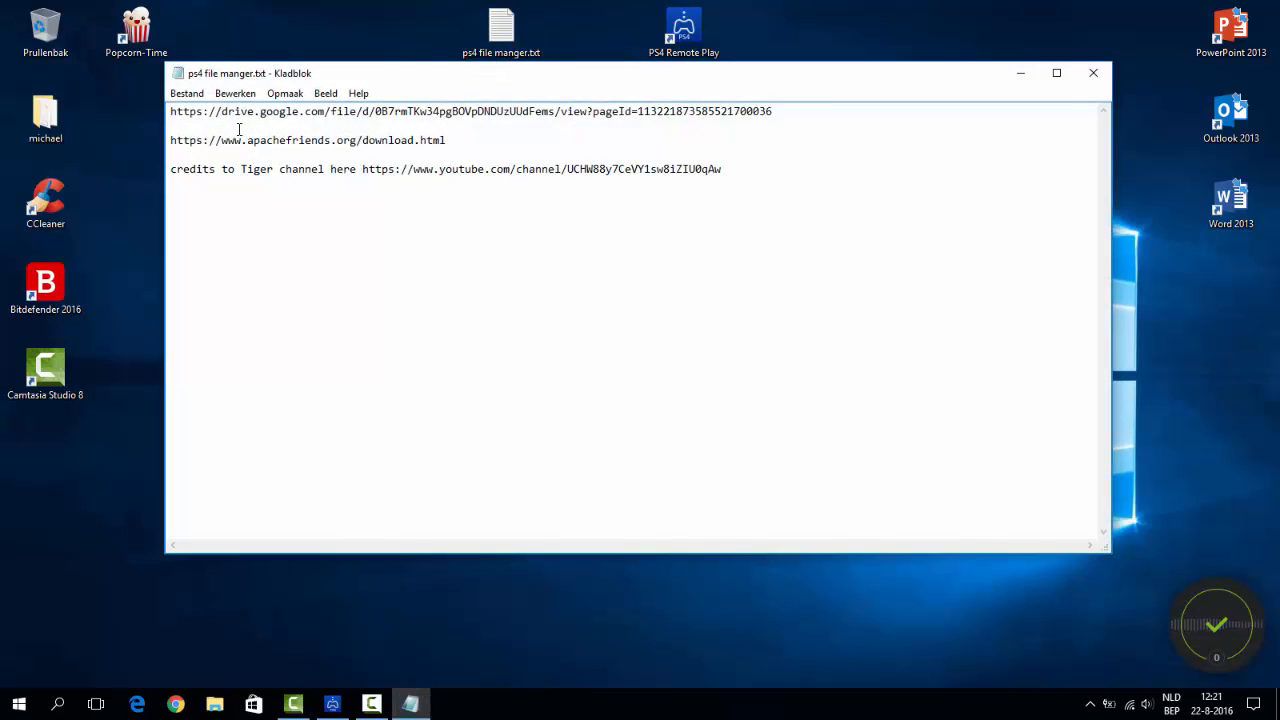
pyautogui.moveTo(170, 111); pyautogui.dragTo(592, 111)
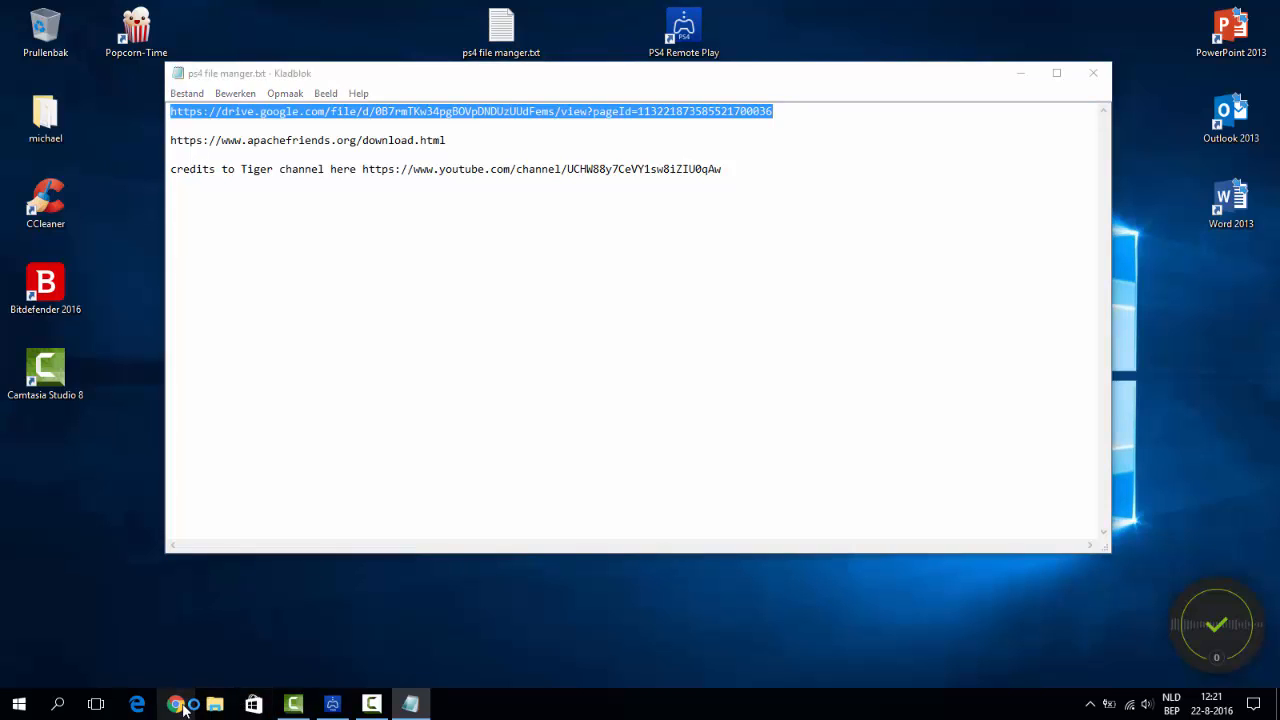
# Switch to Chrome and download the PS4 Exploit Hub.rar archive from Google Drive
pyautogui.click(175, 704)
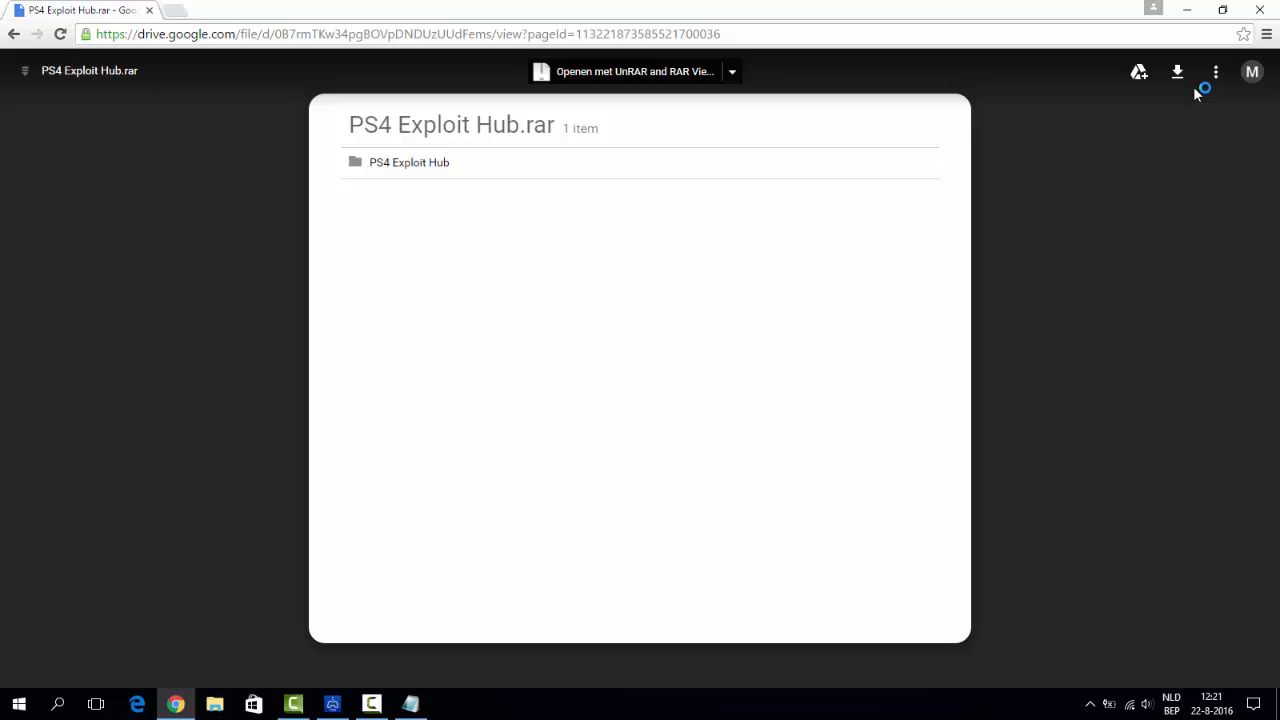
pyautogui.click(1177, 71)
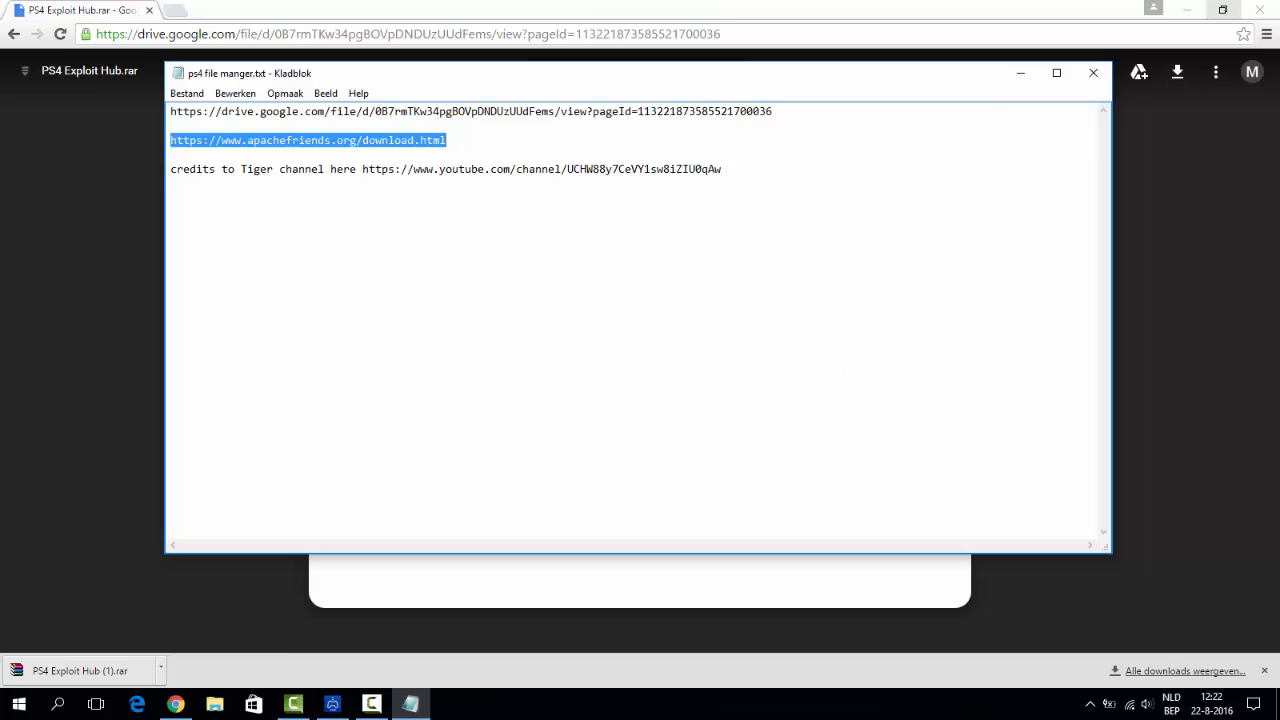
# Go to apachefriends.org/download.html and download the XAMPP 7.0.8 Windows installer (32 bit)
pyautogui.write('https://www.apachefriends.org/download.html')
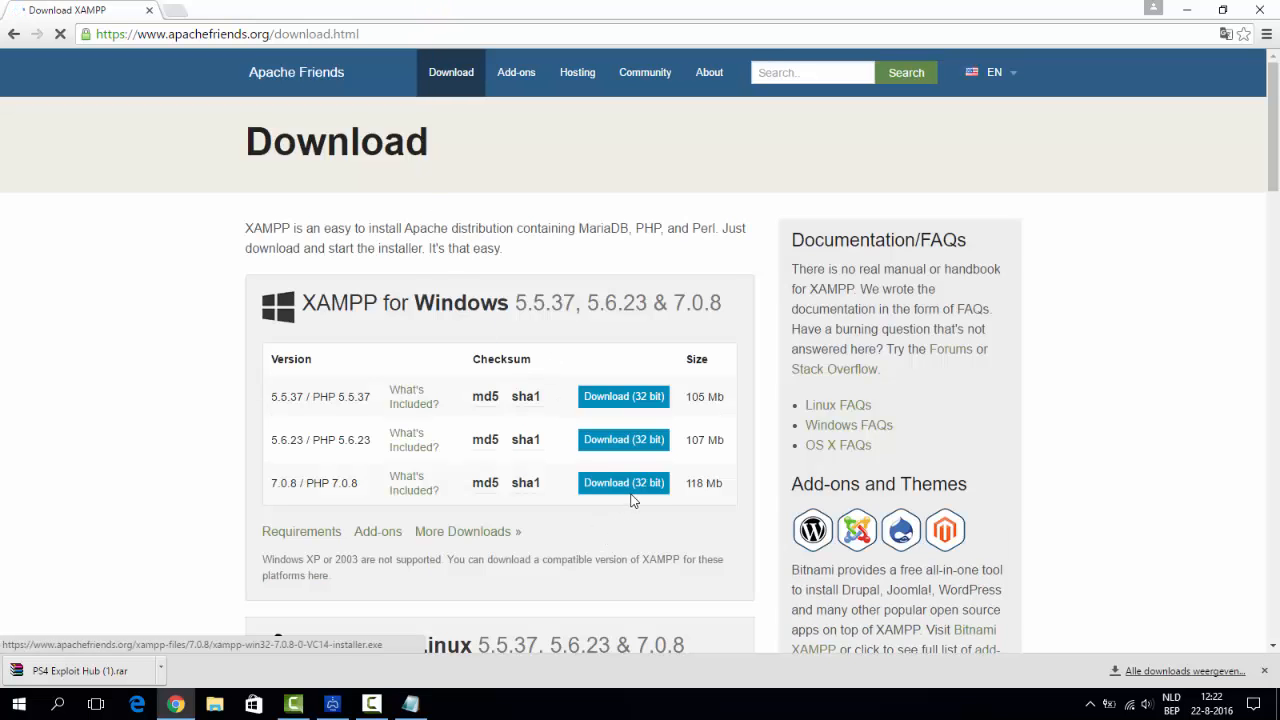
pyautogui.click(623, 483)
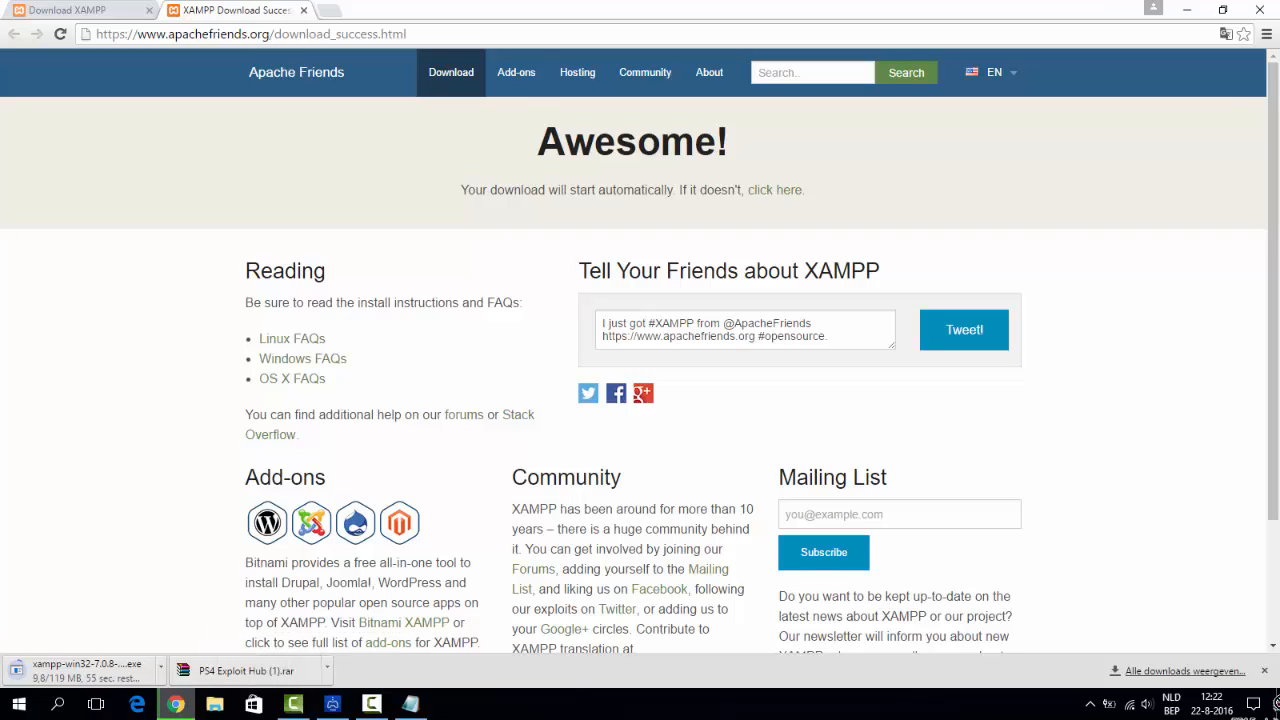
pyautogui.click(1222, 9)
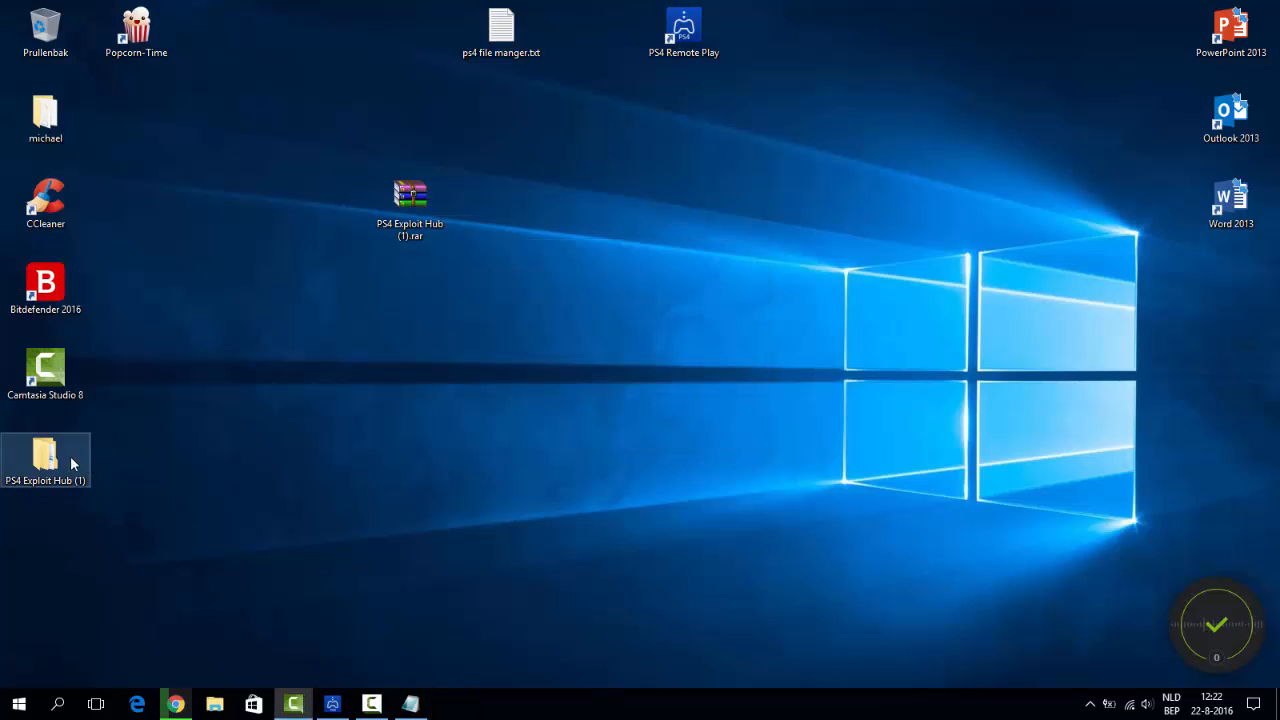
pyautogui.doubleClick(45, 455)
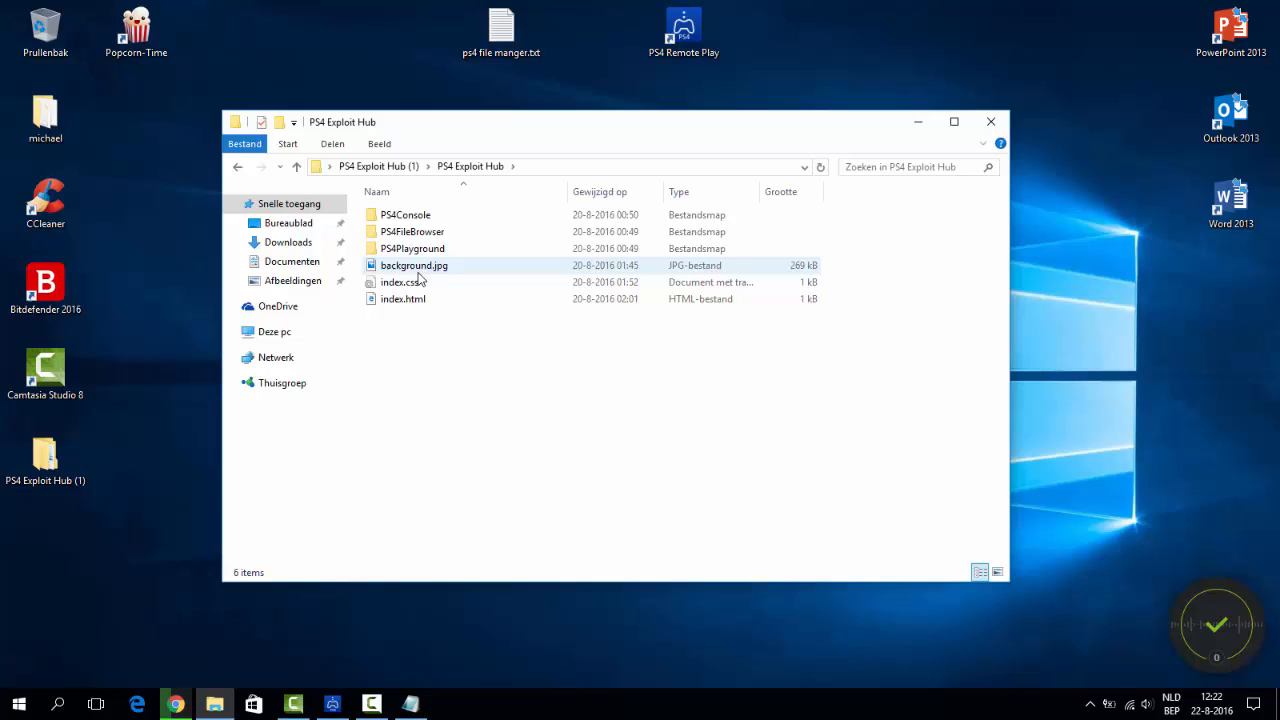
pyautogui.doubleClick(414, 265)
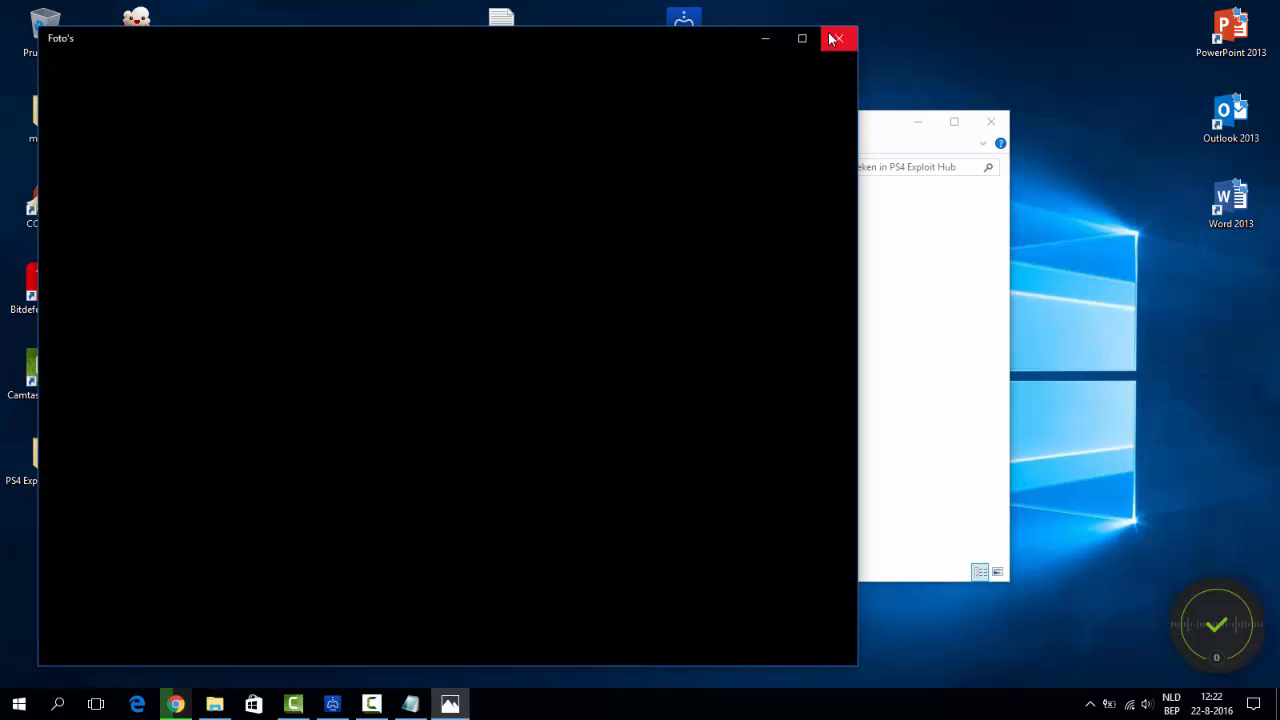
pyautogui.click(836, 38)
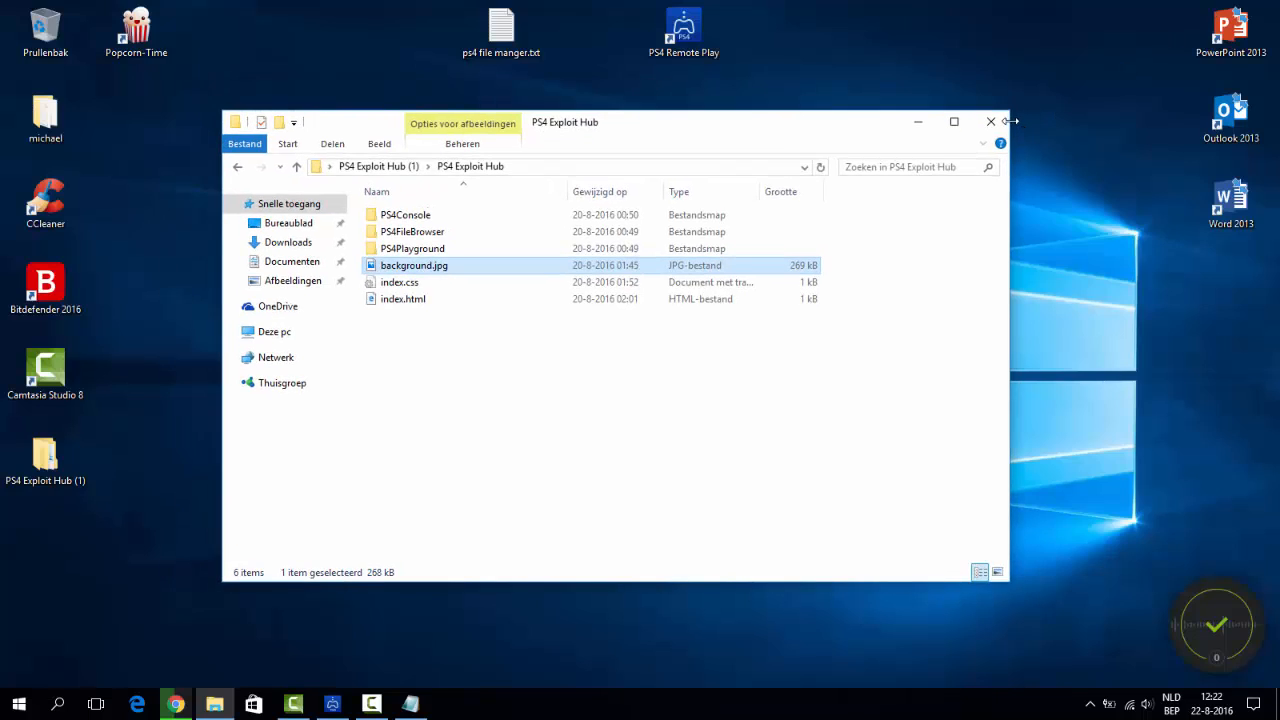
pyautogui.click(990, 121)
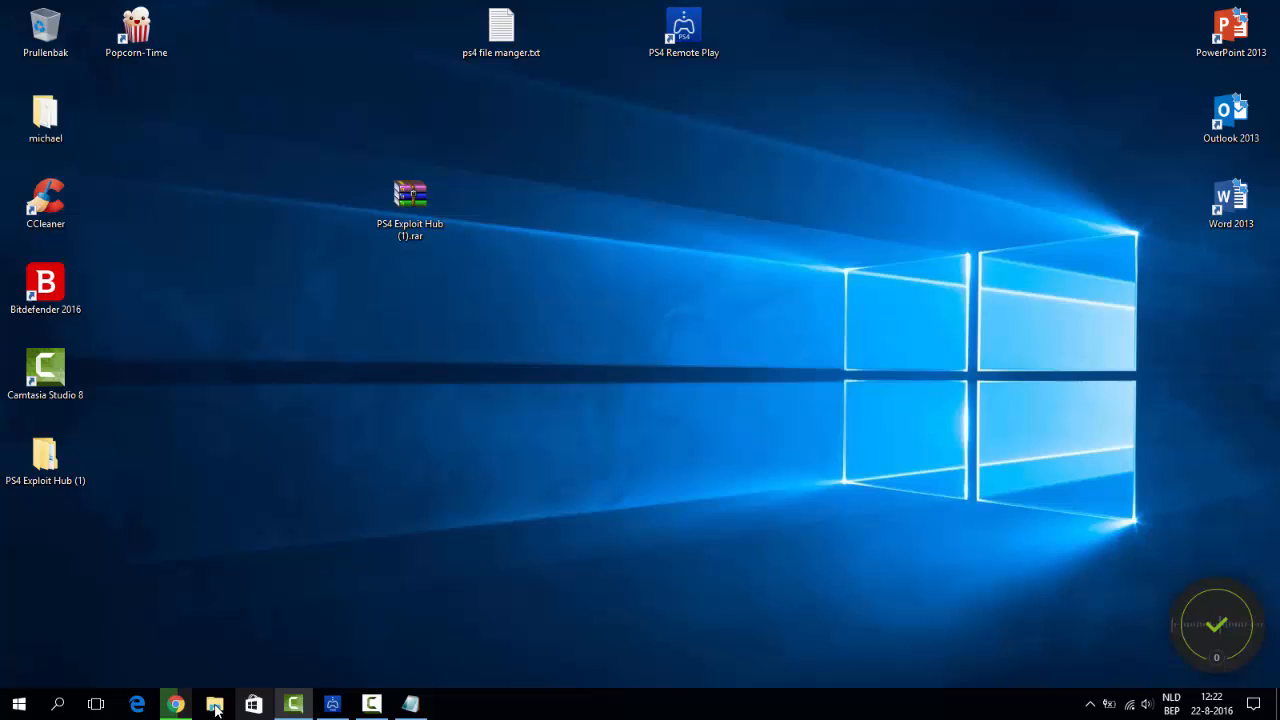
pyautogui.click(175, 704)
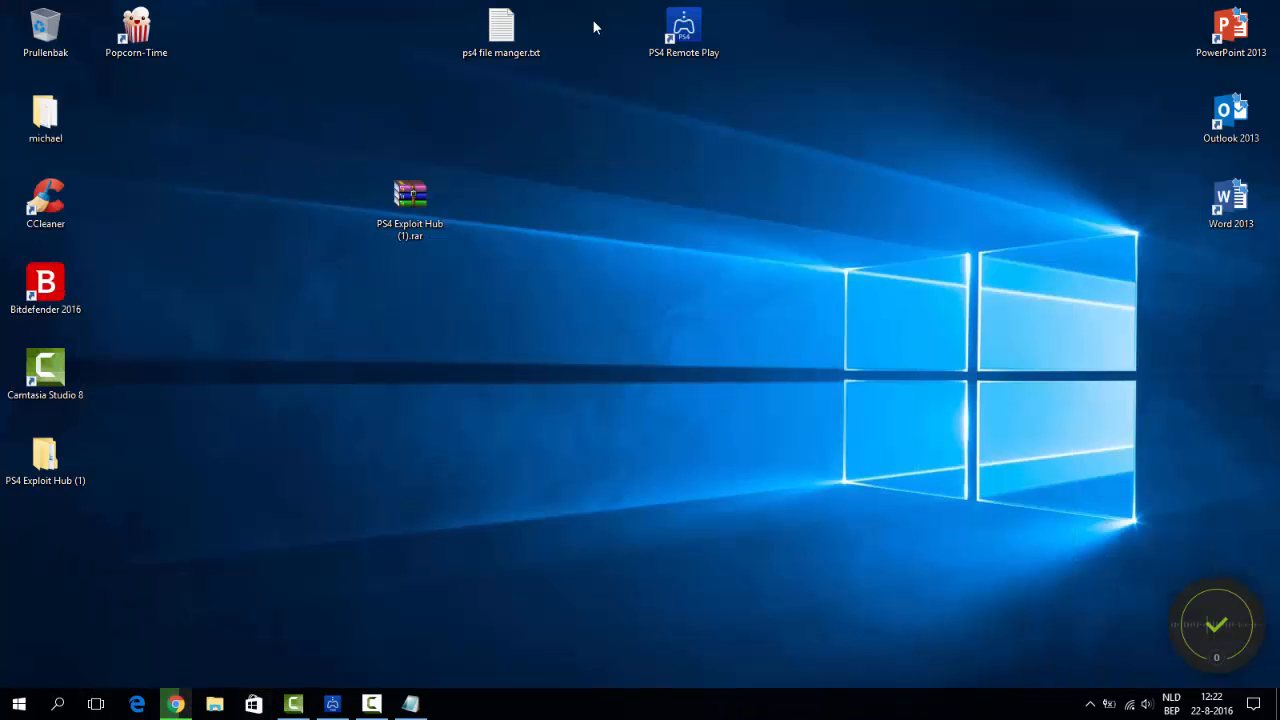
# Copy the Tiger YouTube channel link from the notes and load it in Chrome
pyautogui.doubleClick(500, 25)
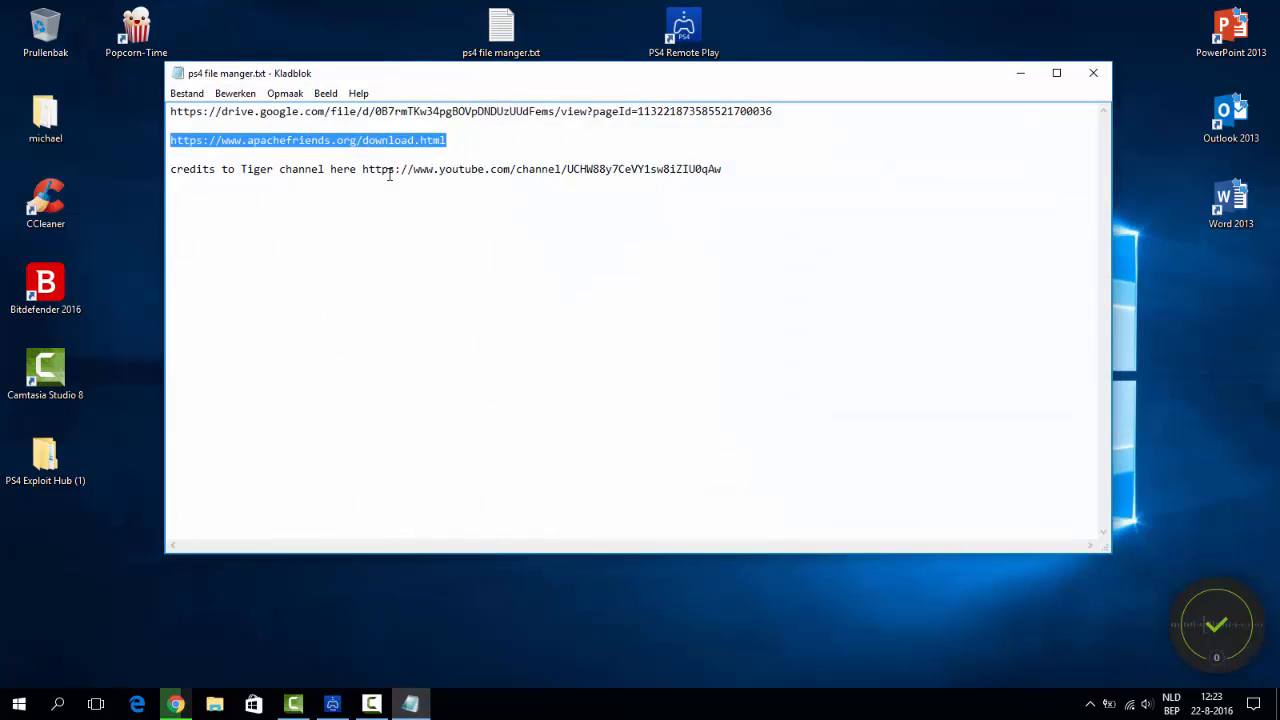
pyautogui.moveTo(362, 169); pyautogui.dragTo(721, 169)
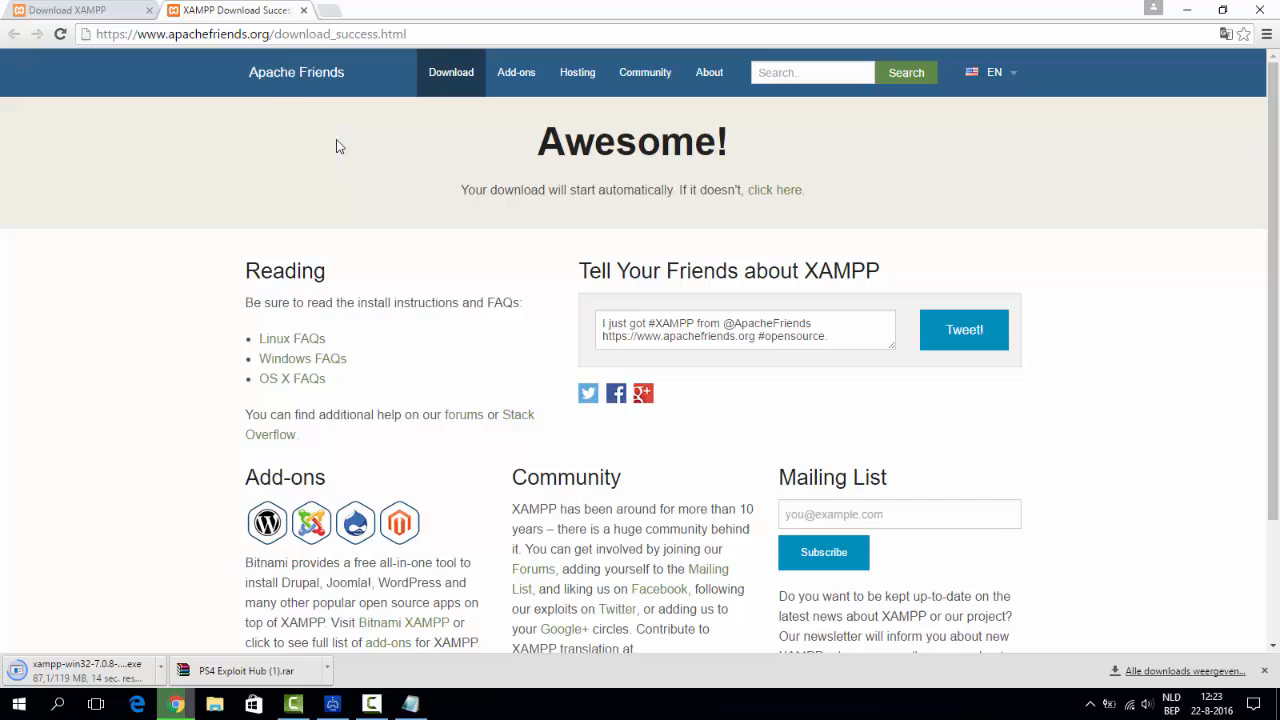
pyautogui.write('https://www.youtube.com/channel/UCHW88y7CeVY1sw8iZlU0qAw')
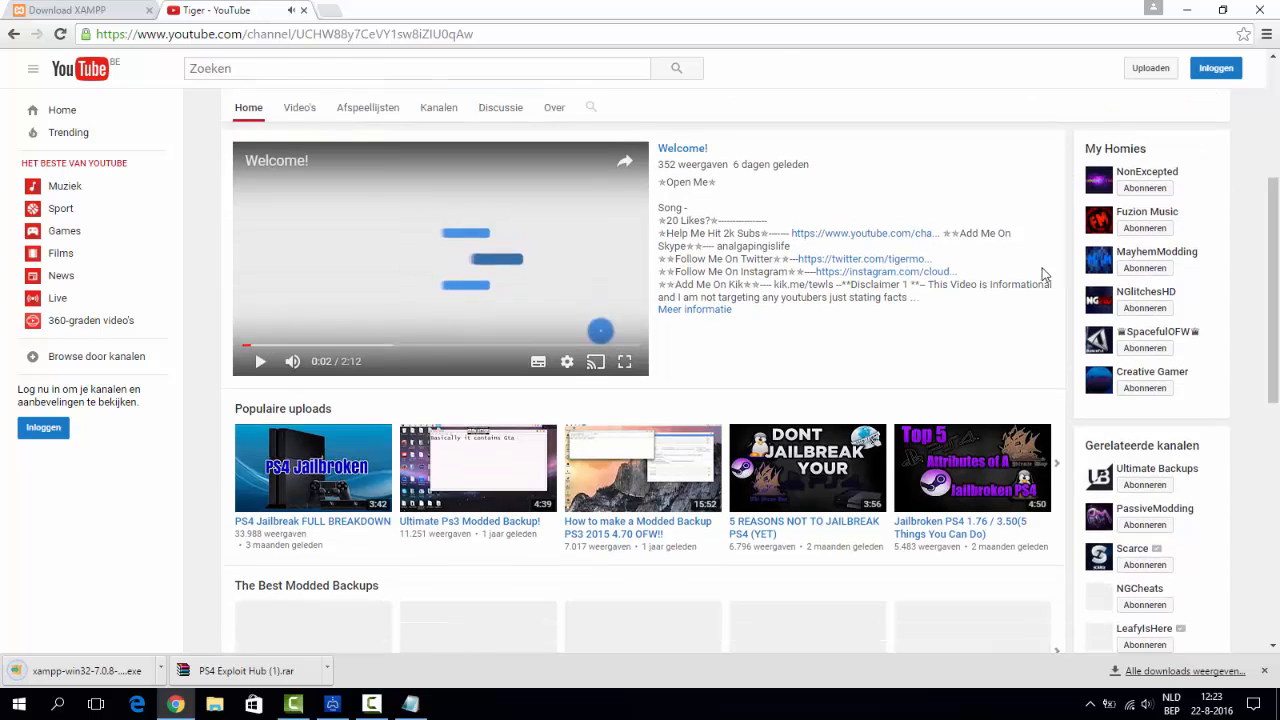
# Scroll through the Tiger channel's uploads and select the channel's web address
pyautogui.scroll(-3)
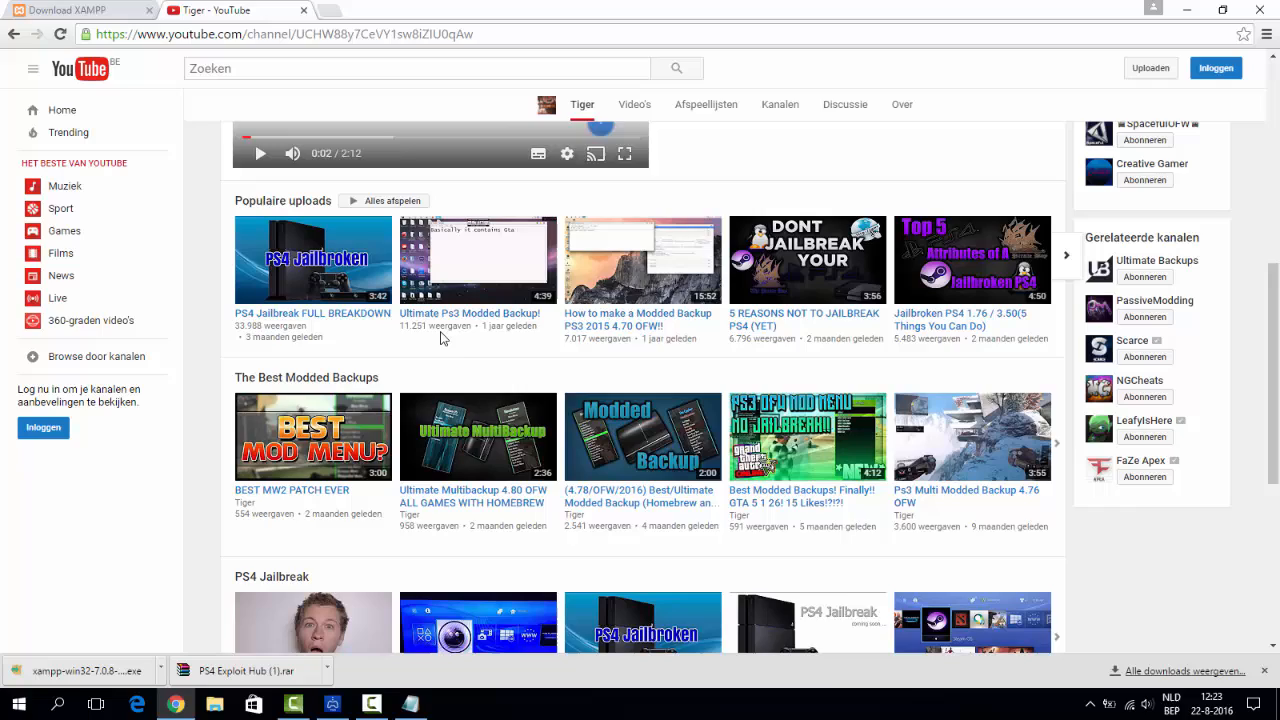
pyautogui.scroll(-3)
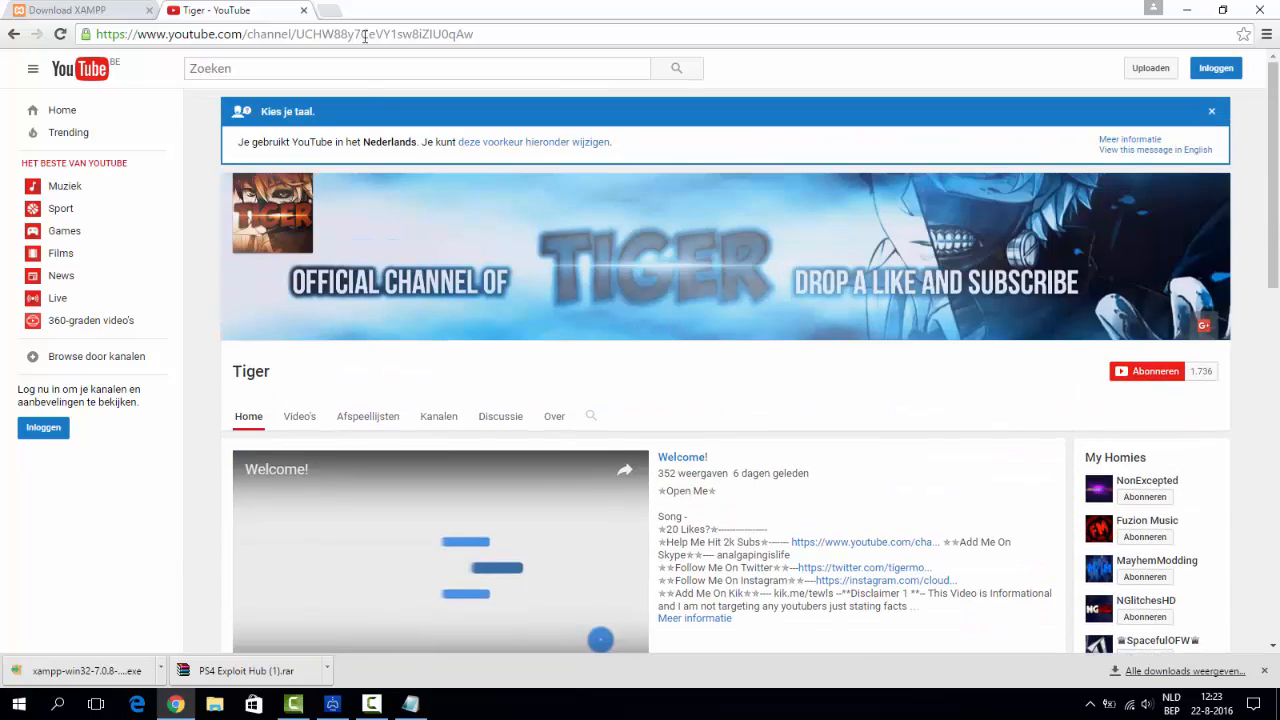
pyautogui.click(80, 10)
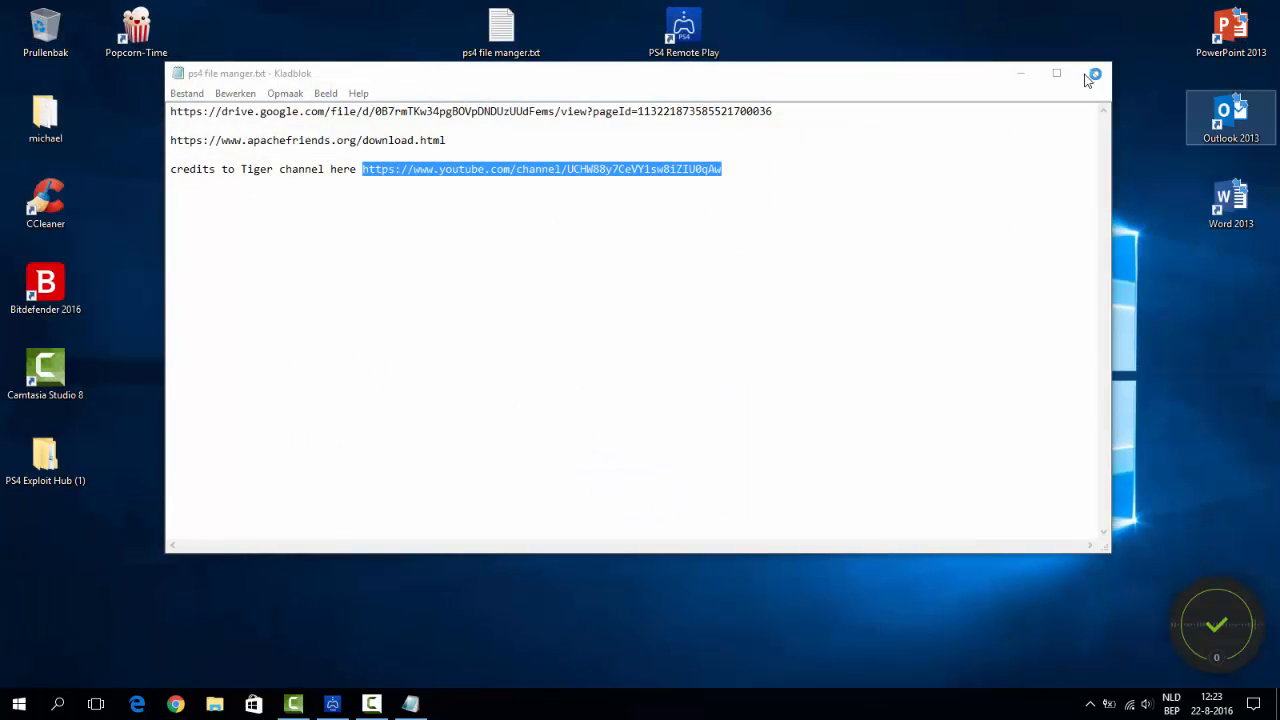
pyautogui.moveTo(1093, 73)
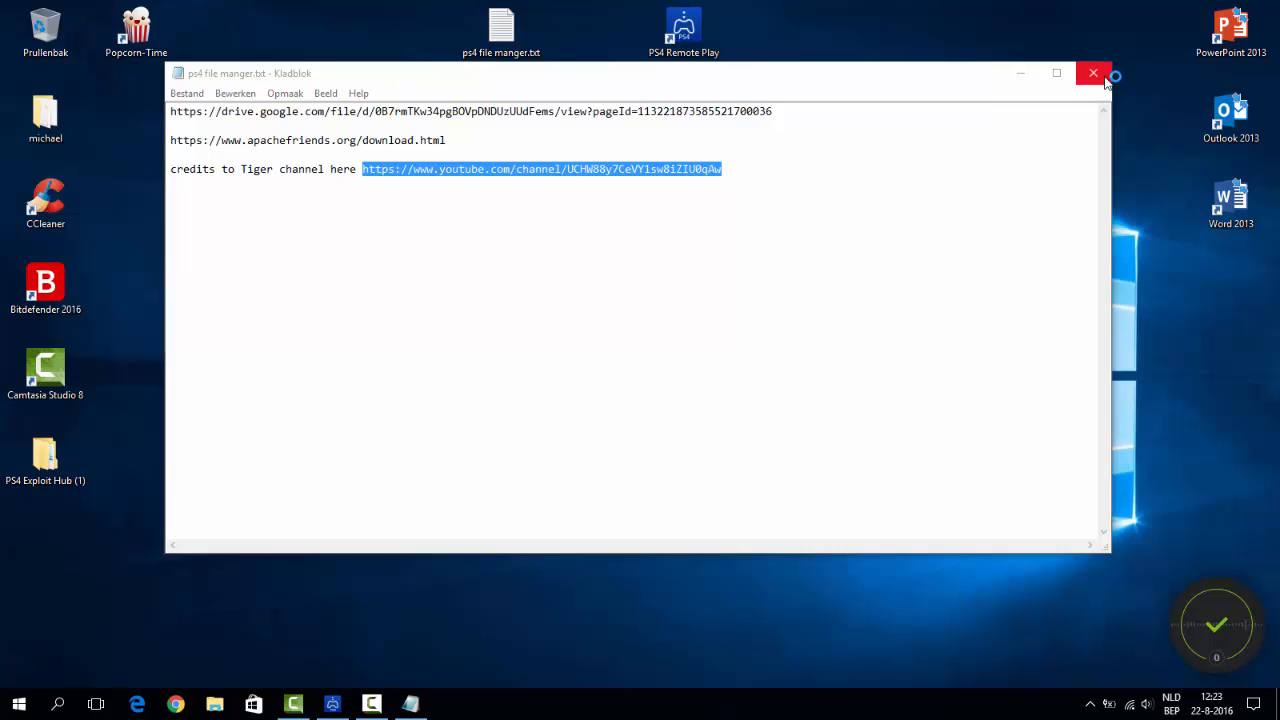
# Close Notepad, accept the antivirus warning, and advance the XAMPP wizard past the welcome and Bitnami pages
pyautogui.click(1093, 73)
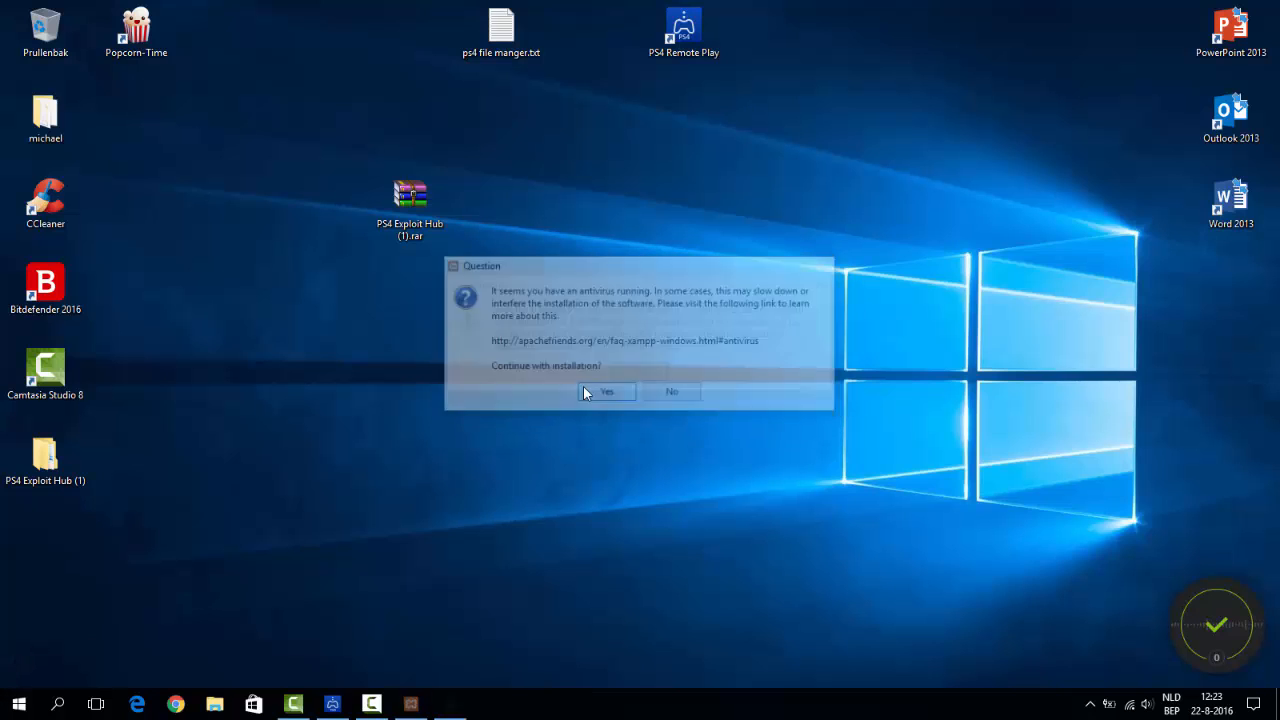
pyautogui.click(607, 391)
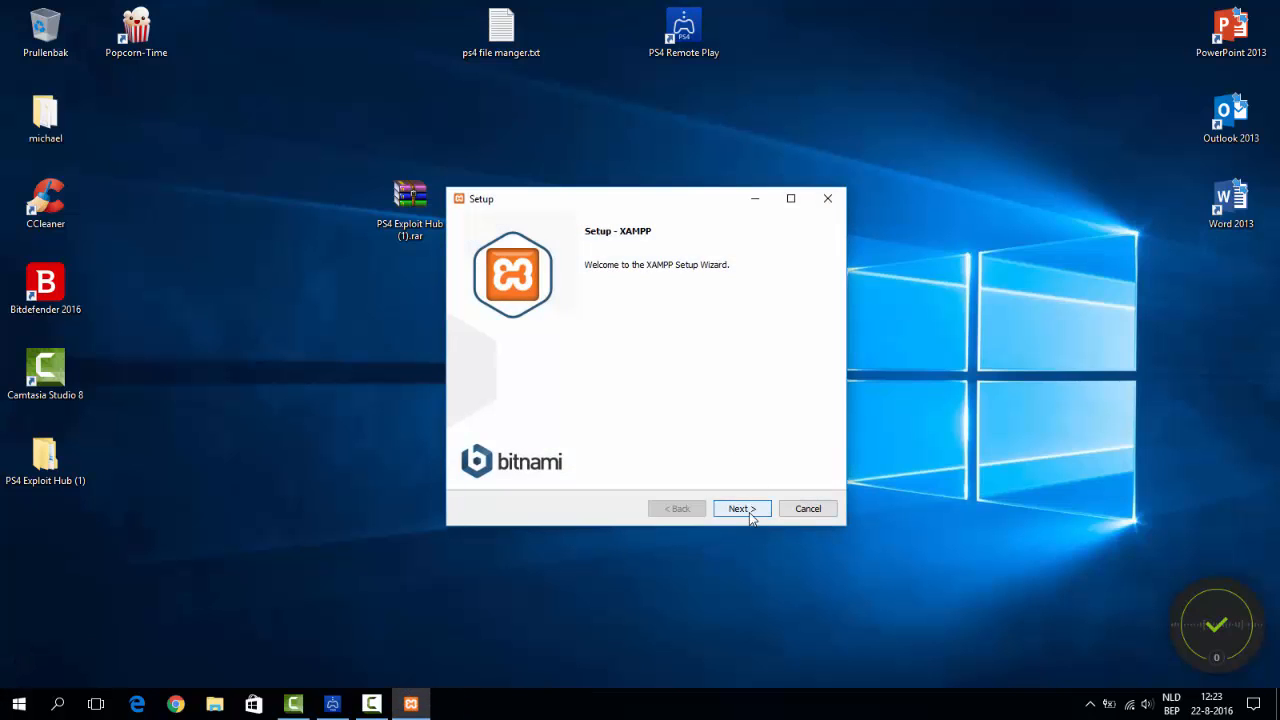
pyautogui.click(740, 508)
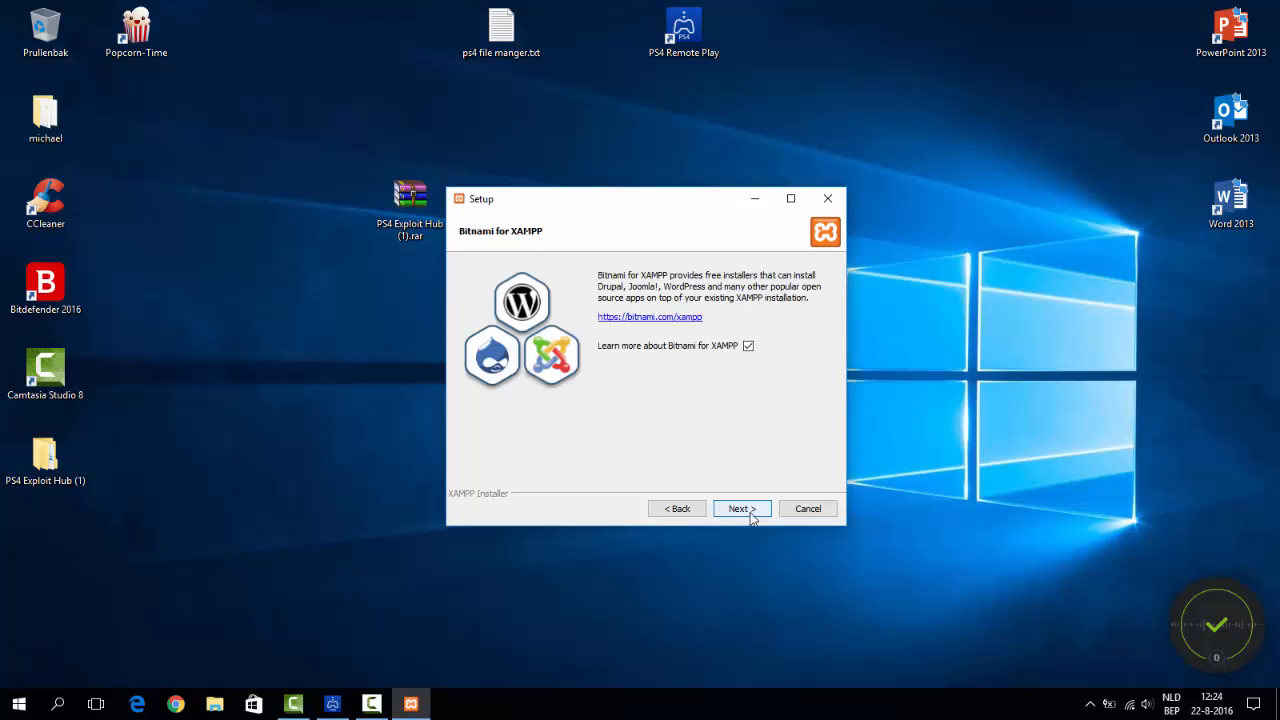
pyautogui.click(137, 704)
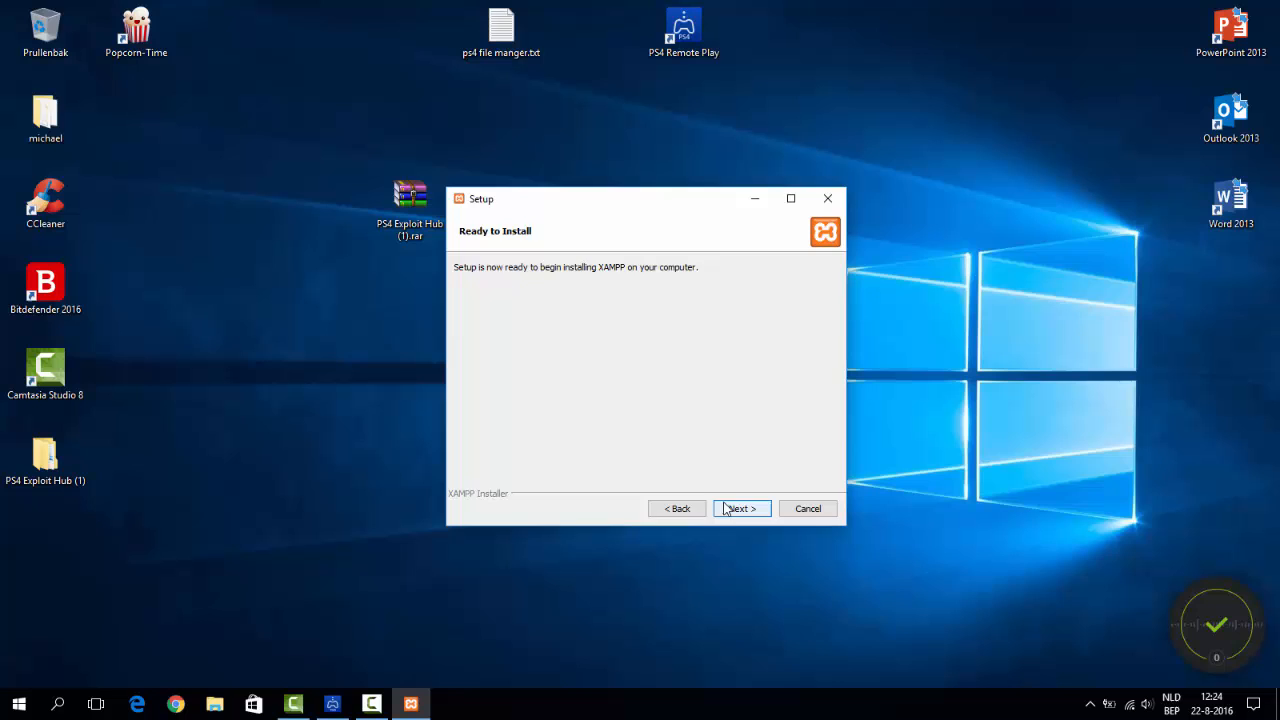
pyautogui.click(741, 508)
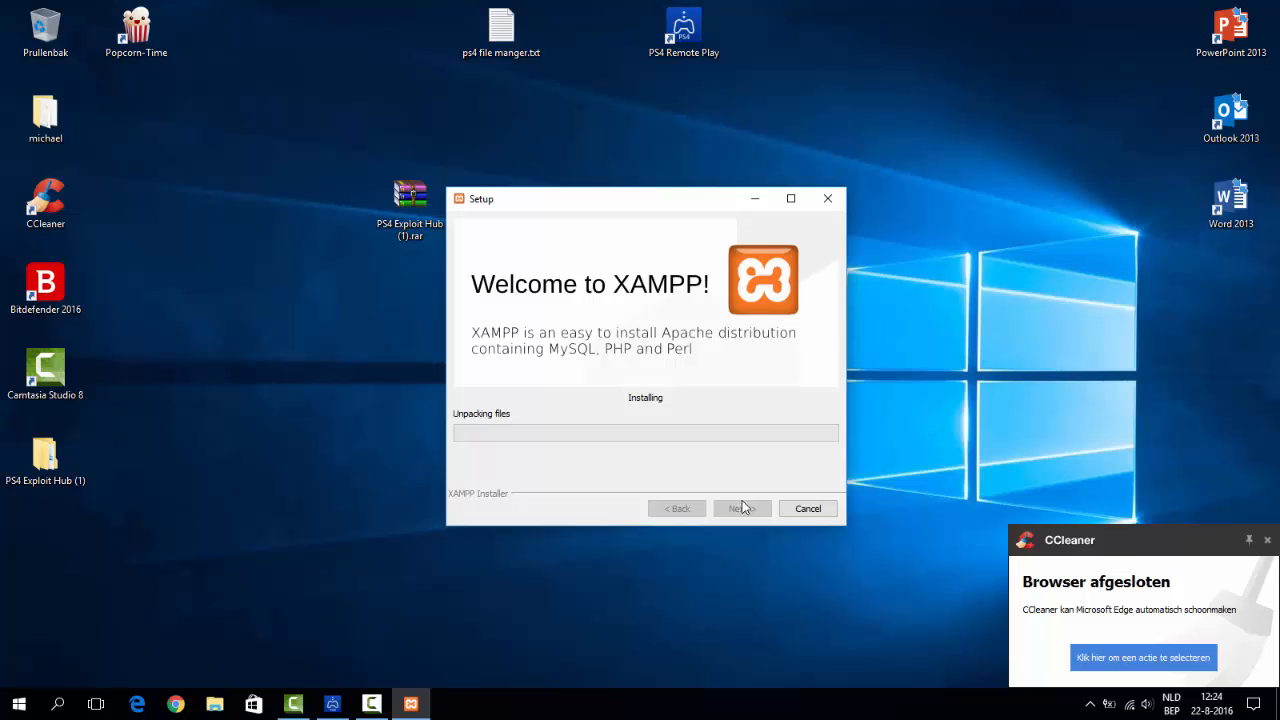
# Let XAMPP finish unpacking with 'start the Control Panel now' left checked
pyautogui.click(1267, 540)
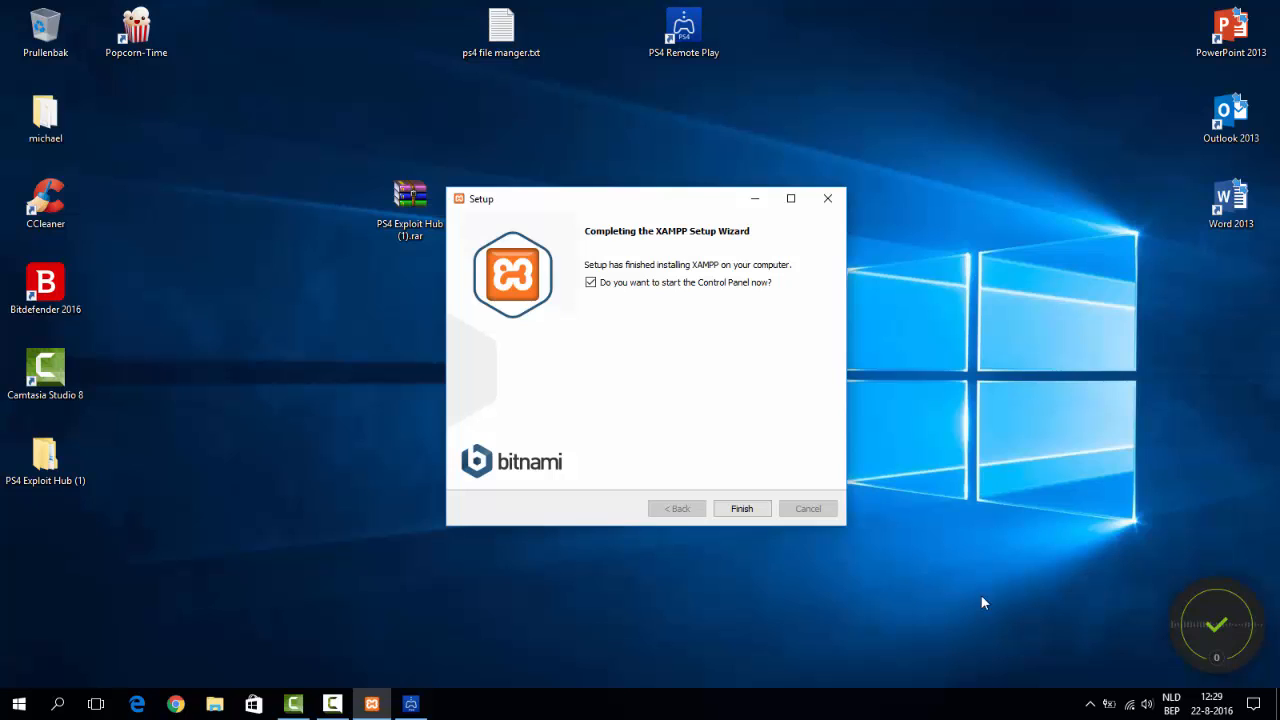
# Finish setup, save English as the Control Panel language, and start Apache and MySQL
pyautogui.click(741, 508)
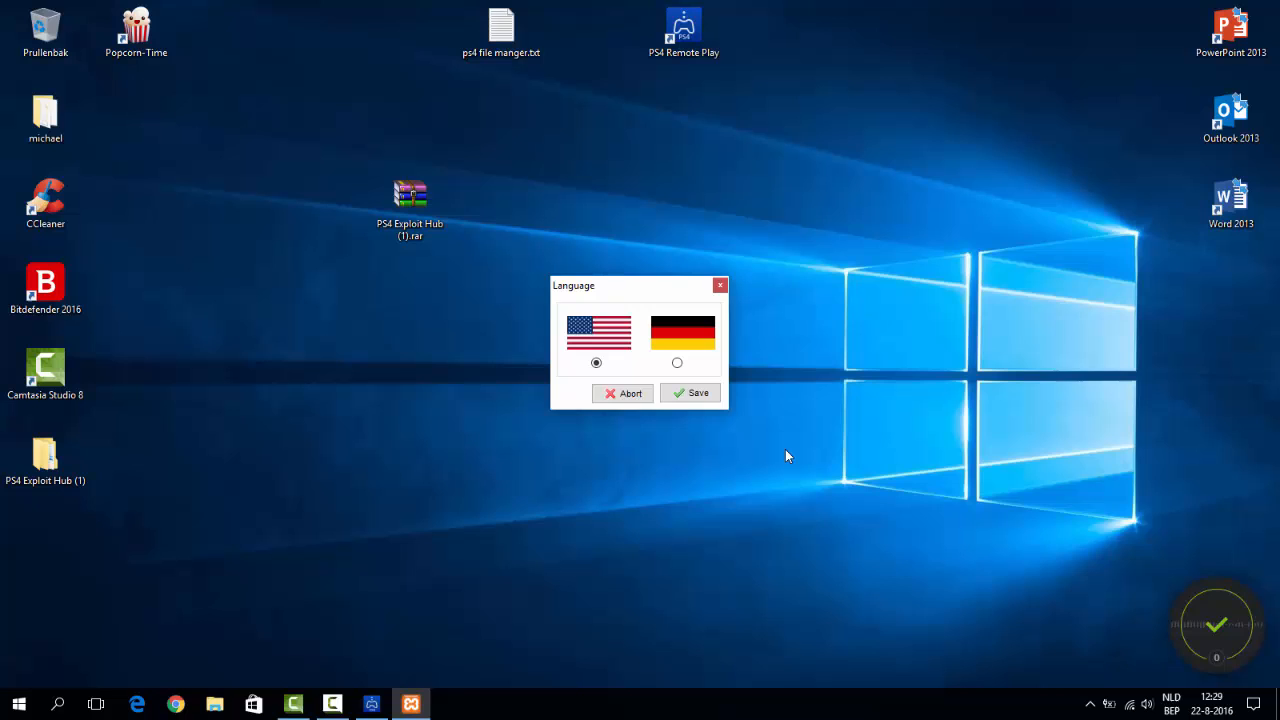
pyautogui.click(690, 392)
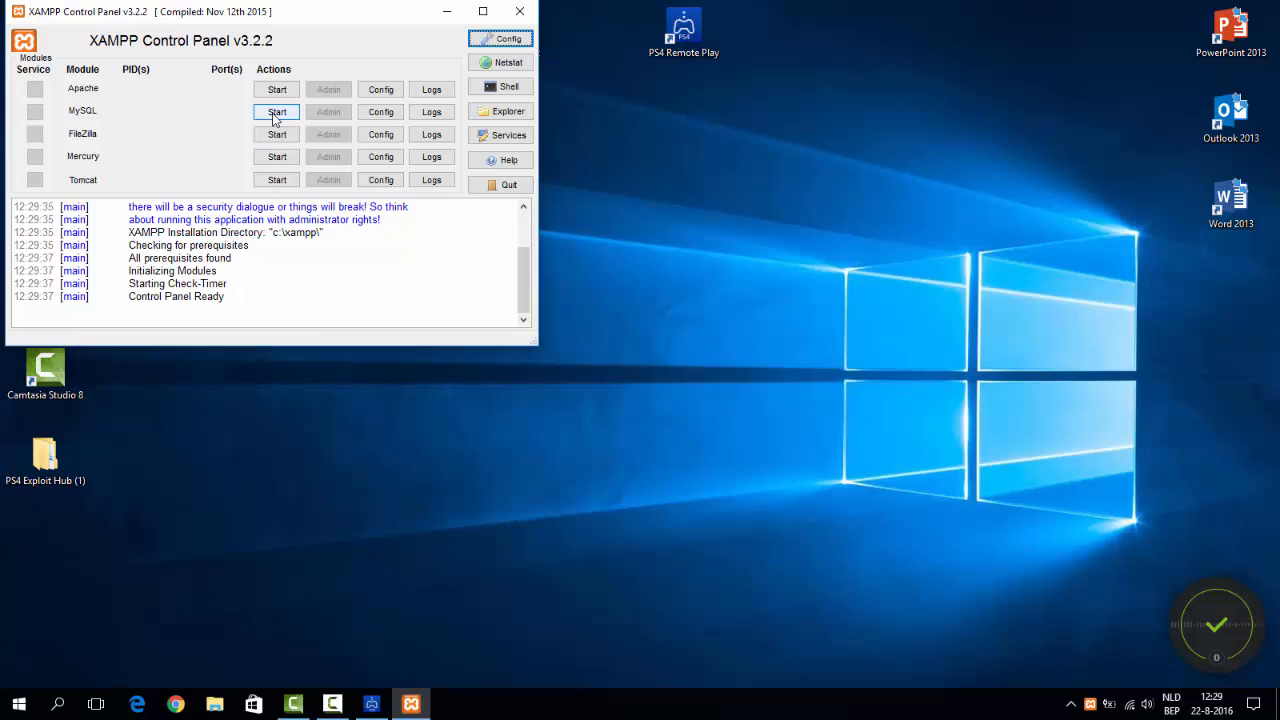
pyautogui.click(276, 89)
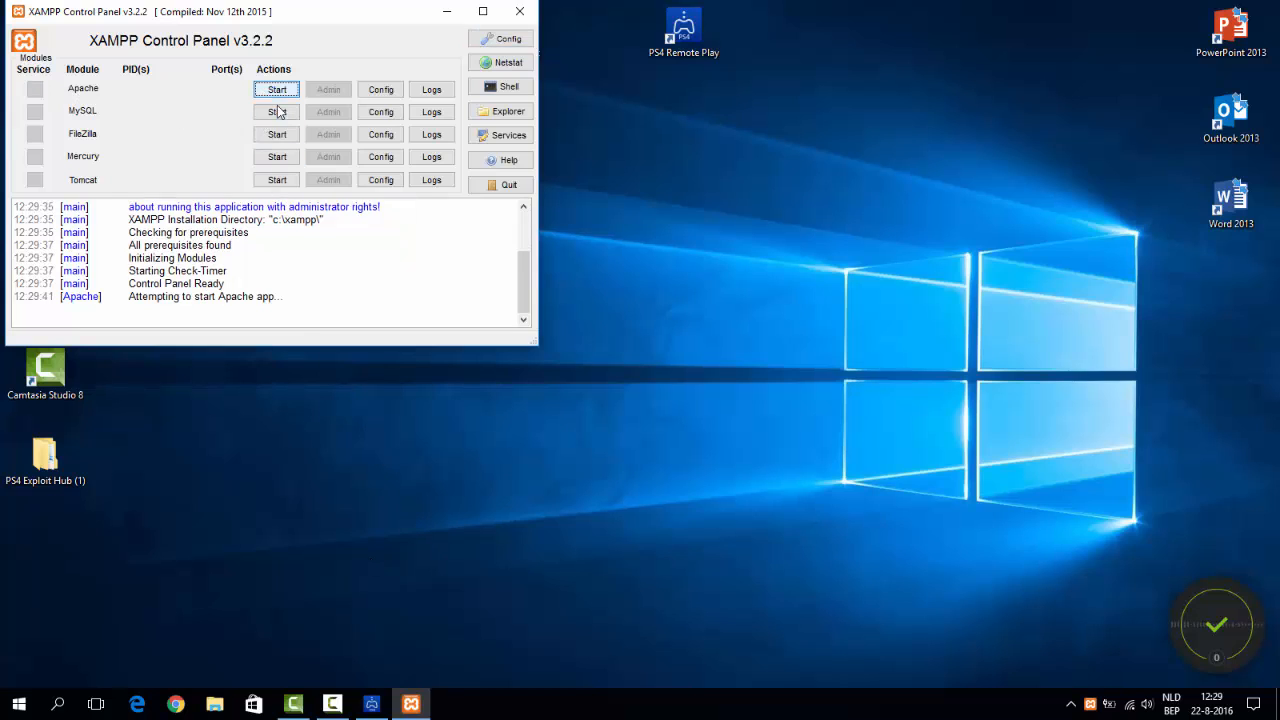
pyautogui.click(277, 89)
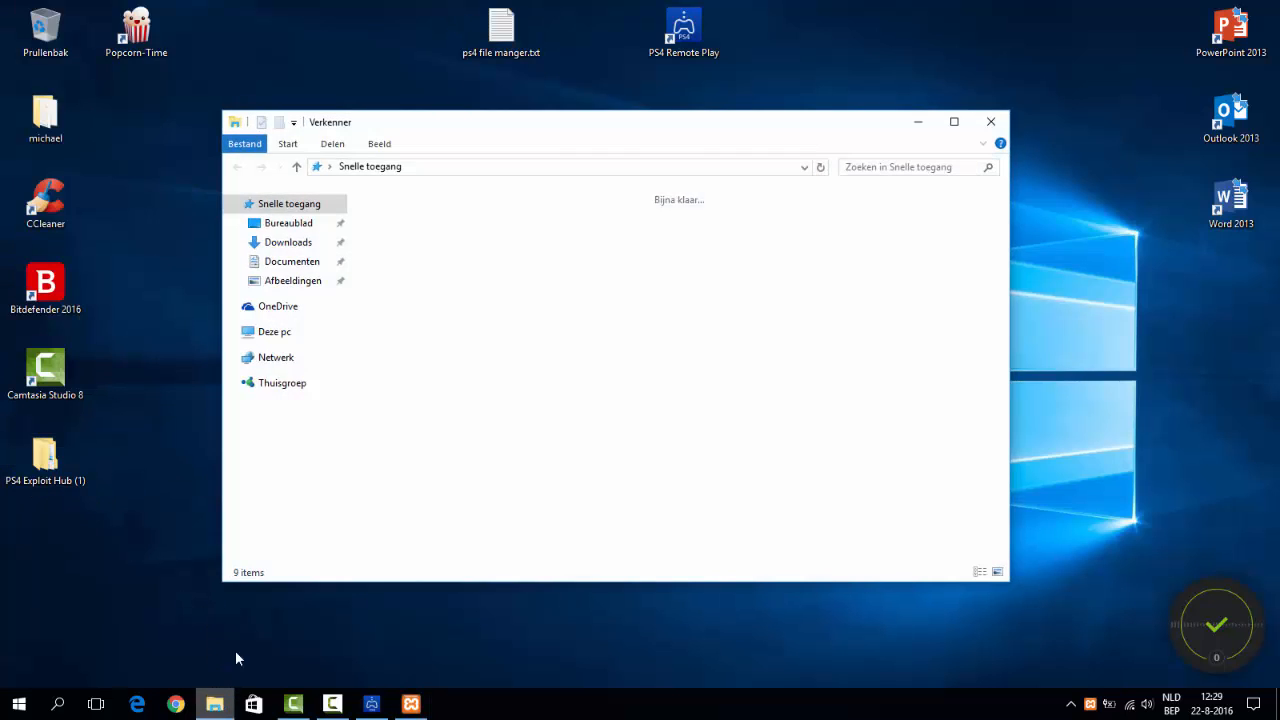
# Browse to C:\xampp\htdocs, create a new folder named document, and open it
pyautogui.click(275, 331)
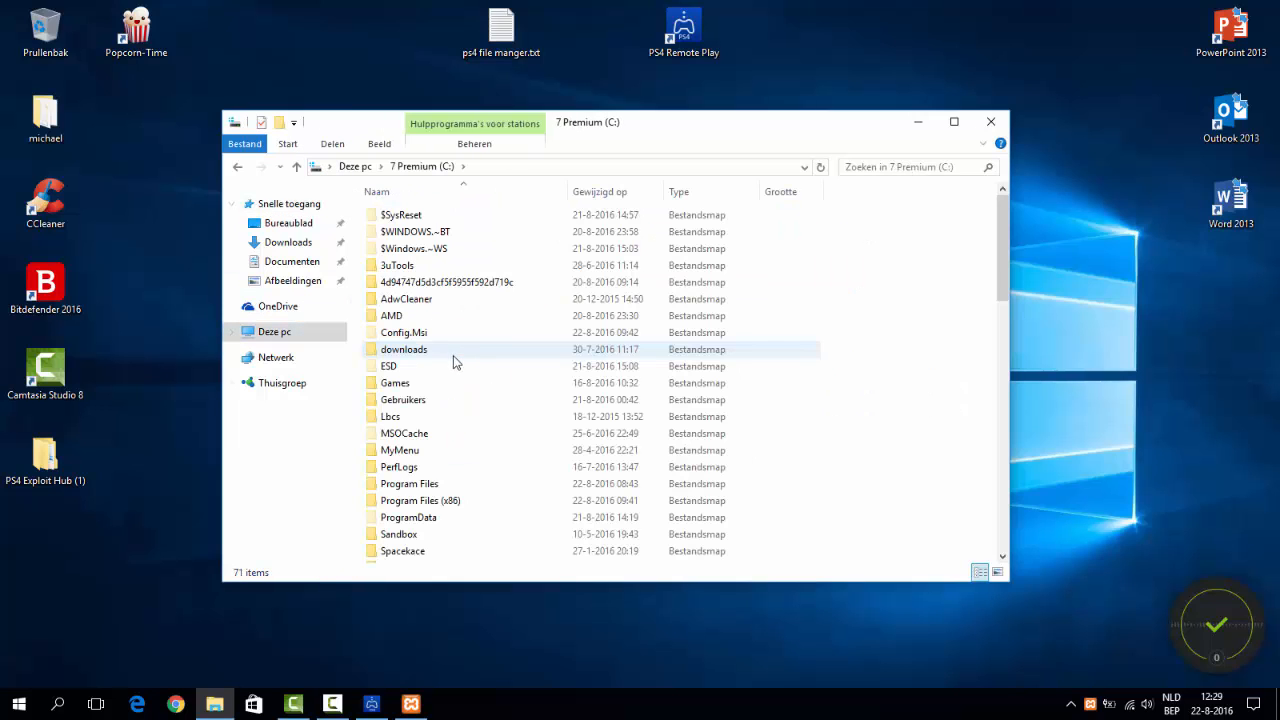
pyautogui.scroll(-3)
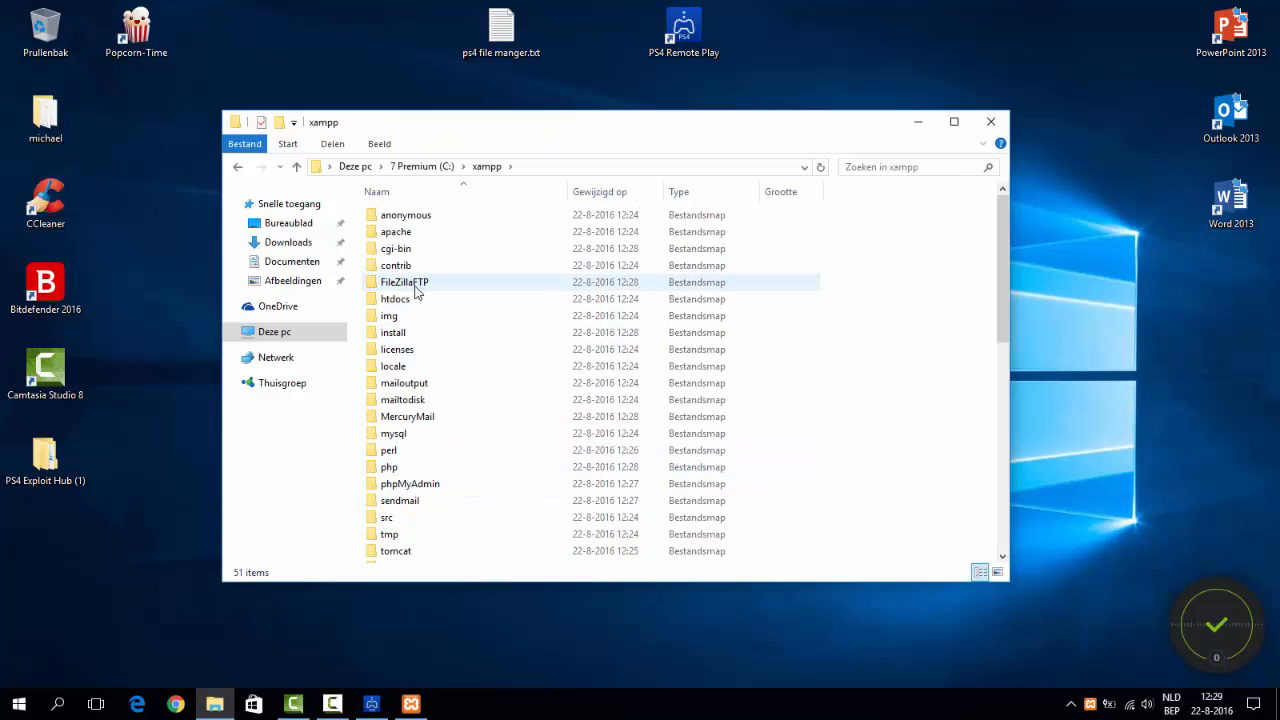
pyautogui.doubleClick(395, 298)
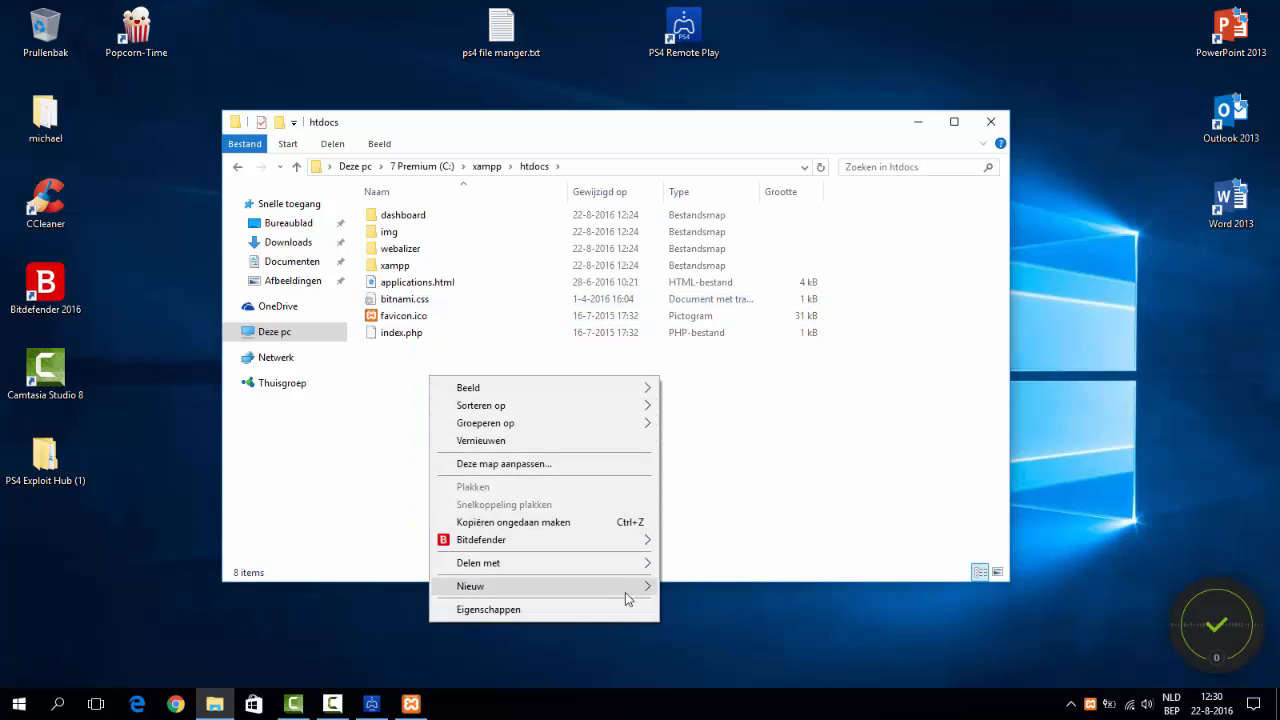
pyautogui.click(470, 585)
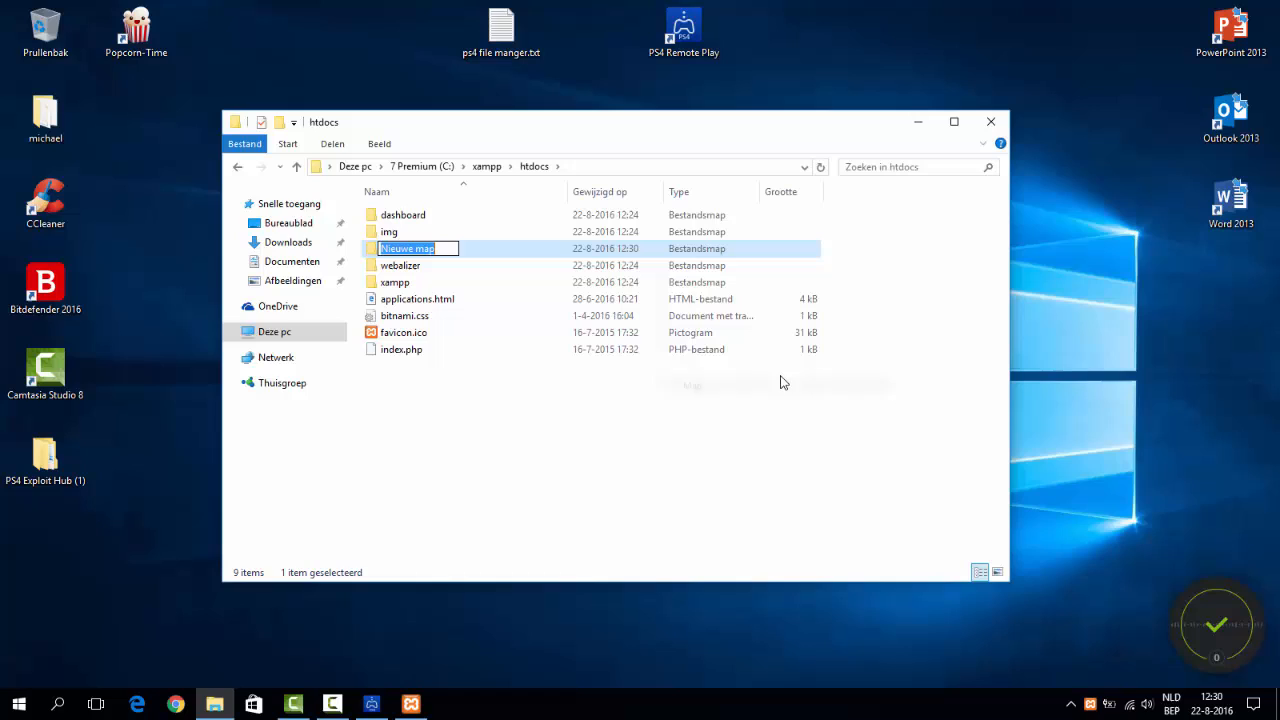
pyautogui.write('document')
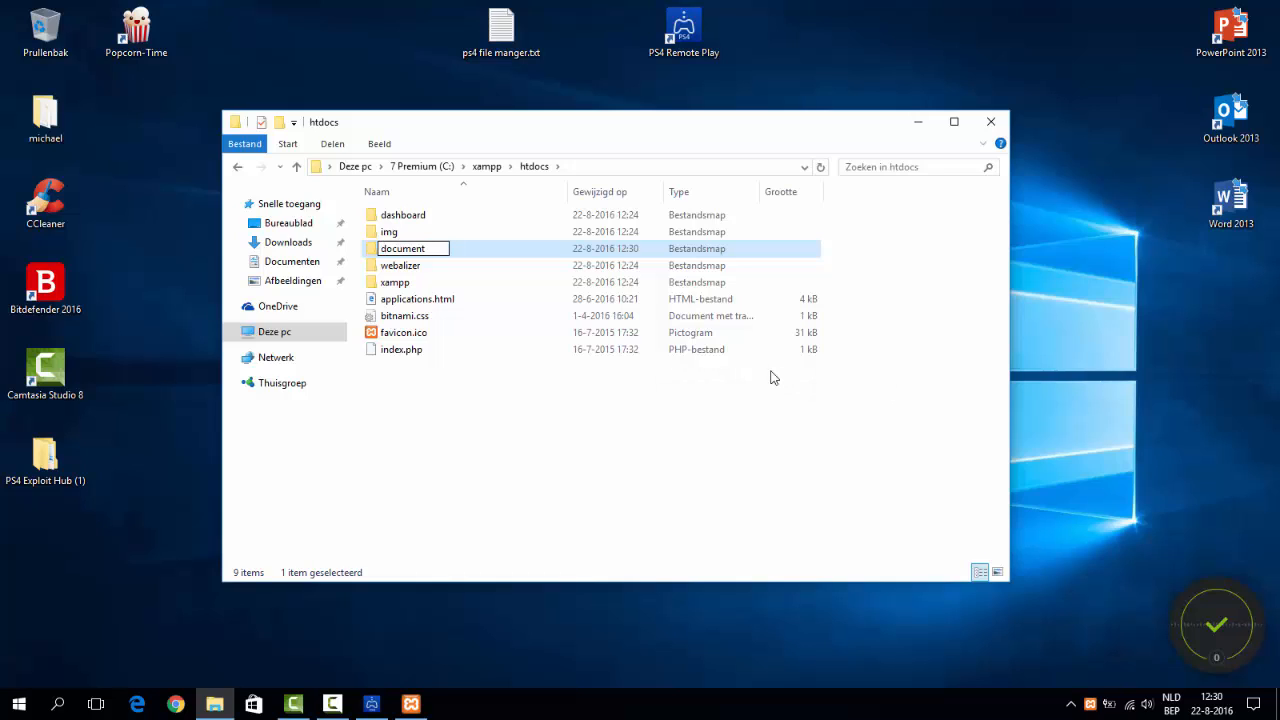
pyautogui.doubleClick(402, 248)
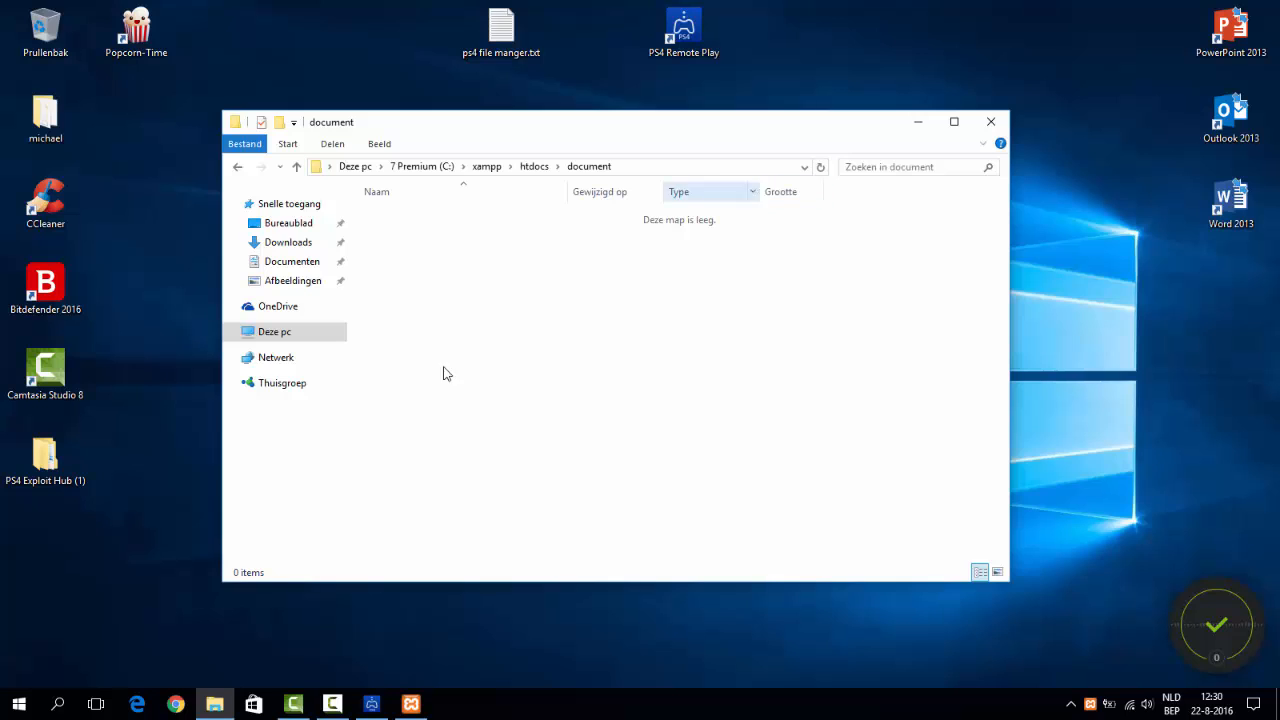
# Open the PS4 Exploit Hub (1) folder and cancel the 'Map in gebruik' in-use error
pyautogui.doubleClick(45, 455)
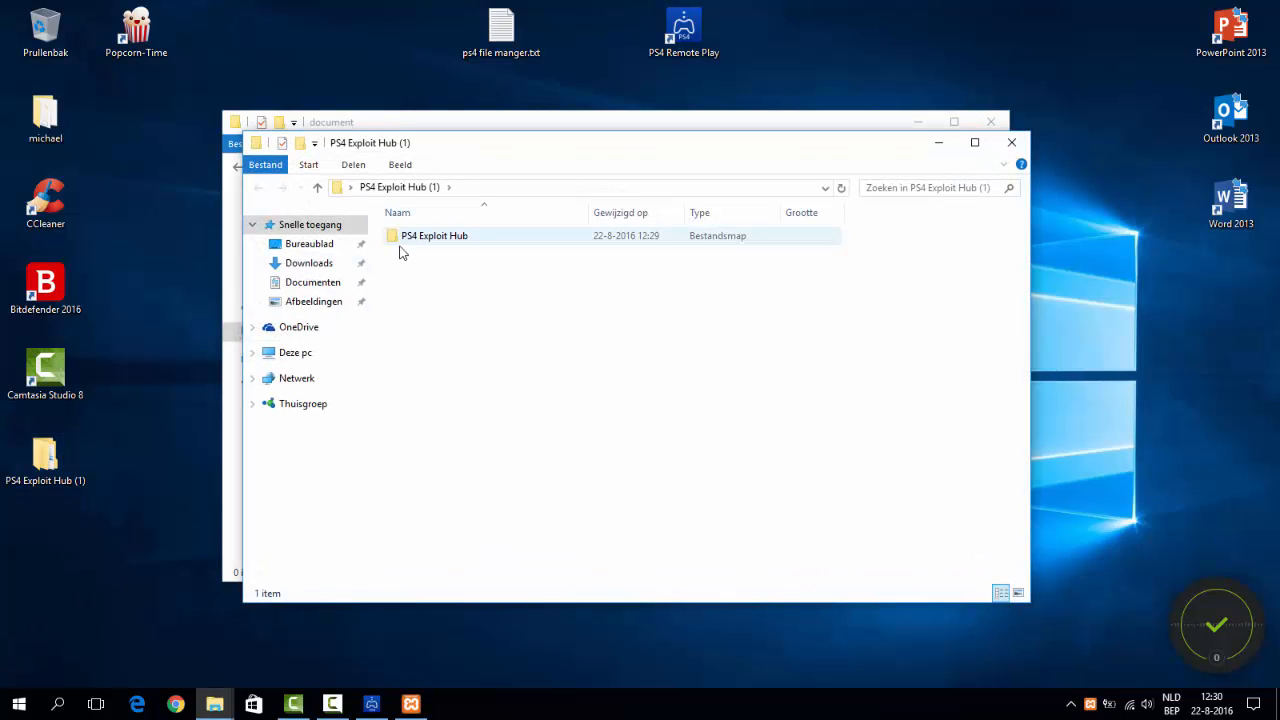
pyautogui.doubleClick(434, 235)
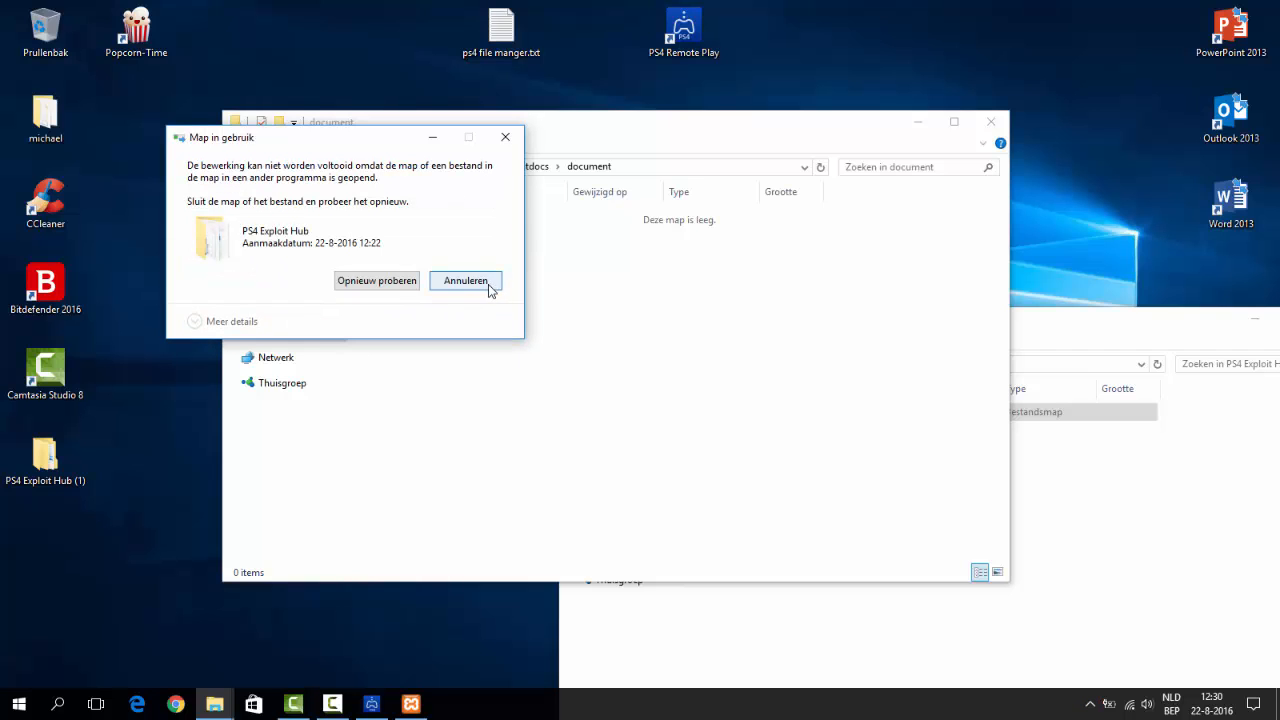
pyautogui.click(465, 280)
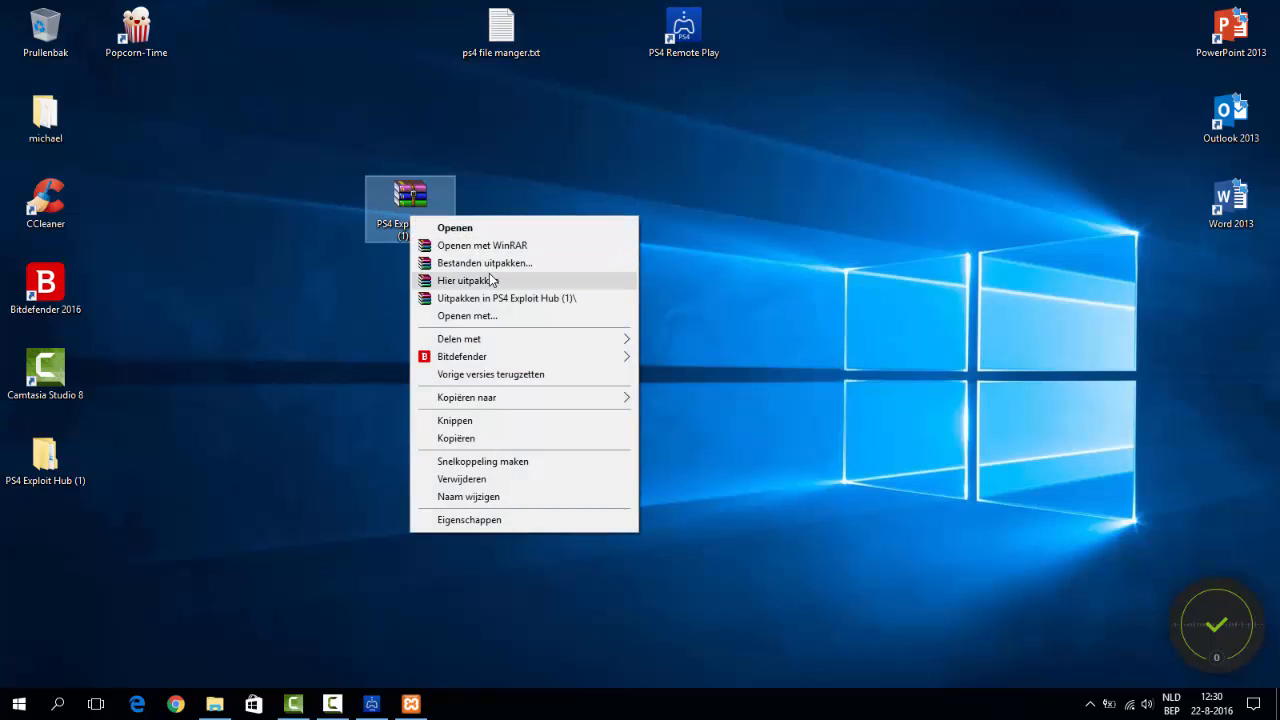
# Extract the PS4 Exploit Hub archive with 'Bestanden uitpakken...' into C:\xampp\htdocs\document
pyautogui.click(484, 262)
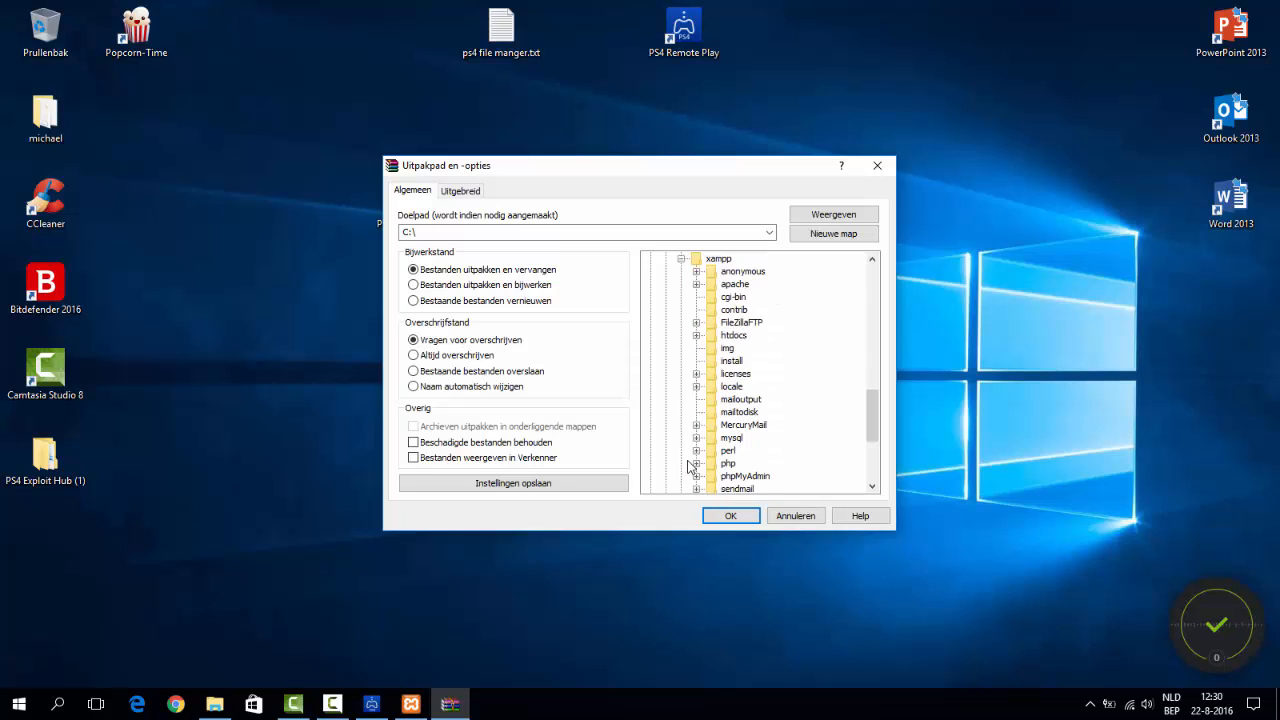
pyautogui.scroll(-3)
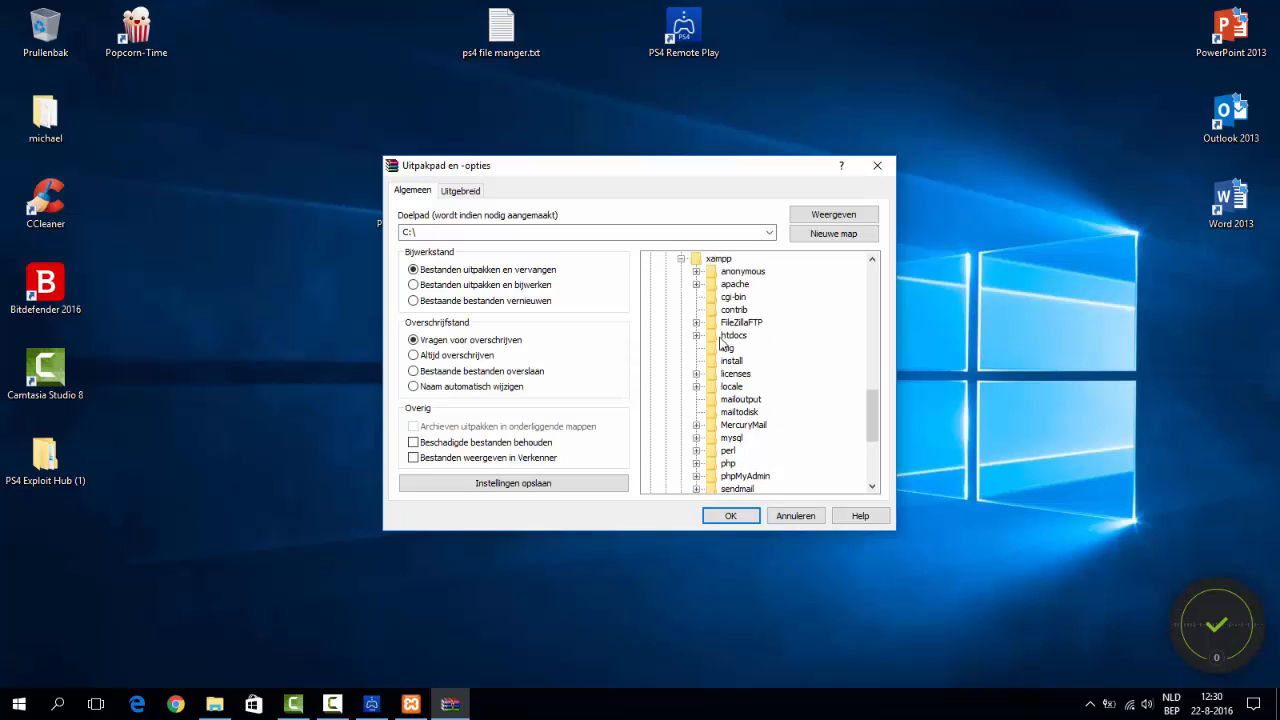
pyautogui.click(697, 335)
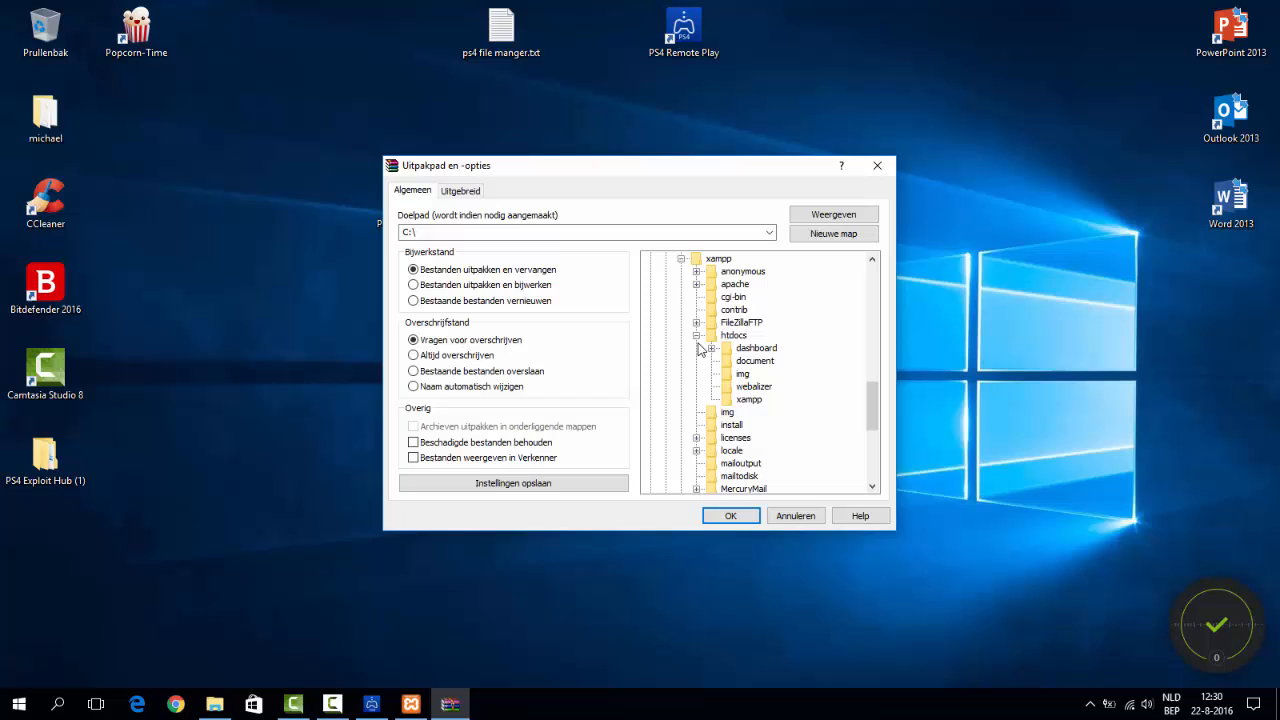
pyautogui.click(755, 360)
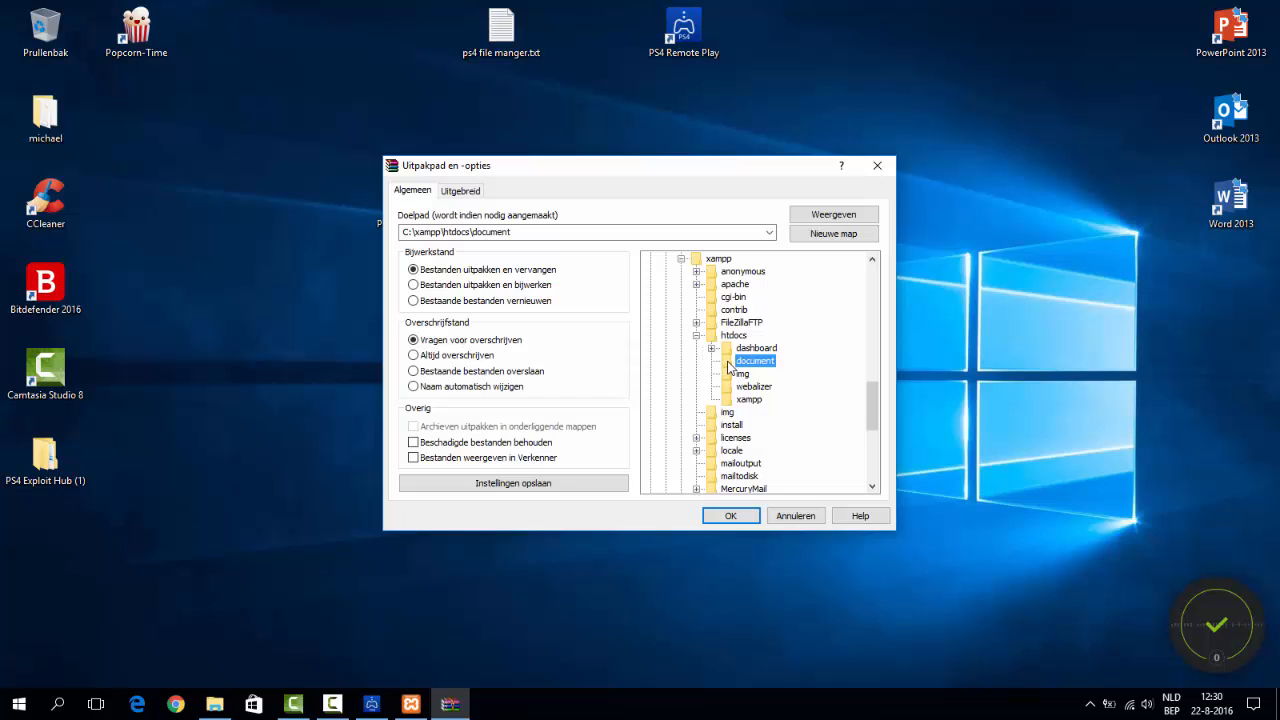
pyautogui.click(730, 515)
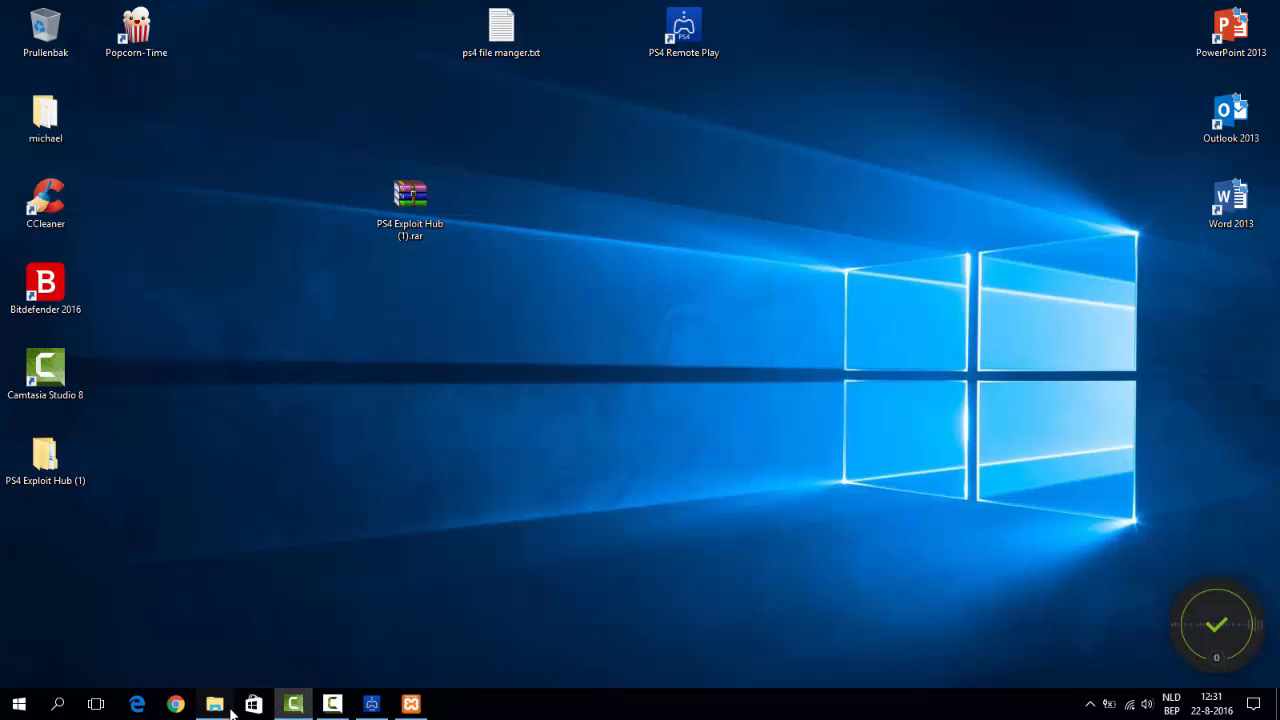
# Confirm the extracted files in htdocs\document\PS4 Exploit Hub, then close Explorer
pyautogui.click(214, 704)
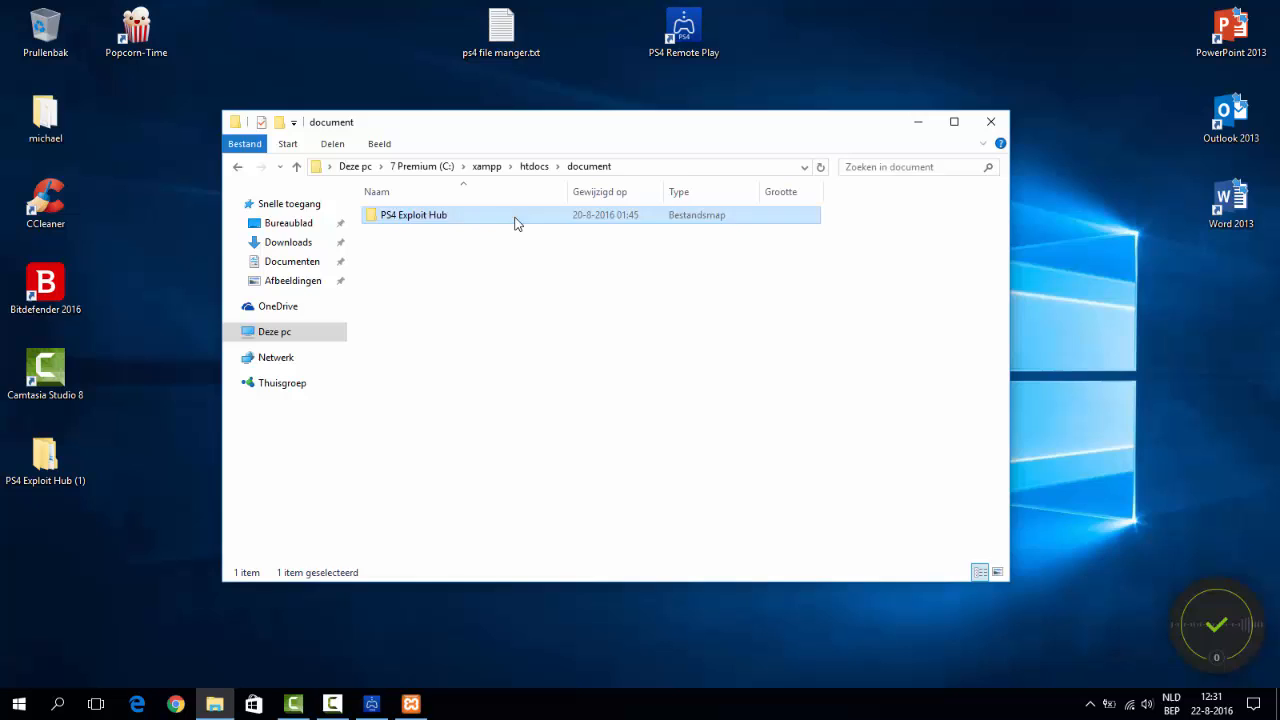
pyautogui.click(588, 166)
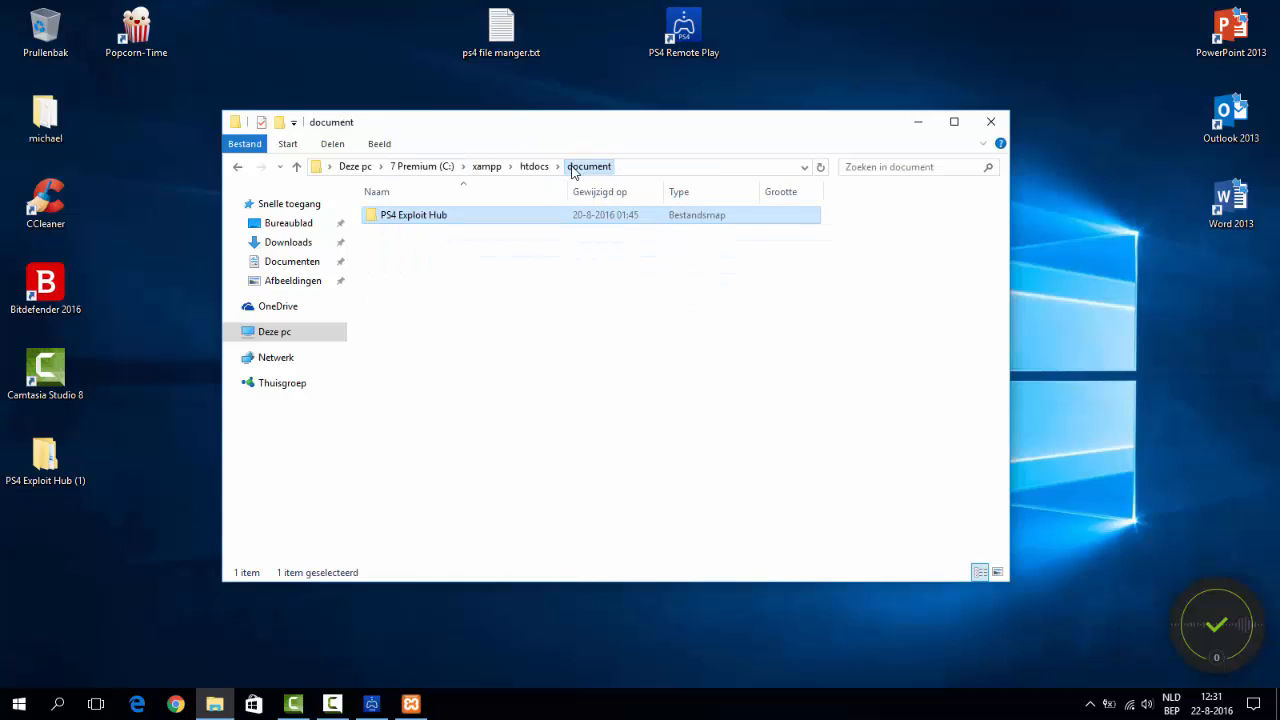
pyautogui.click(534, 166)
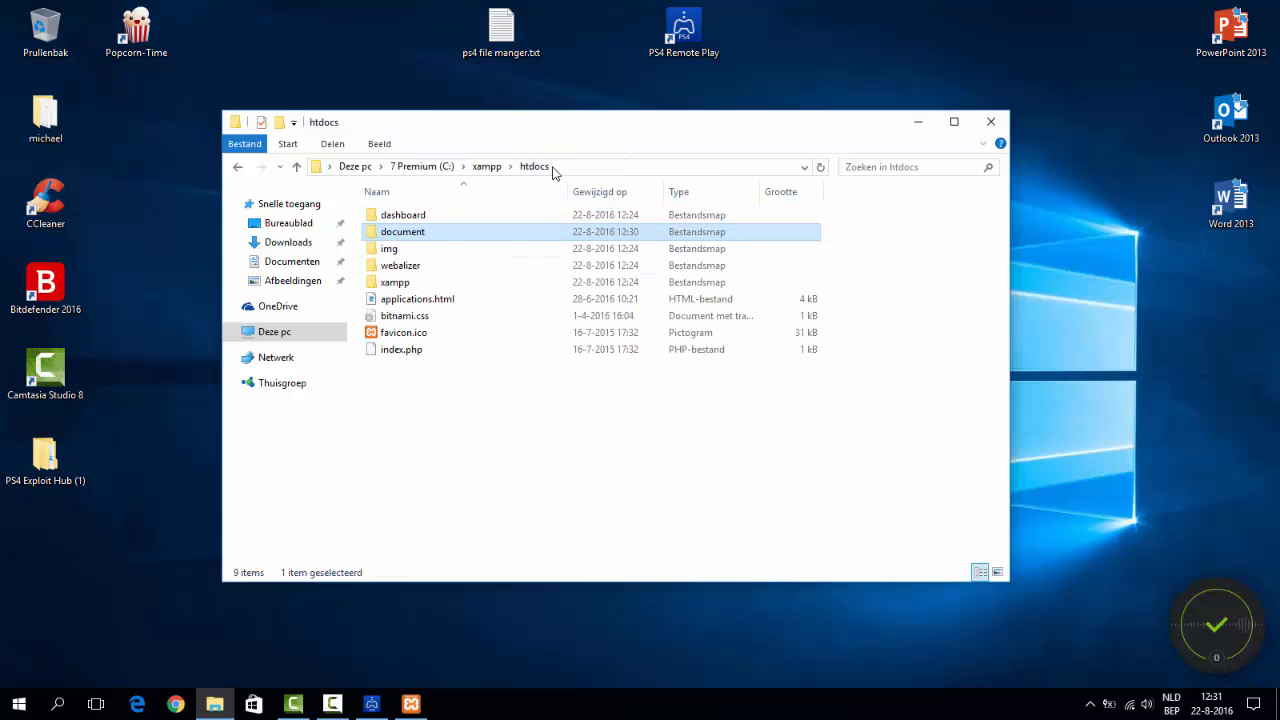
pyautogui.doubleClick(402, 231)
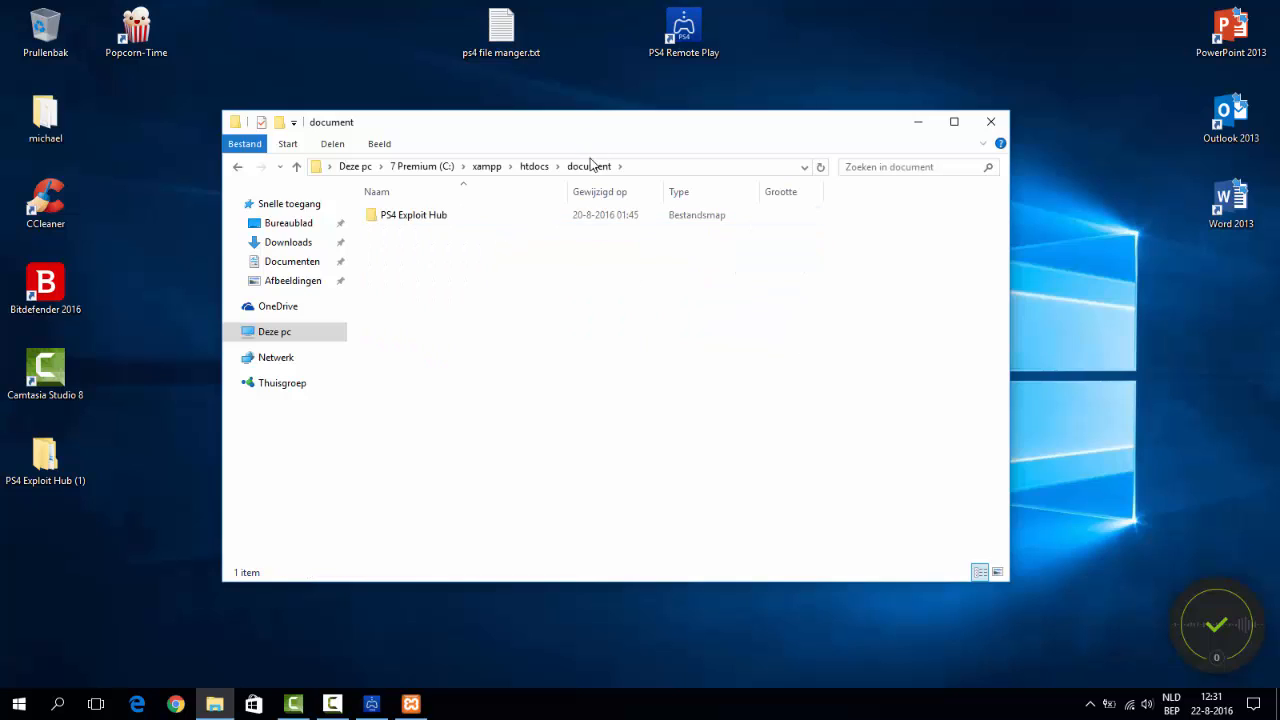
pyautogui.doubleClick(413, 214)
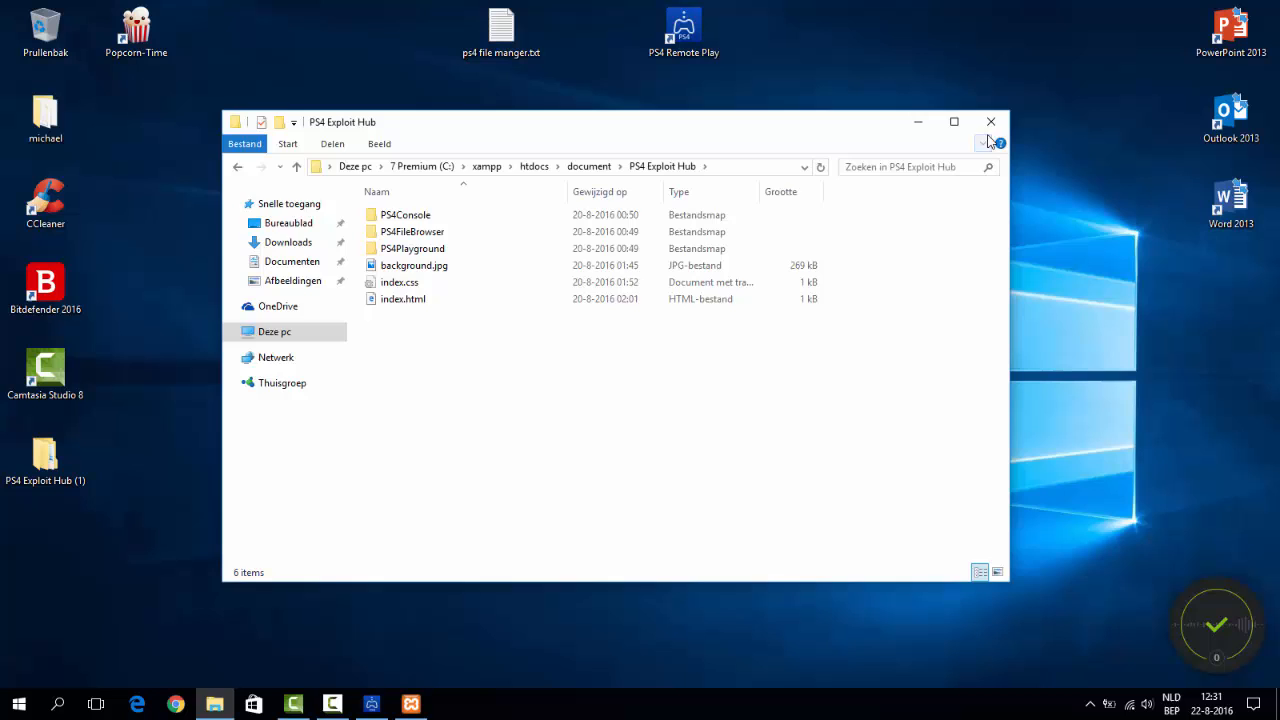
pyautogui.click(991, 121)
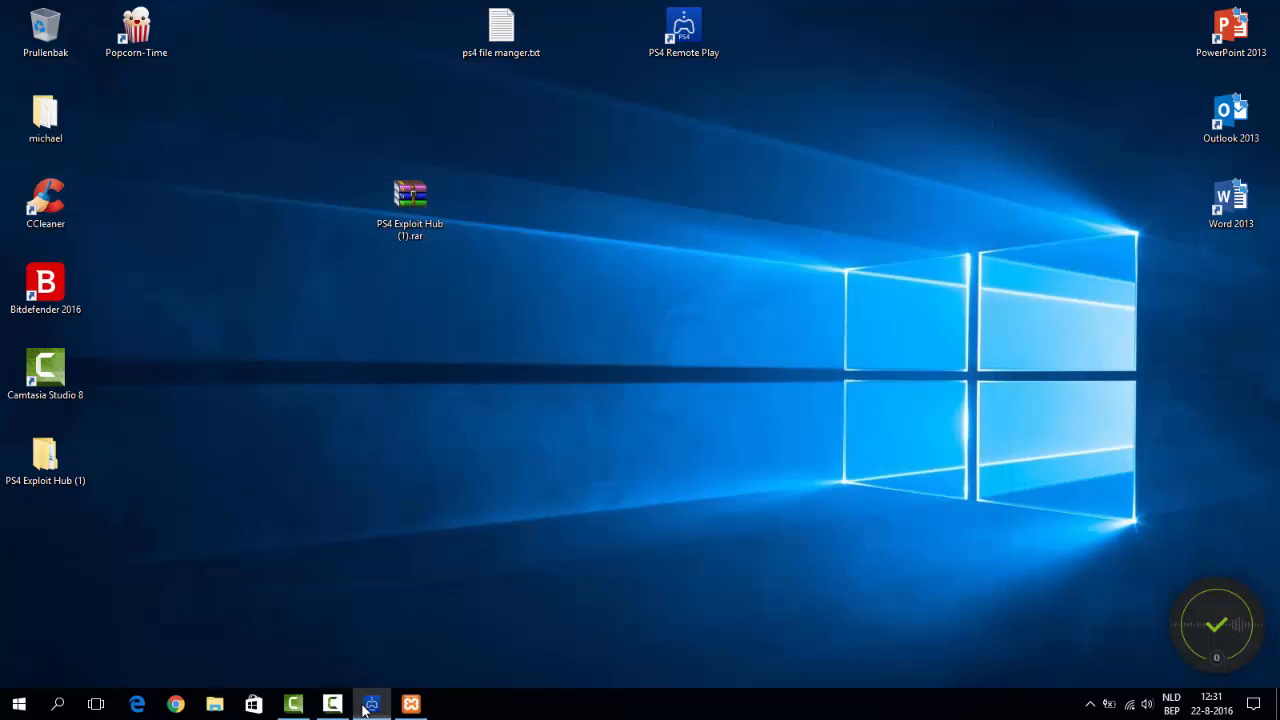
# Launch the PS4's WWW browser through Remote Play, then minimize Remote Play
pyautogui.click(372, 704)
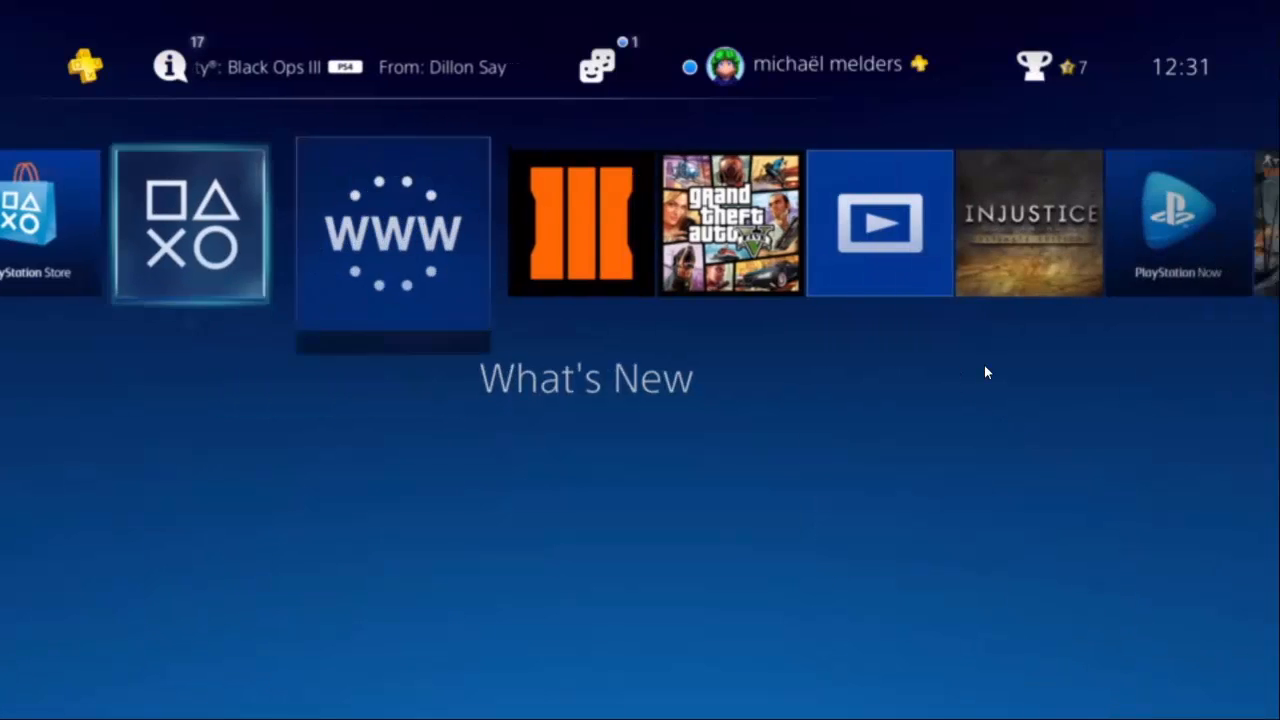
pyautogui.click(393, 240)
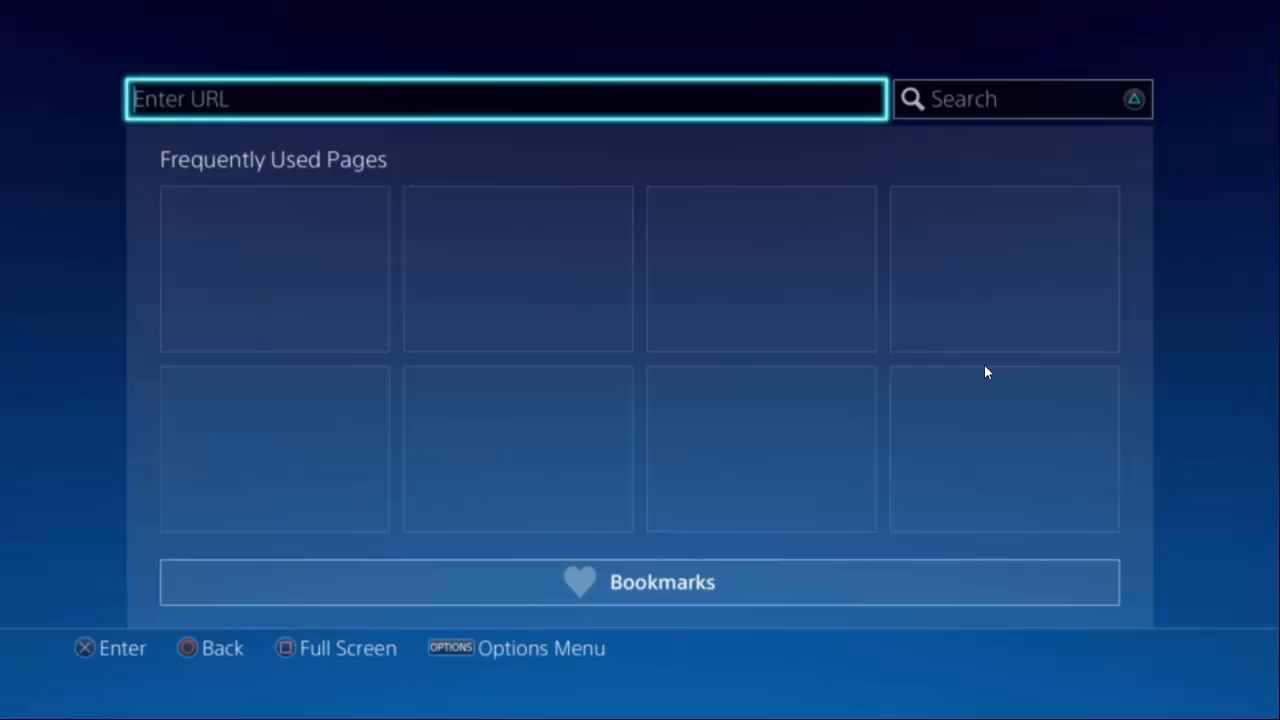
pyautogui.click(505, 98)
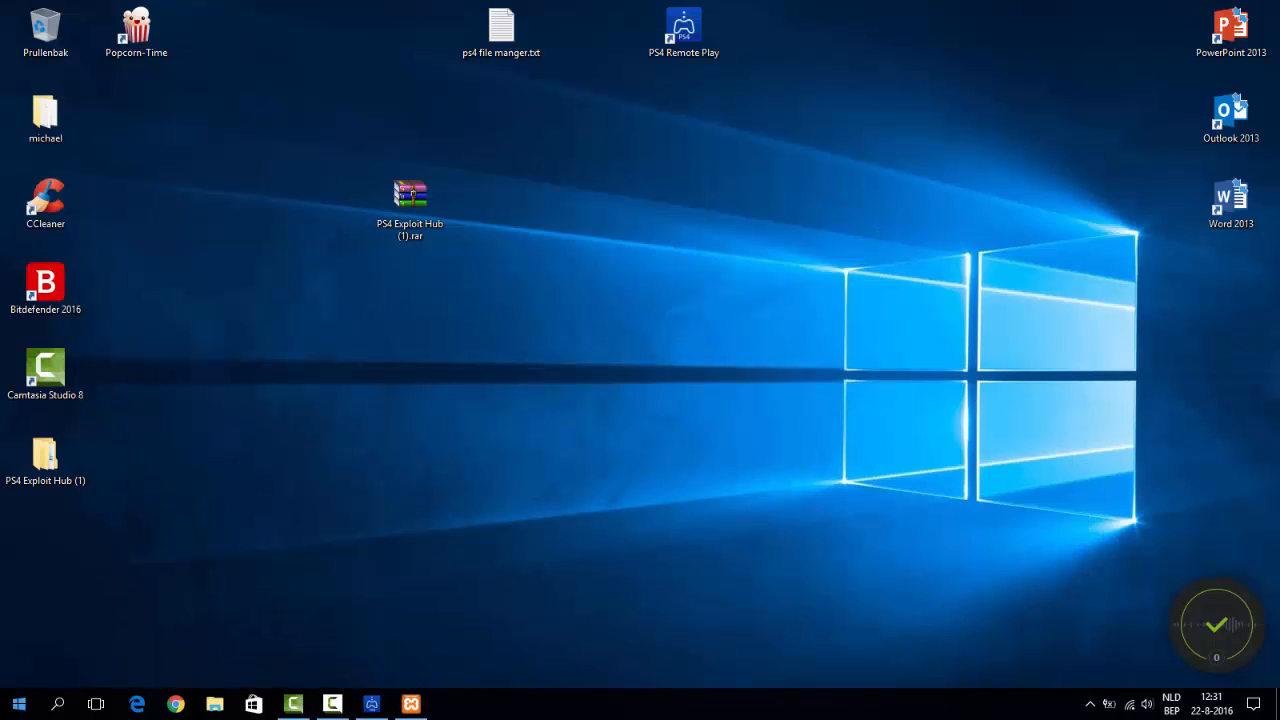
# Run ipconfig in Command Prompt to read the PC's IPv4 address, 192.168.0.193
pyautogui.click(18, 704)
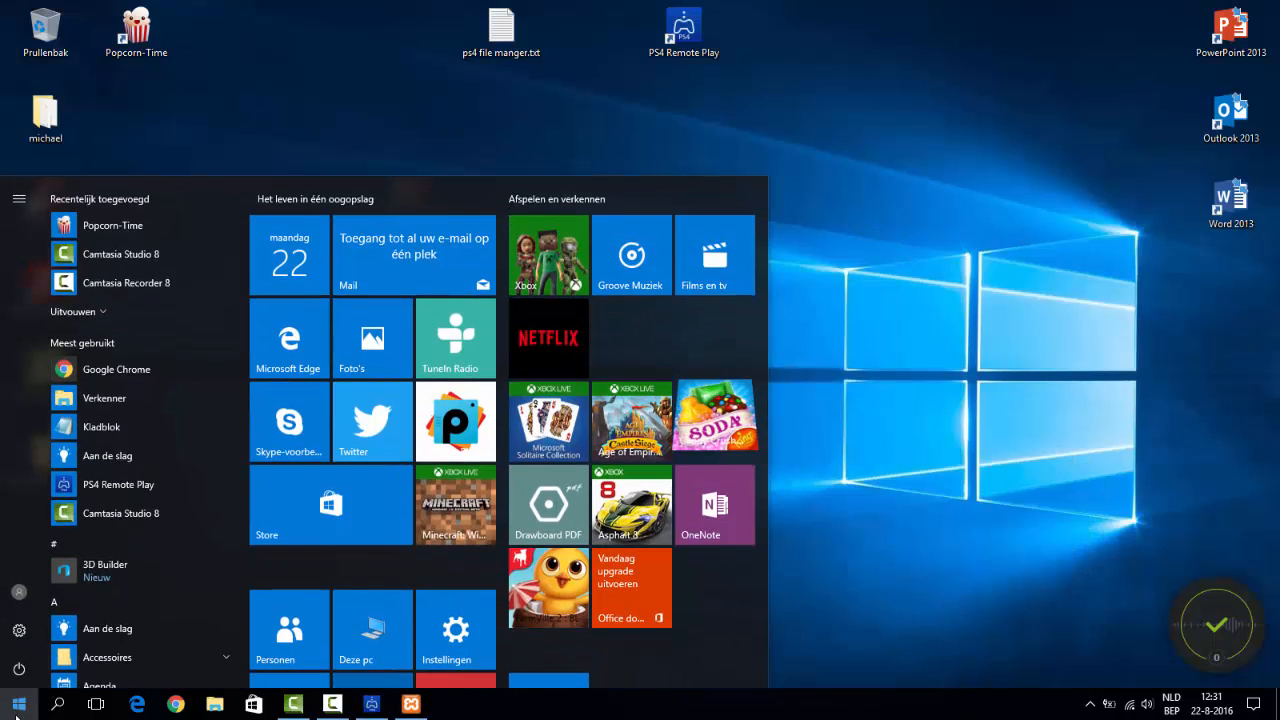
pyautogui.write('cmd')
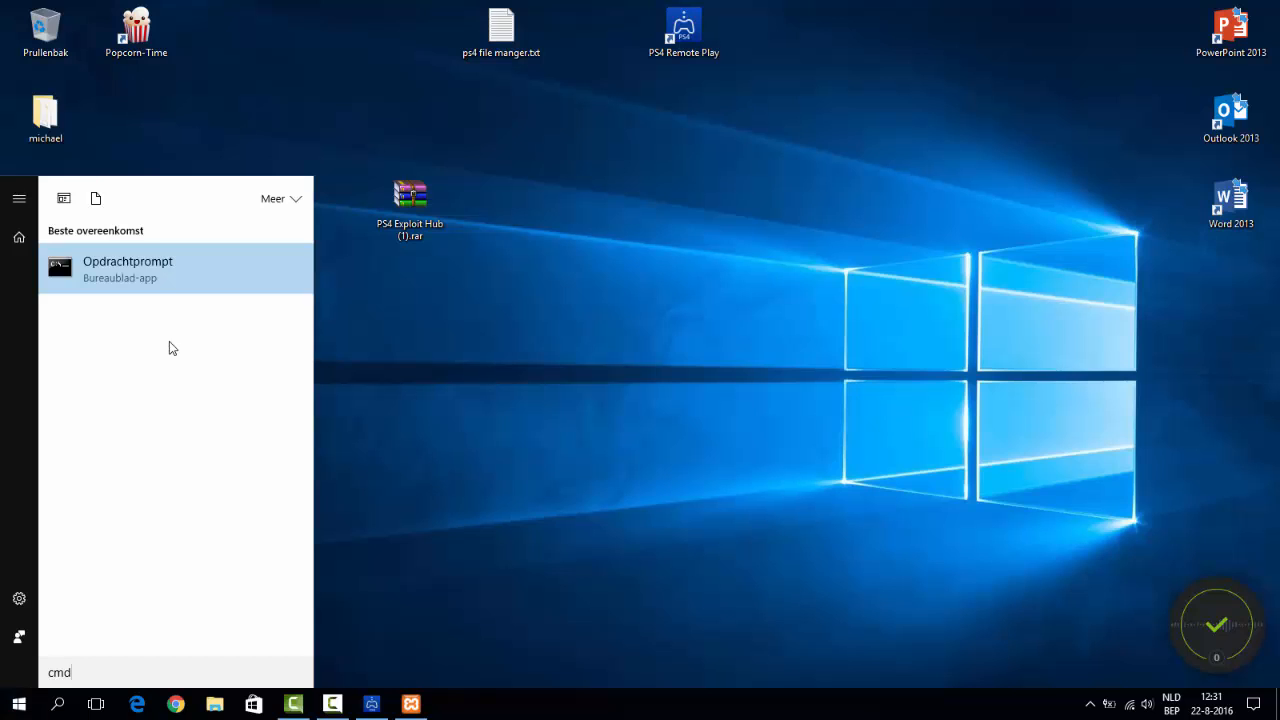
pyautogui.click(128, 268)
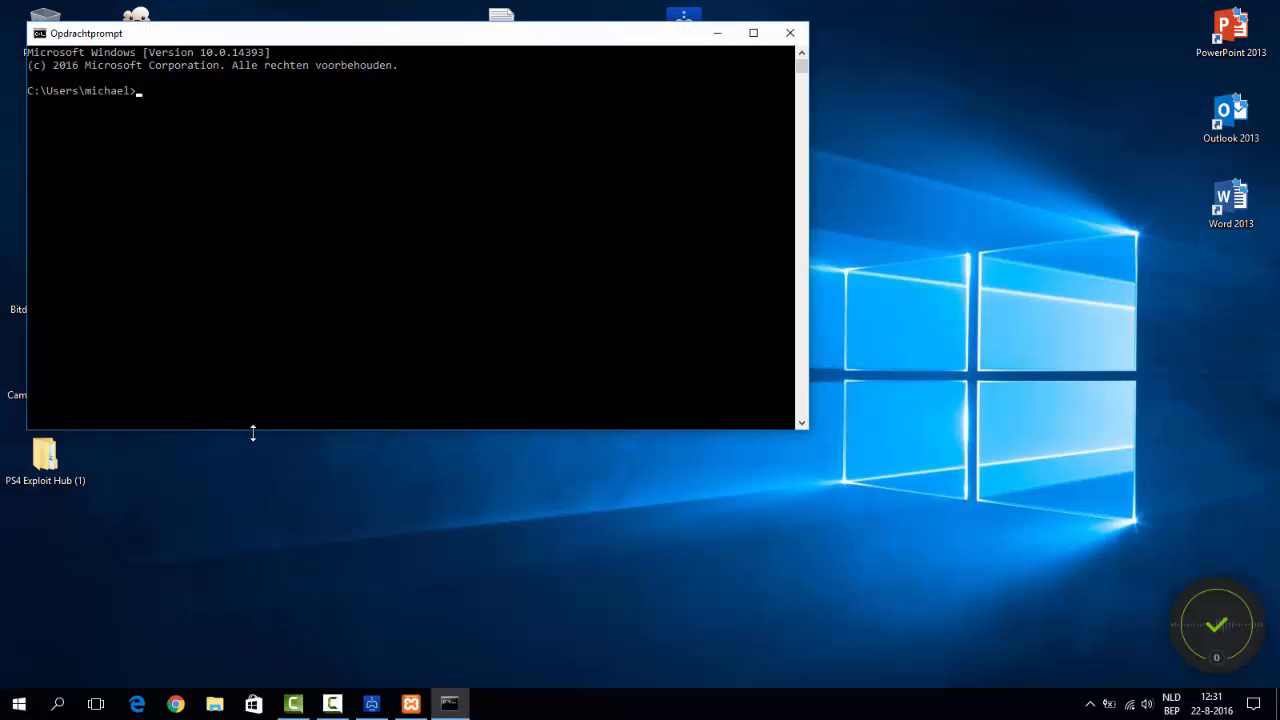
pyautogui.write('ipco')
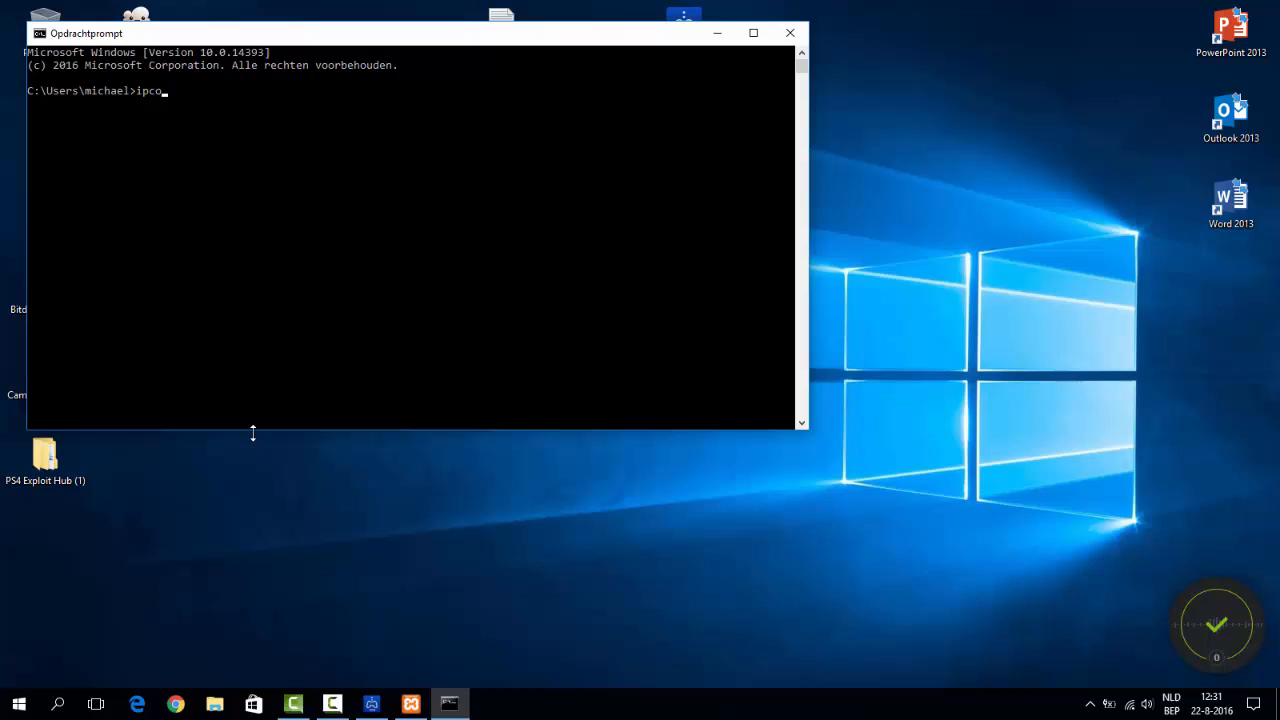
pyautogui.write('nfig')
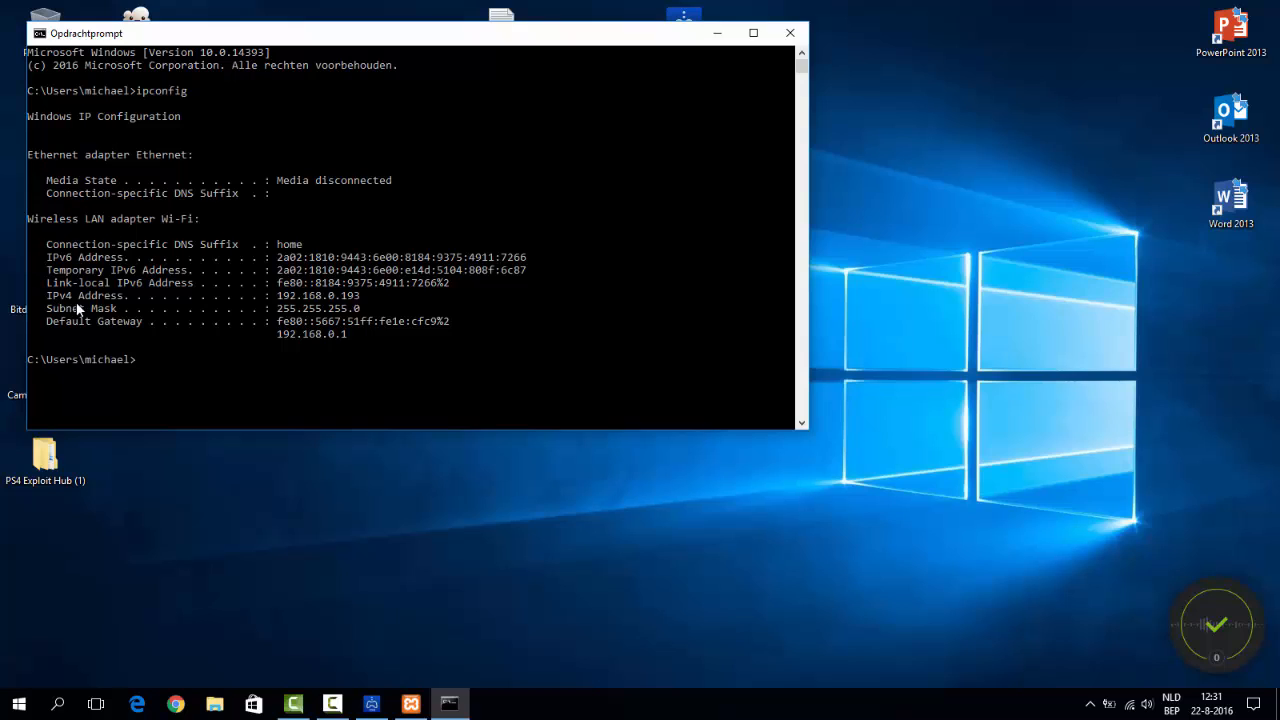
pyautogui.moveTo(297, 315)
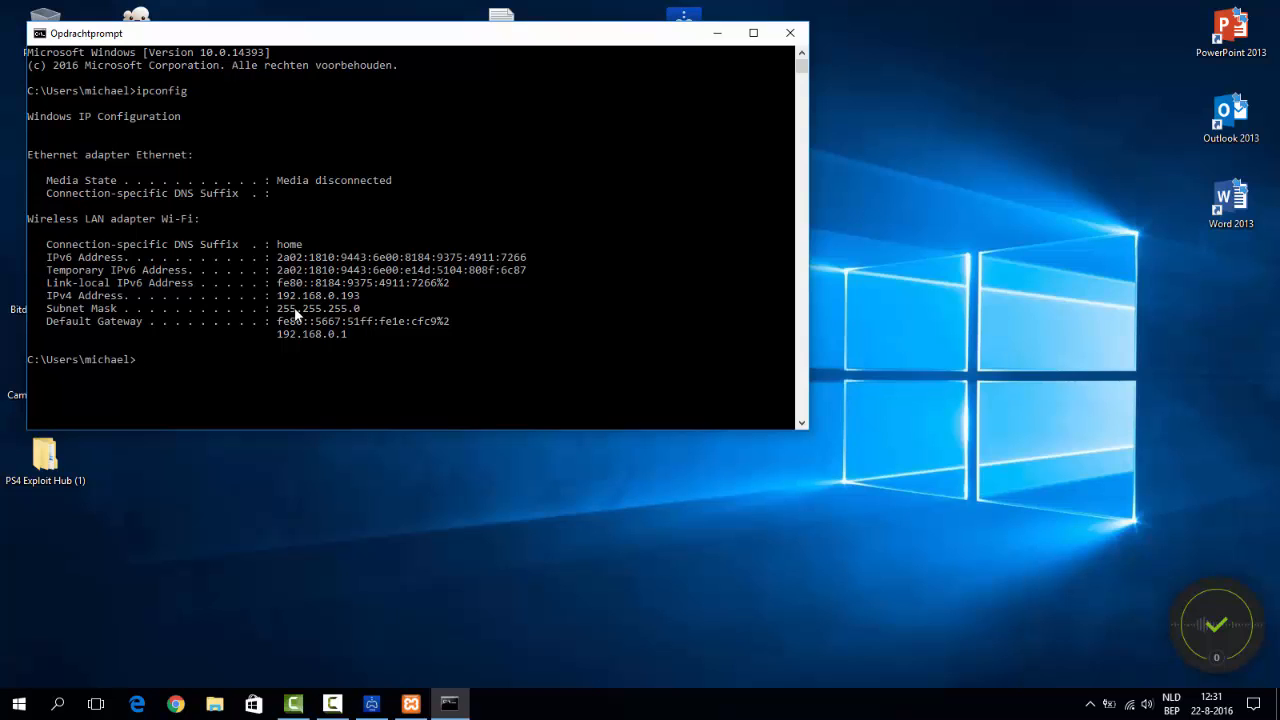
pyautogui.moveTo(310, 307)
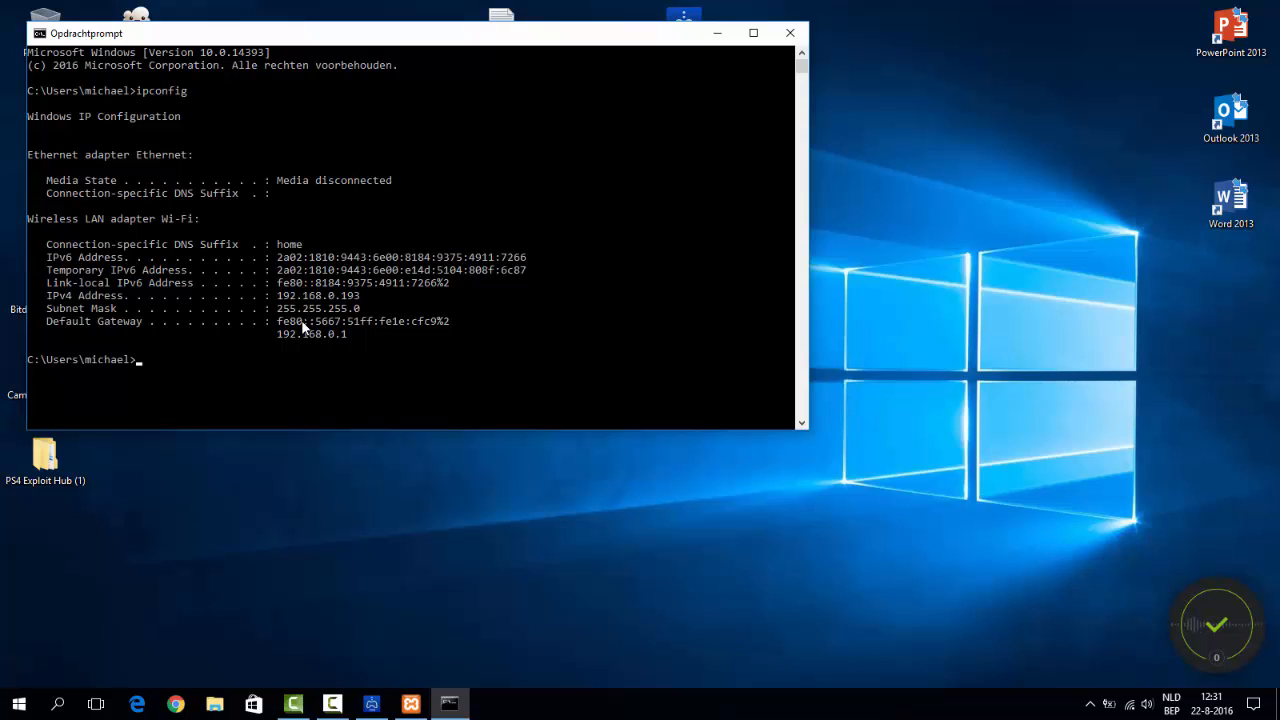
pyautogui.moveTo(335, 298)
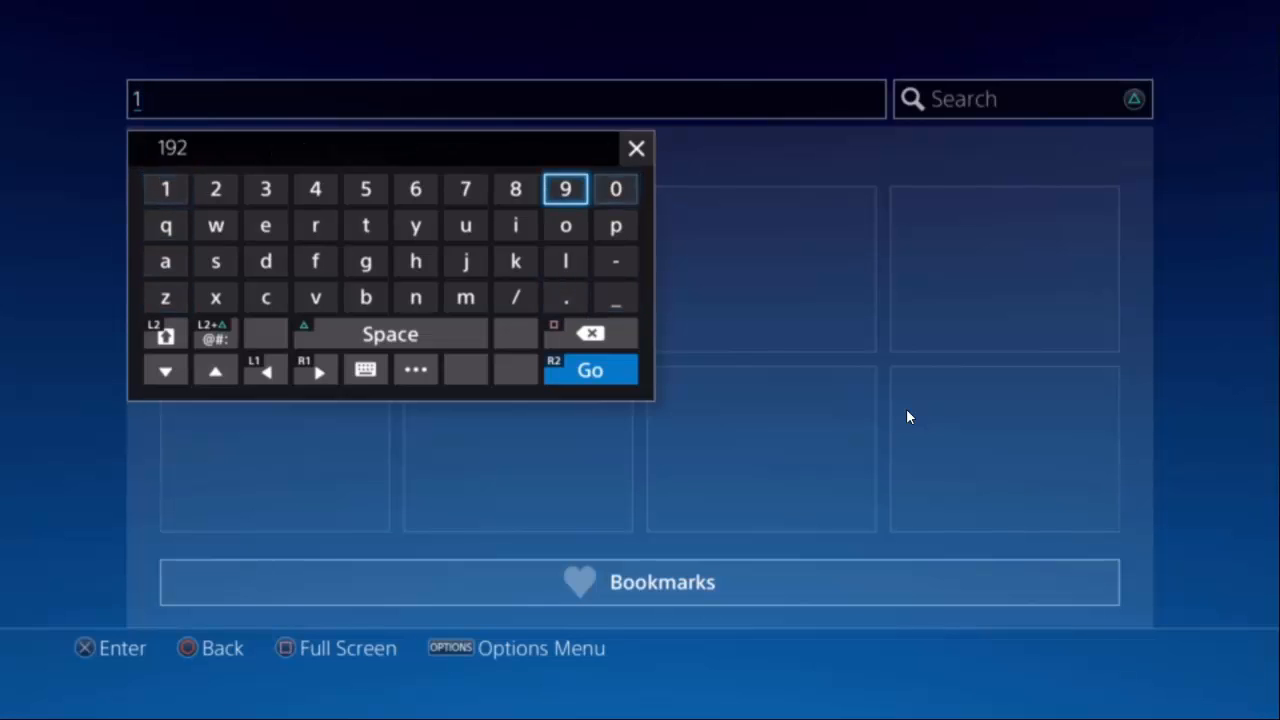
# Enter 192.168.193/ducoment in the PS4 browser's address field using the on-screen keyboard
pyautogui.write('to')
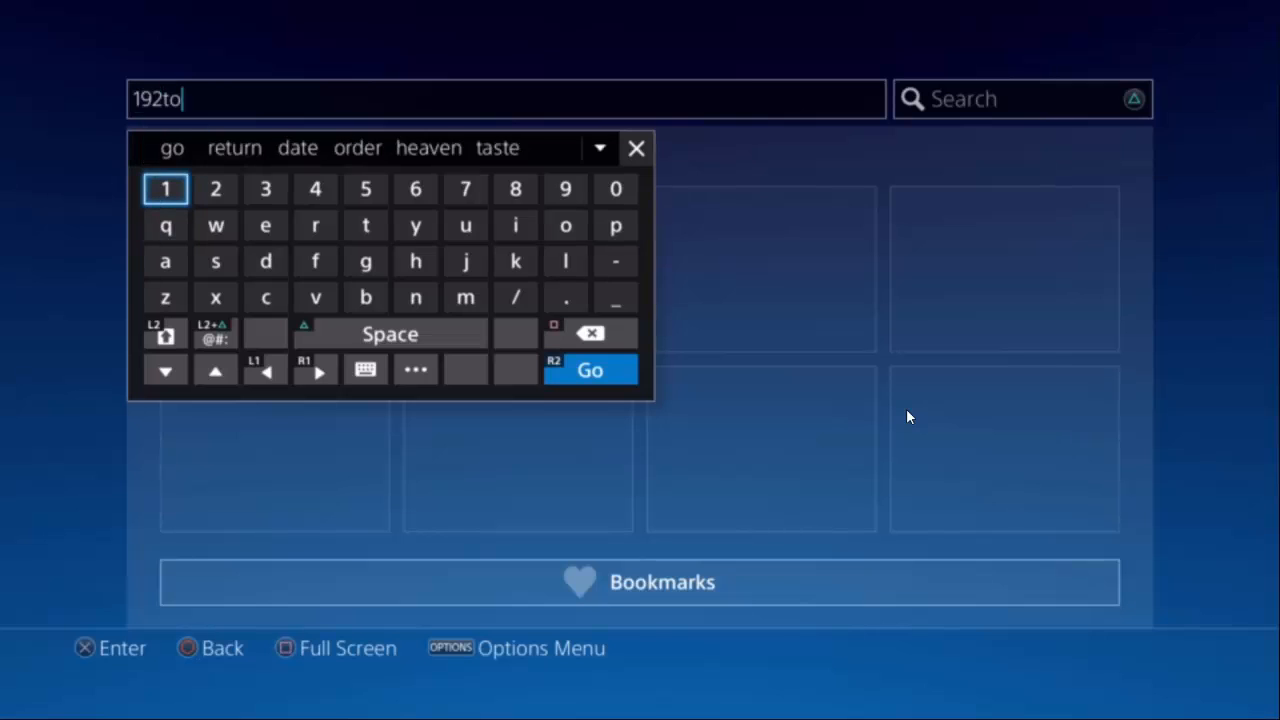
pyautogui.press('backspace')
pyautogui.write('.168.')
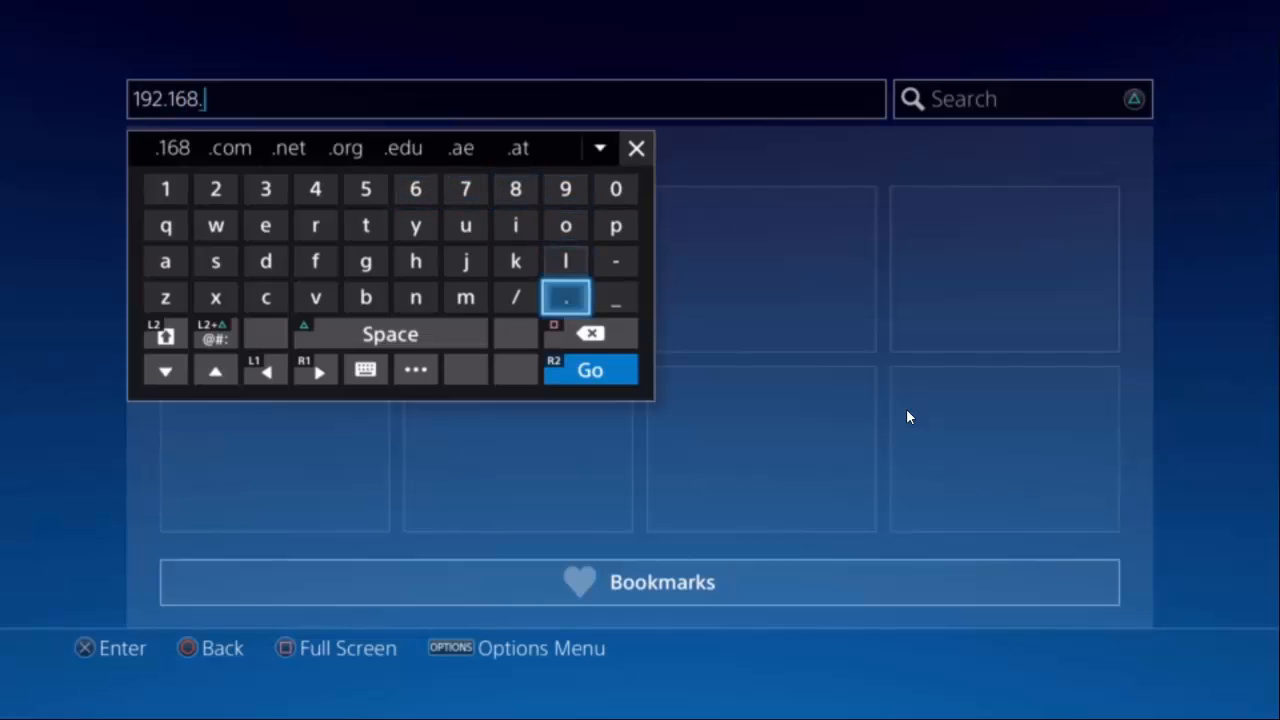
pyautogui.click(565, 189)
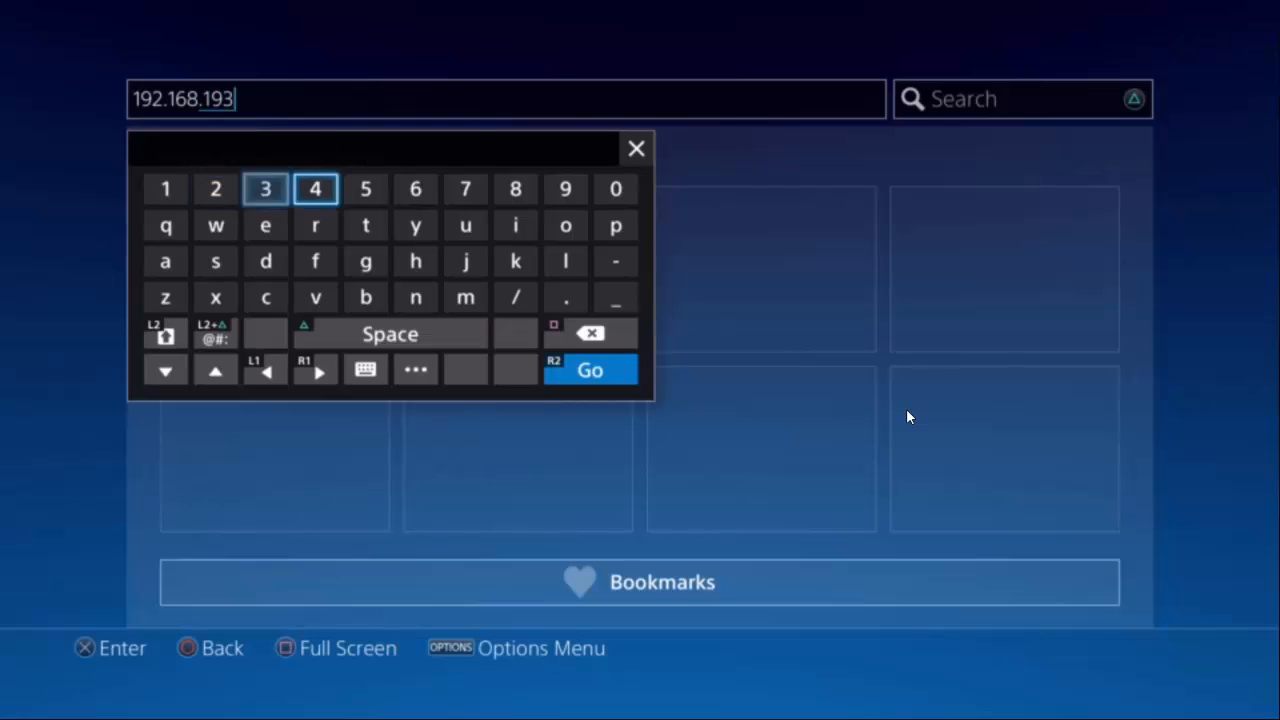
pyautogui.click(515, 297)
pyautogui.write('/ducom')
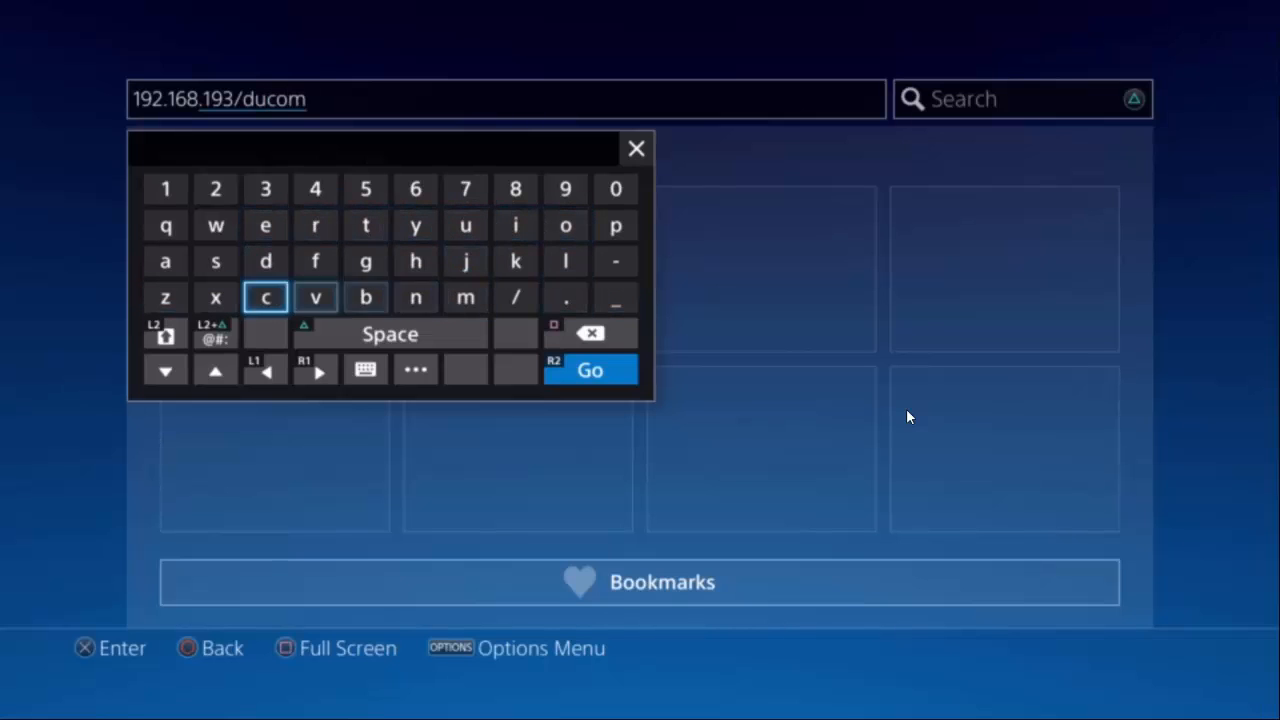
pyautogui.click(265, 225)
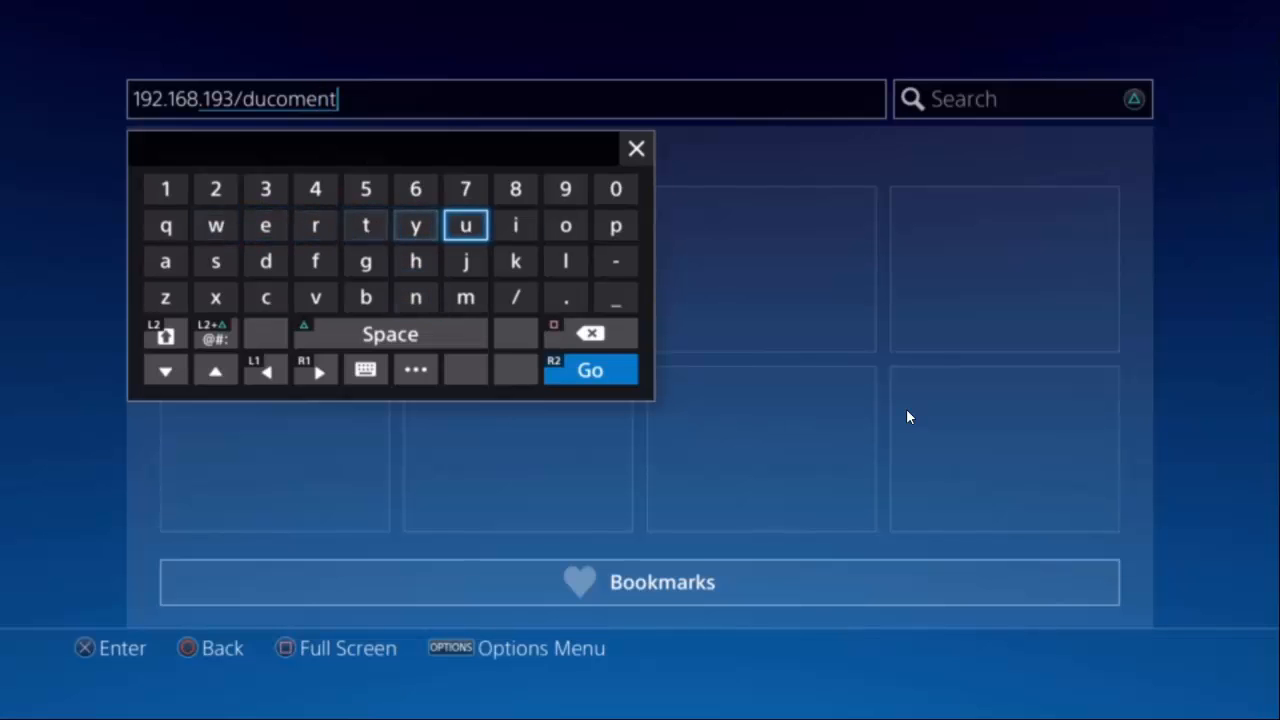
pyautogui.click(590, 369)
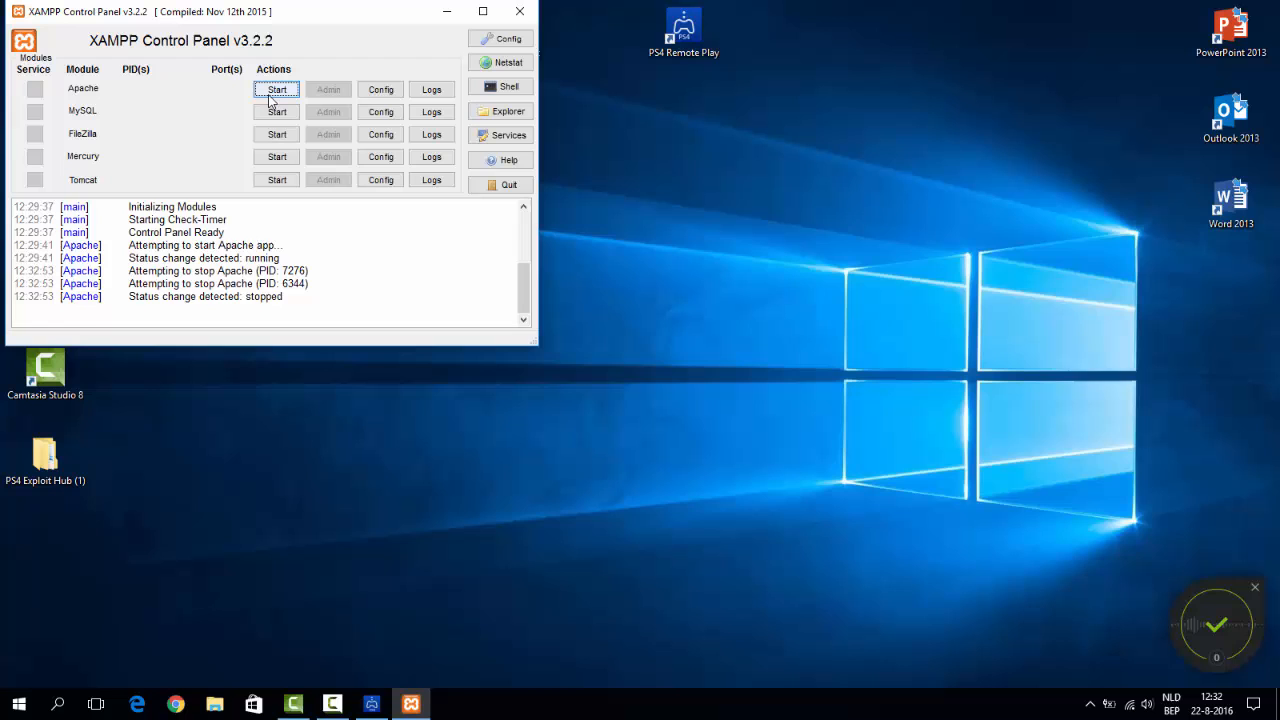
# Start Apache in XAMPP Control Panel and switch back to PS4 Remote Play
pyautogui.click(276, 89)
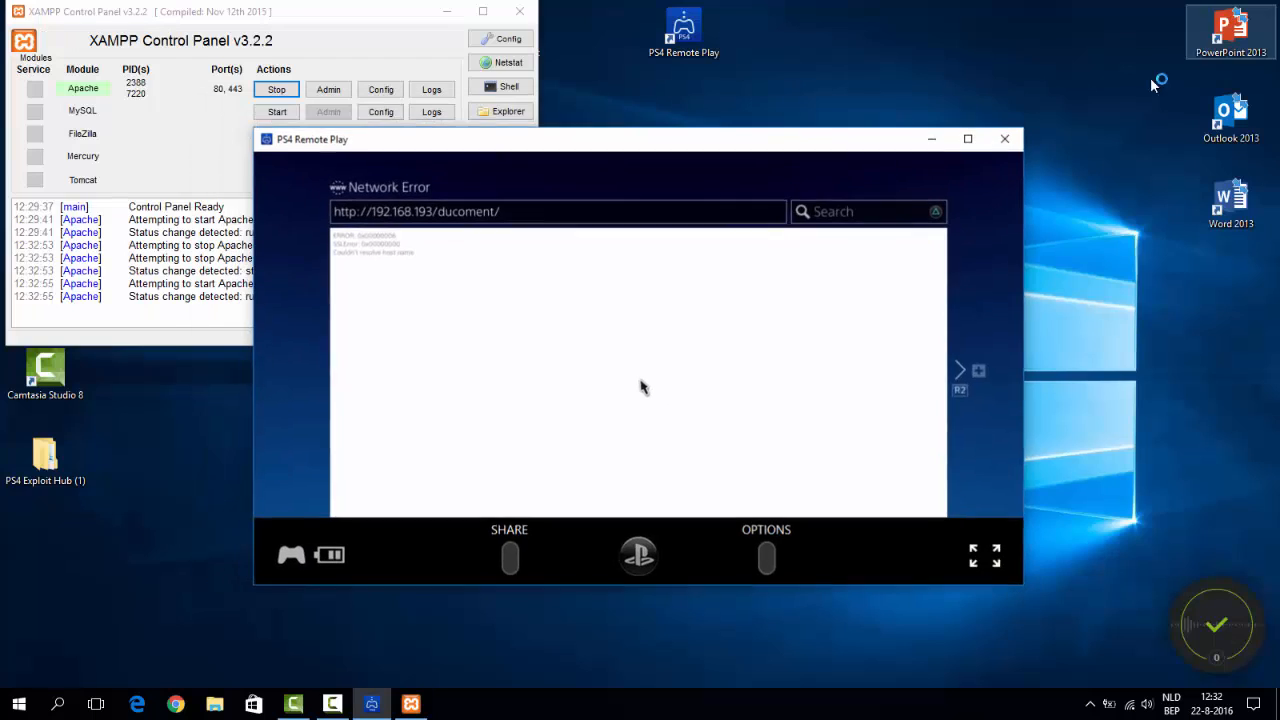
pyautogui.click(967, 138)
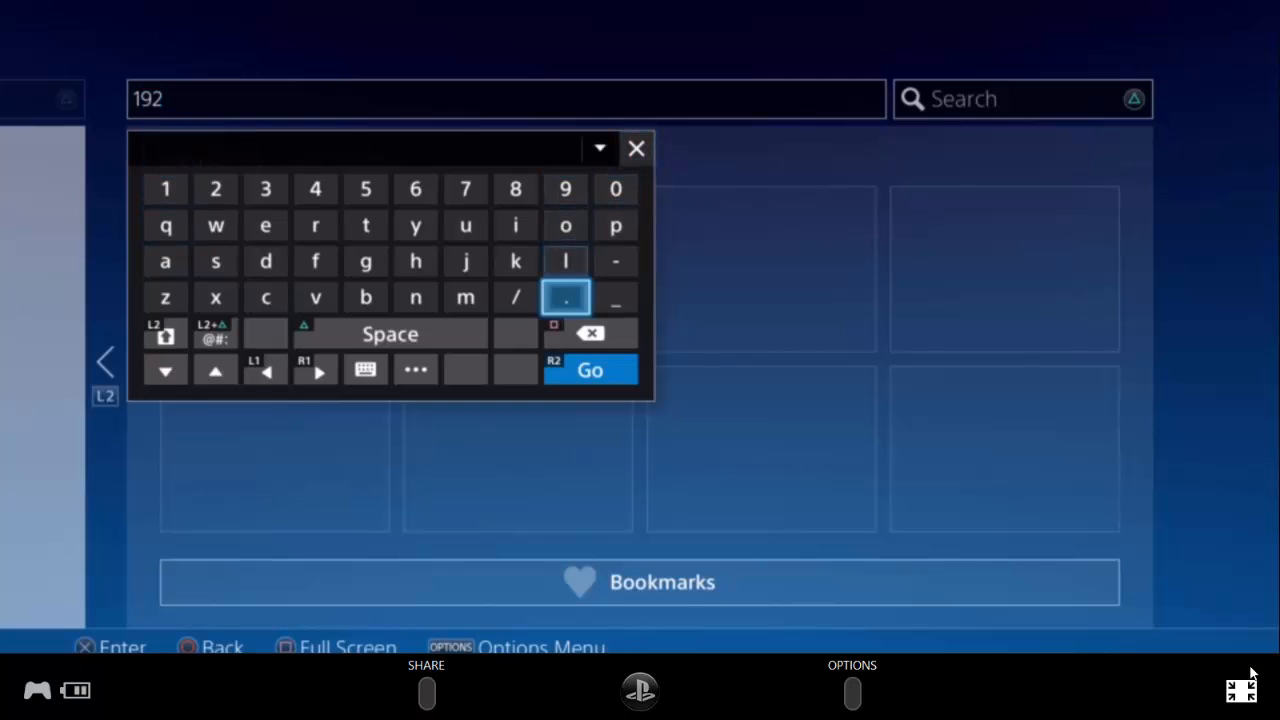
# Re-enter 192.168.193/ducoment/ in the PS4 browser and load it
pyautogui.click(565, 297)
pyautogui.write('.168.193/ducoment/')
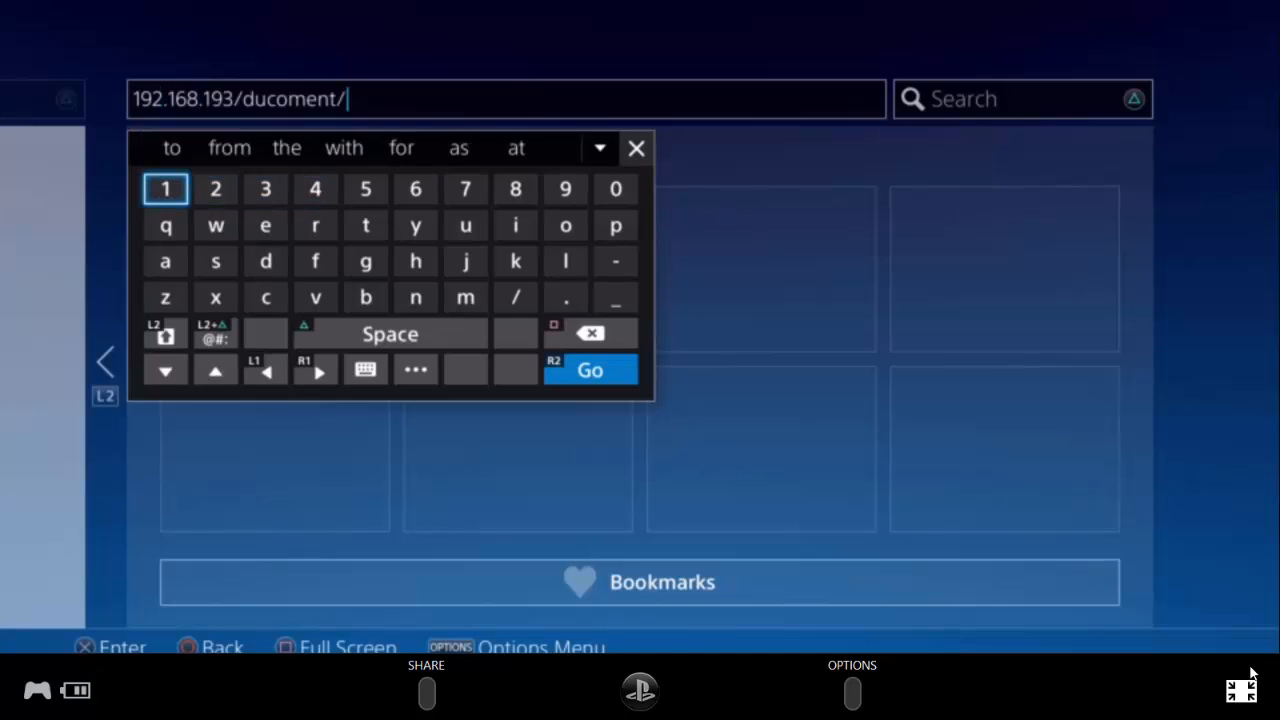
pyautogui.click(590, 370)
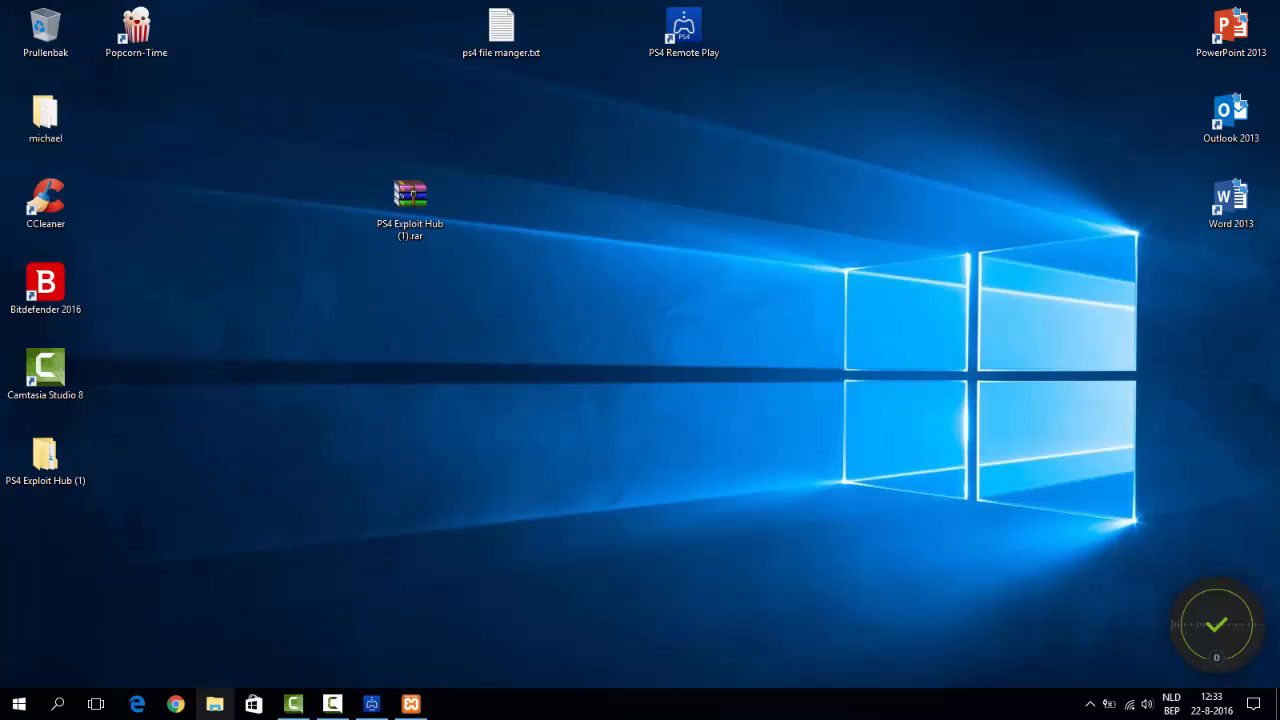
# Browse C: to xampp\htdocs\document\PS4 Exploit Hub to check its contents, then close Explorer
pyautogui.click(214, 704)
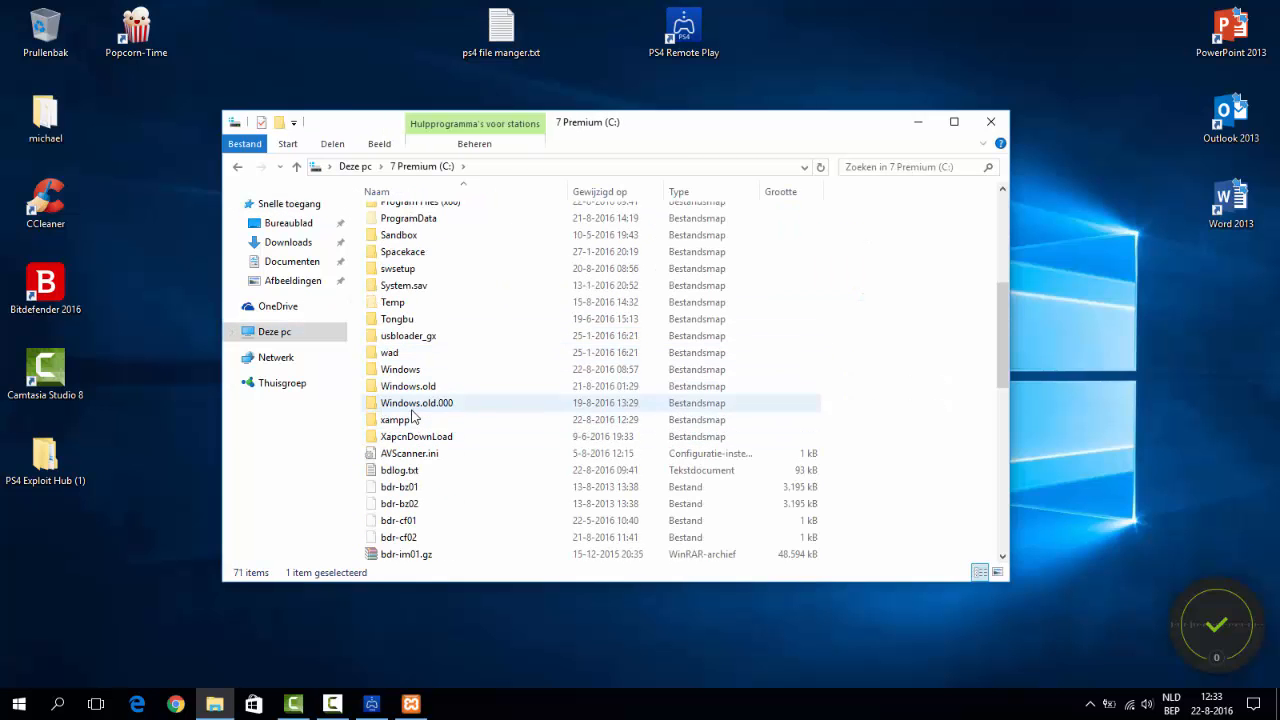
pyautogui.doubleClick(416, 402)
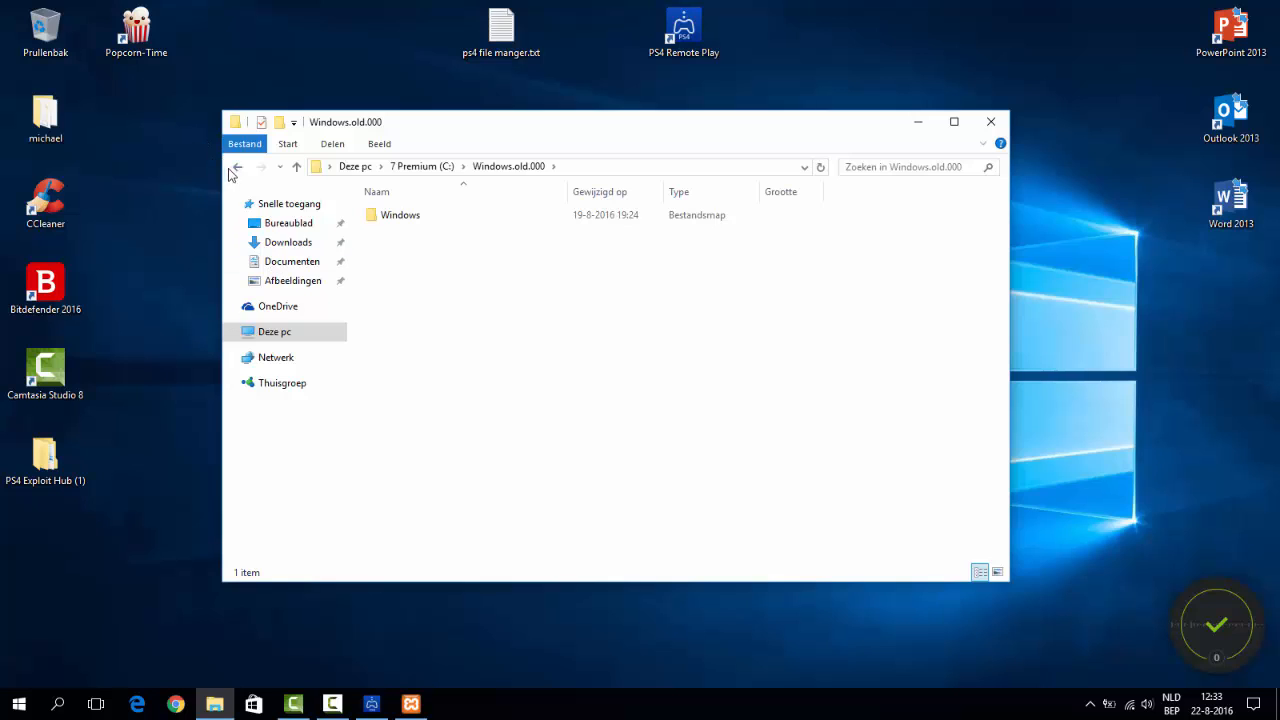
pyautogui.click(237, 166)
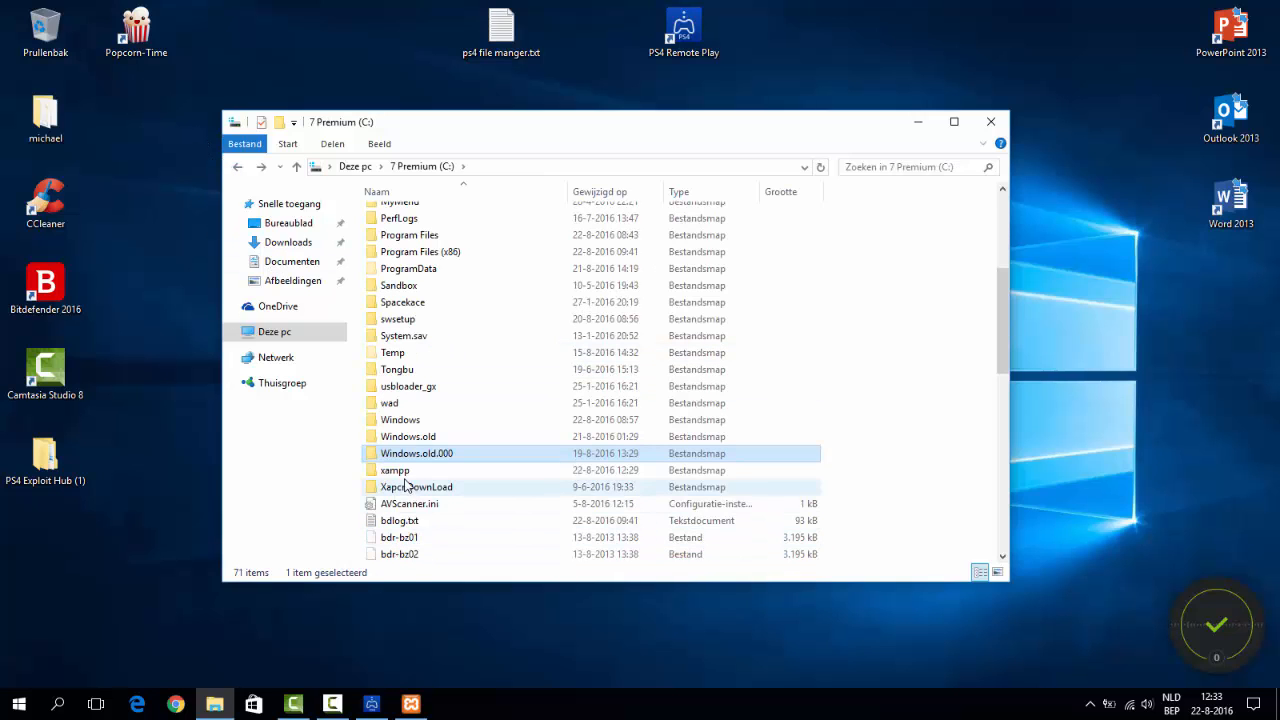
pyautogui.doubleClick(394, 470)
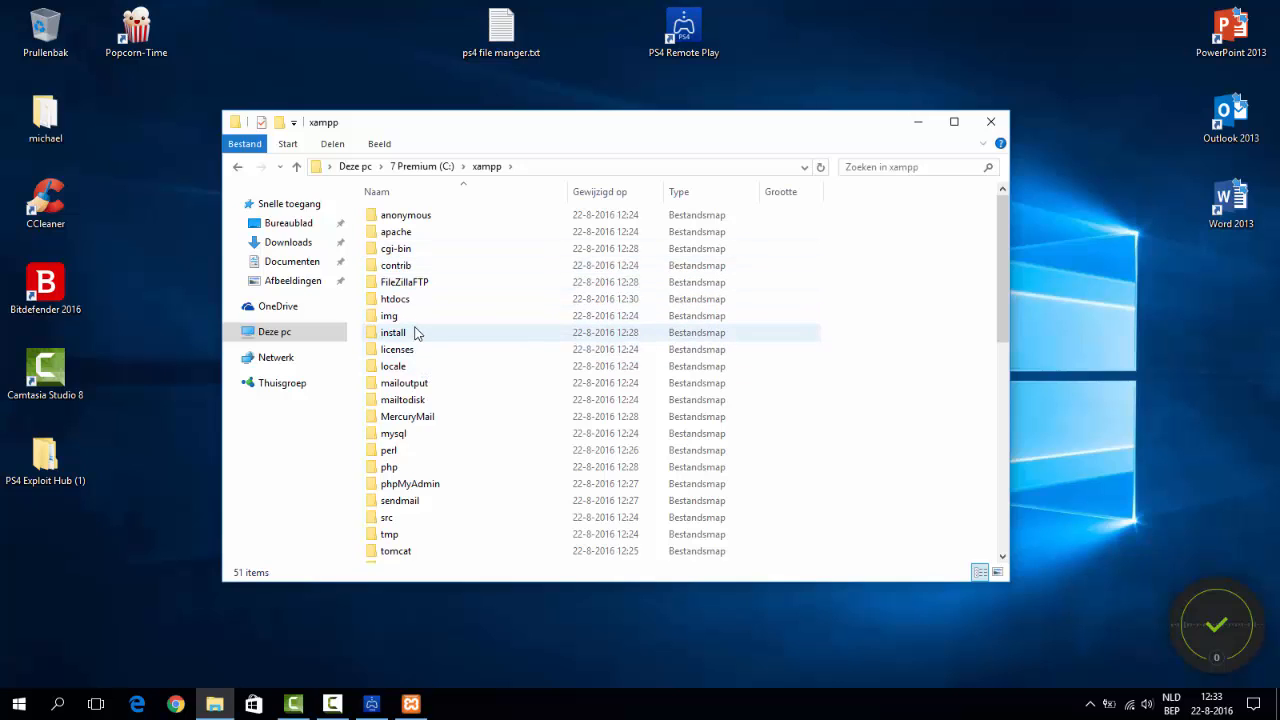
pyautogui.doubleClick(394, 298)
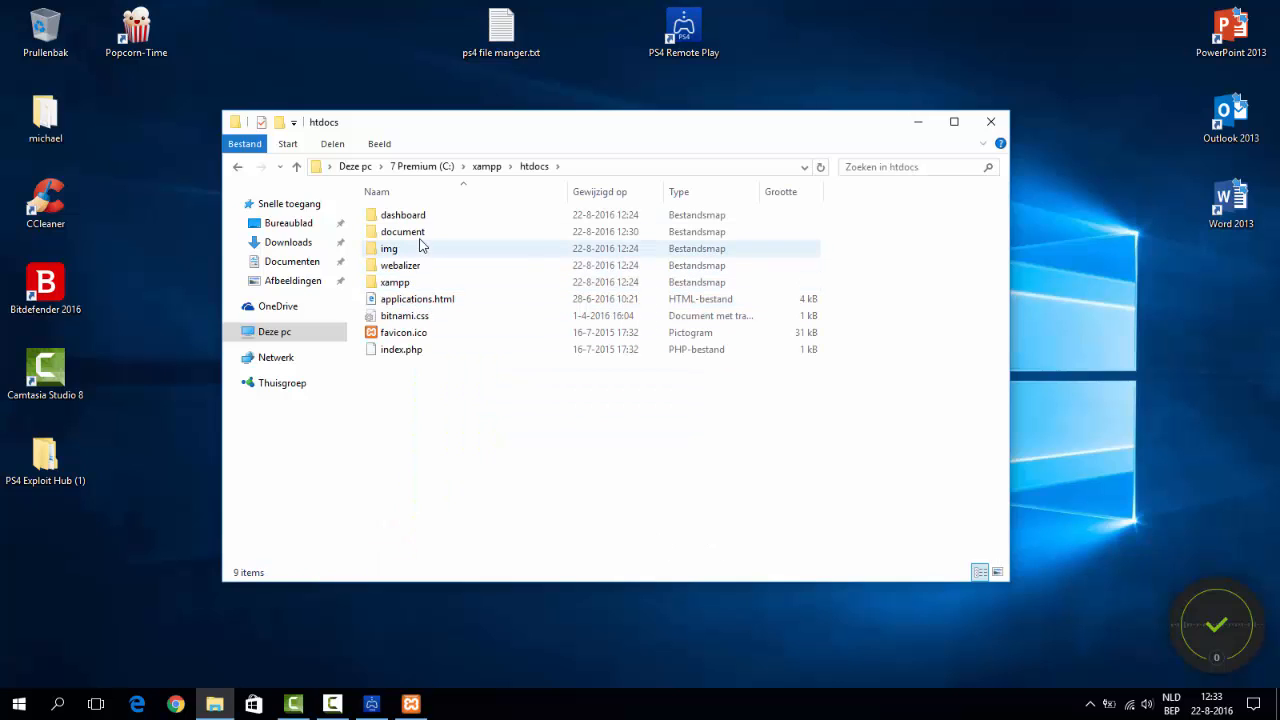
pyautogui.doubleClick(402, 231)
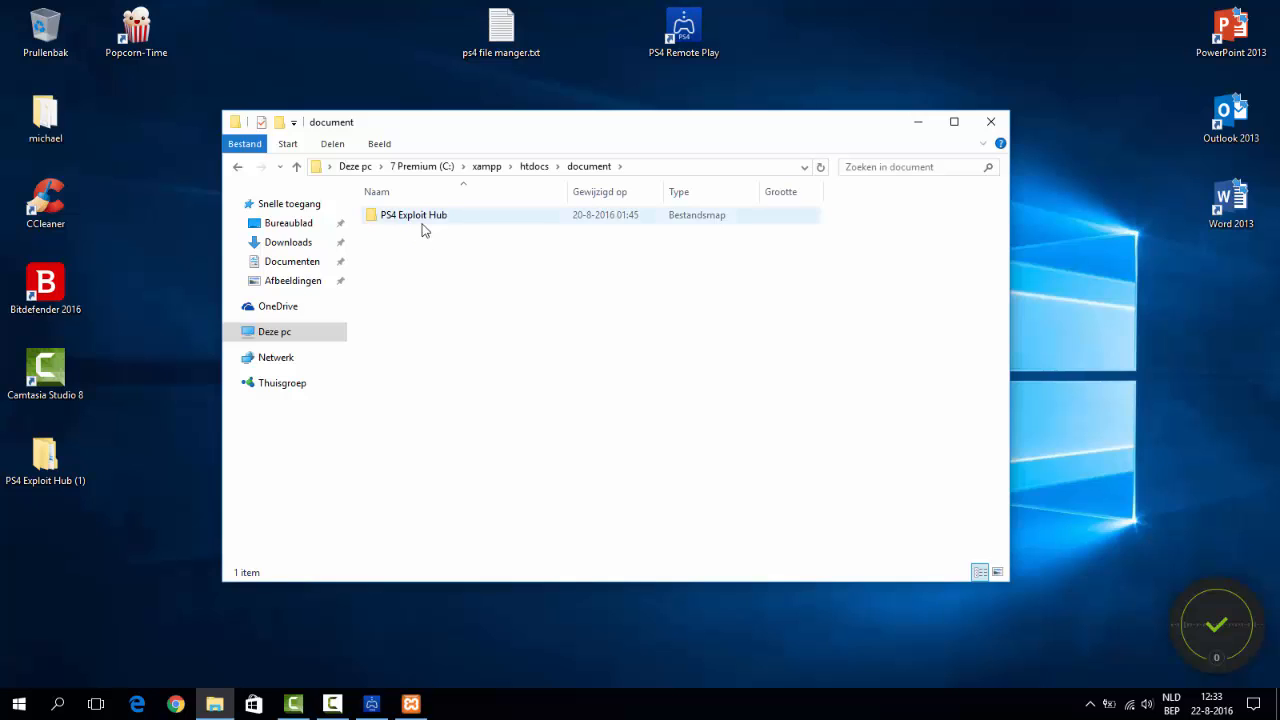
pyautogui.doubleClick(413, 214)
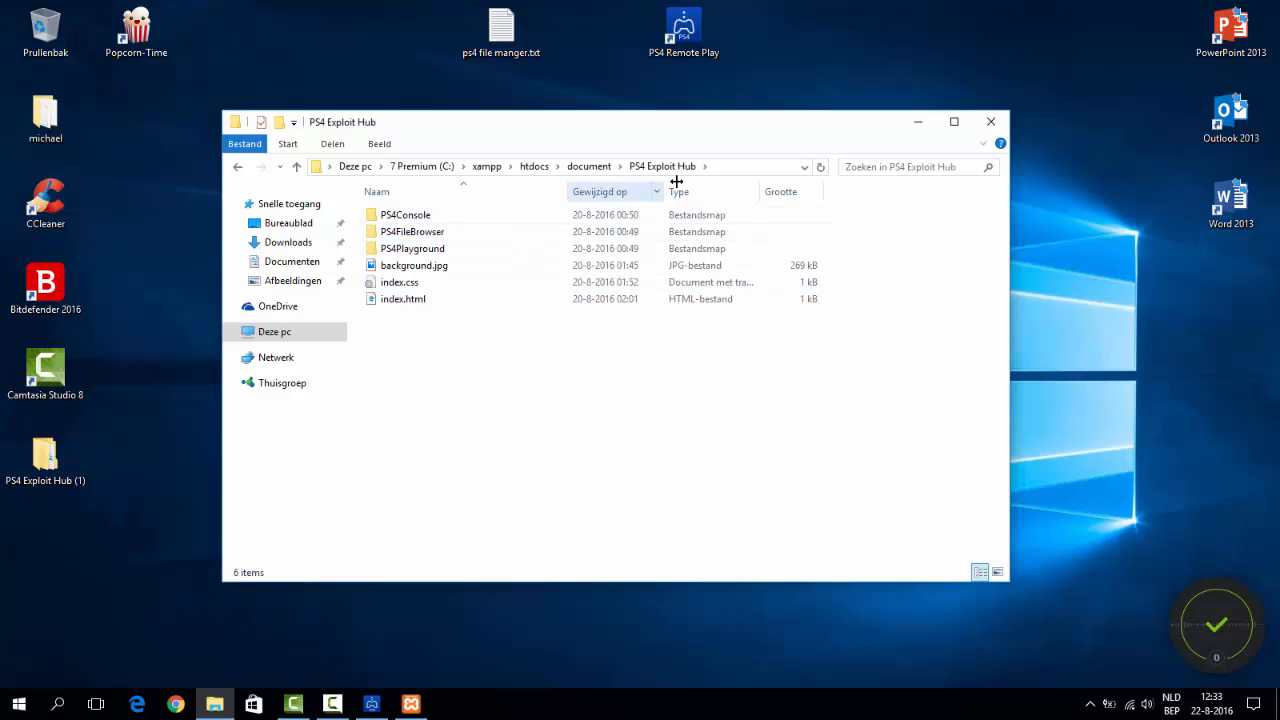
pyautogui.click(990, 121)
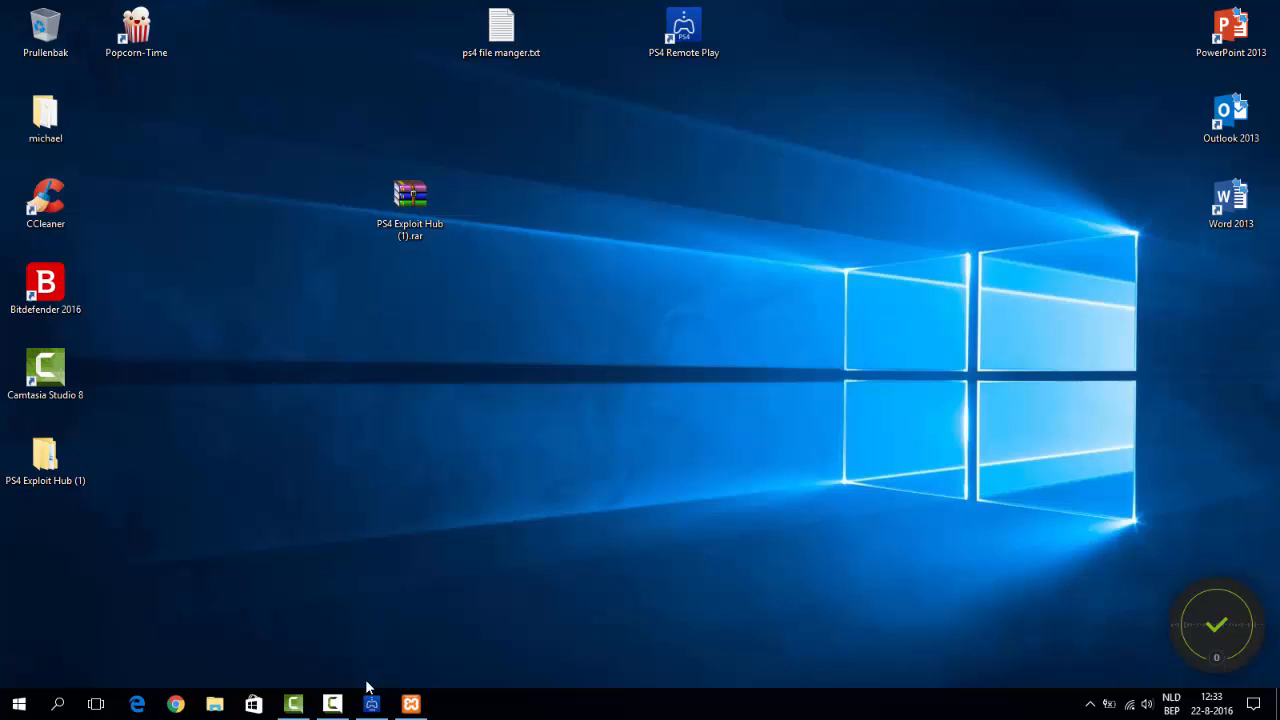
# Load 192.168.193/document/ in the PS4 browser, which returns a network error, and dismiss the keyboard
pyautogui.click(371, 704)
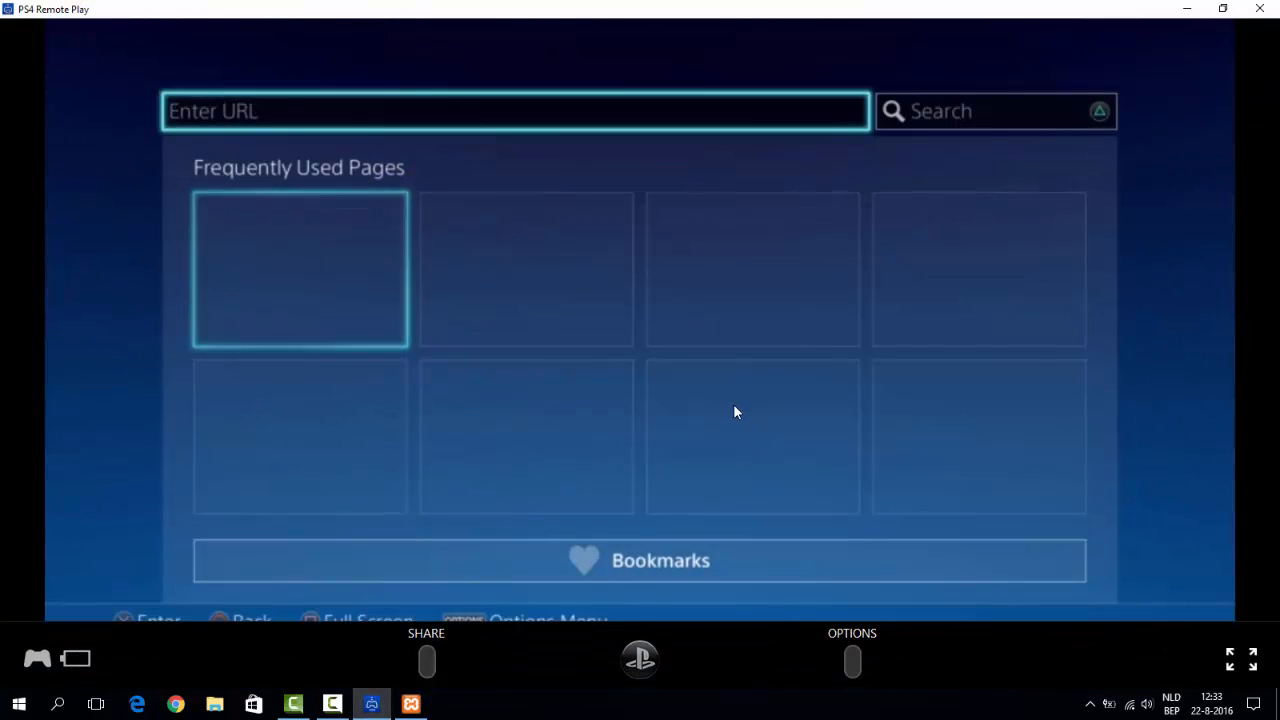
pyautogui.click(514, 110)
pyautogui.write('192.168')
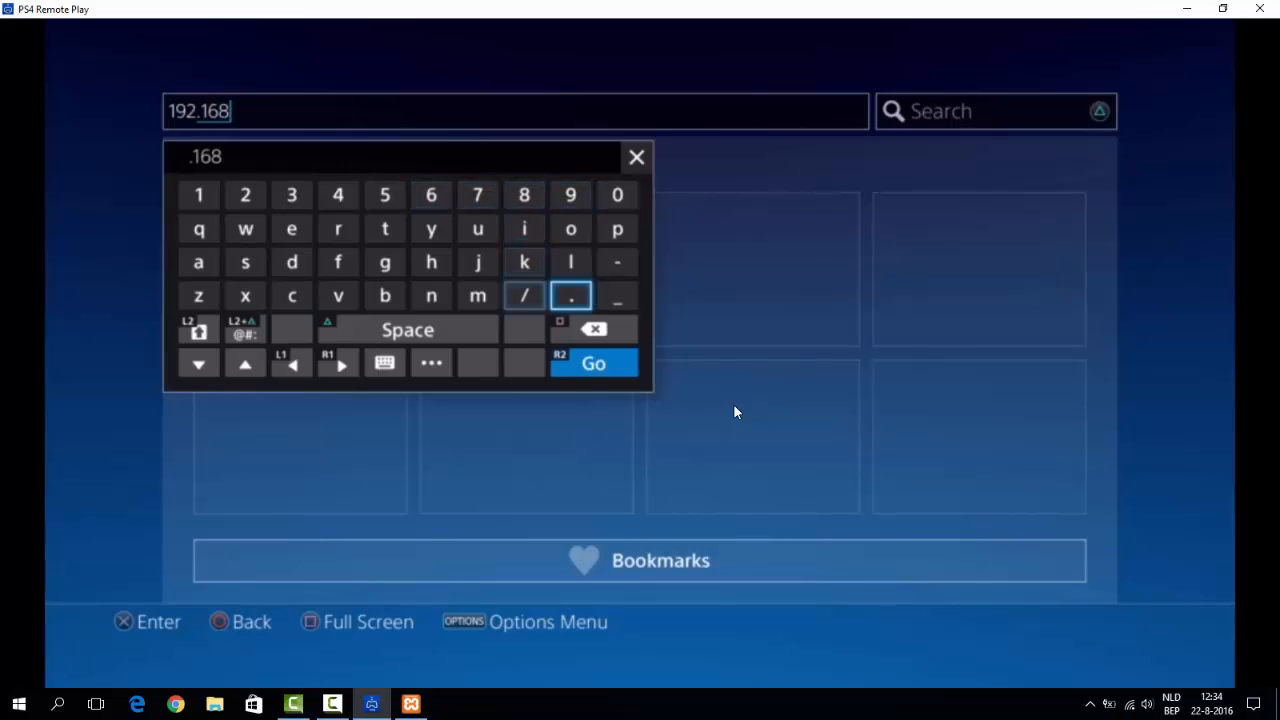
pyautogui.click(570, 295)
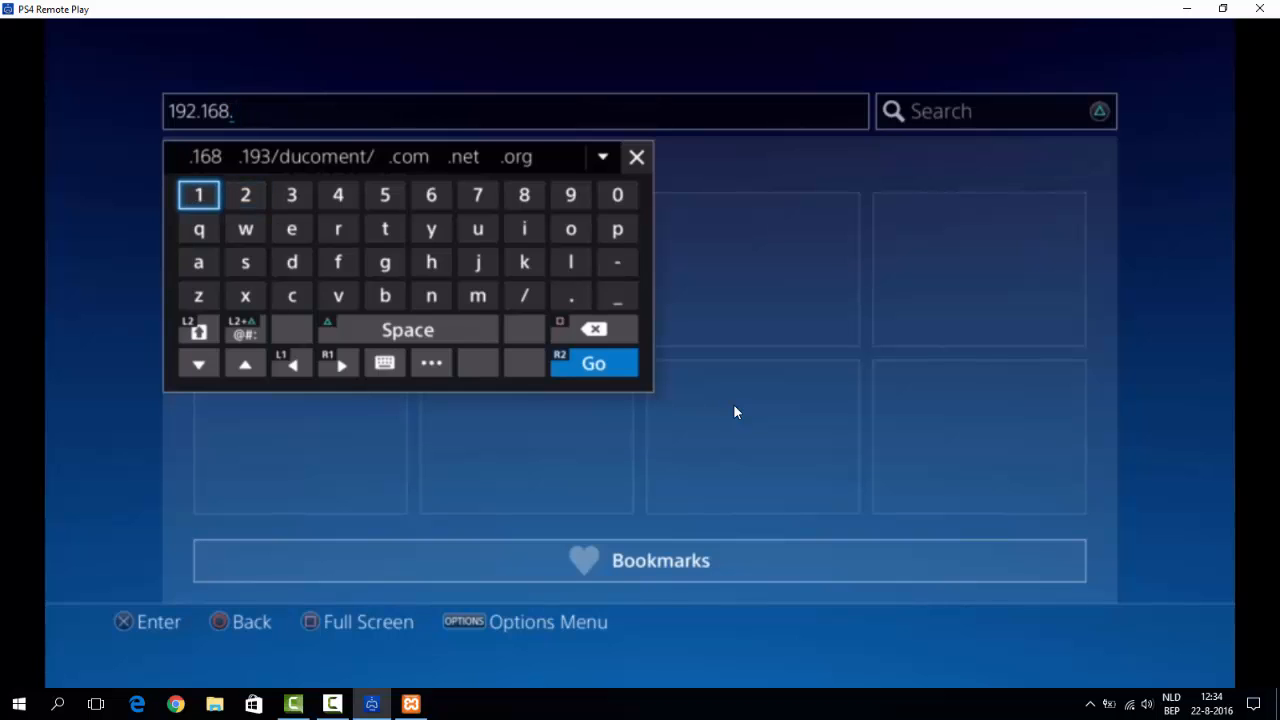
pyautogui.click(337, 194)
pyautogui.write('193/documen')
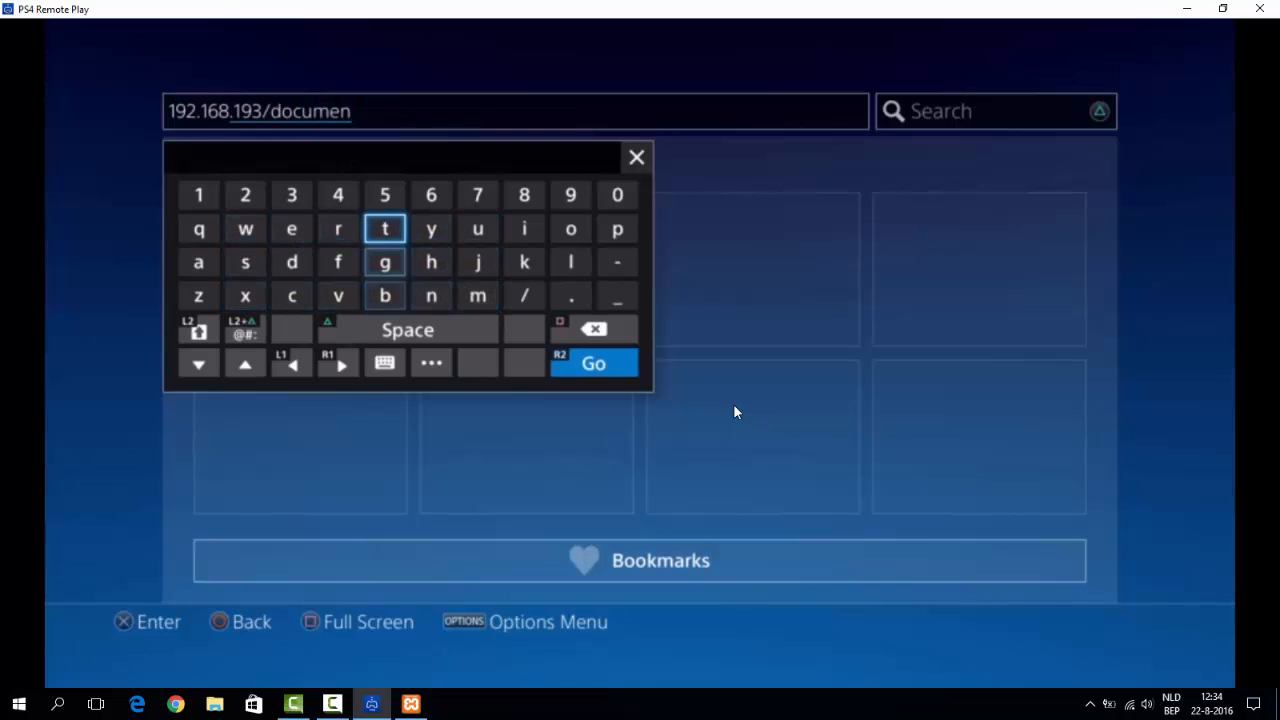
pyautogui.click(592, 362)
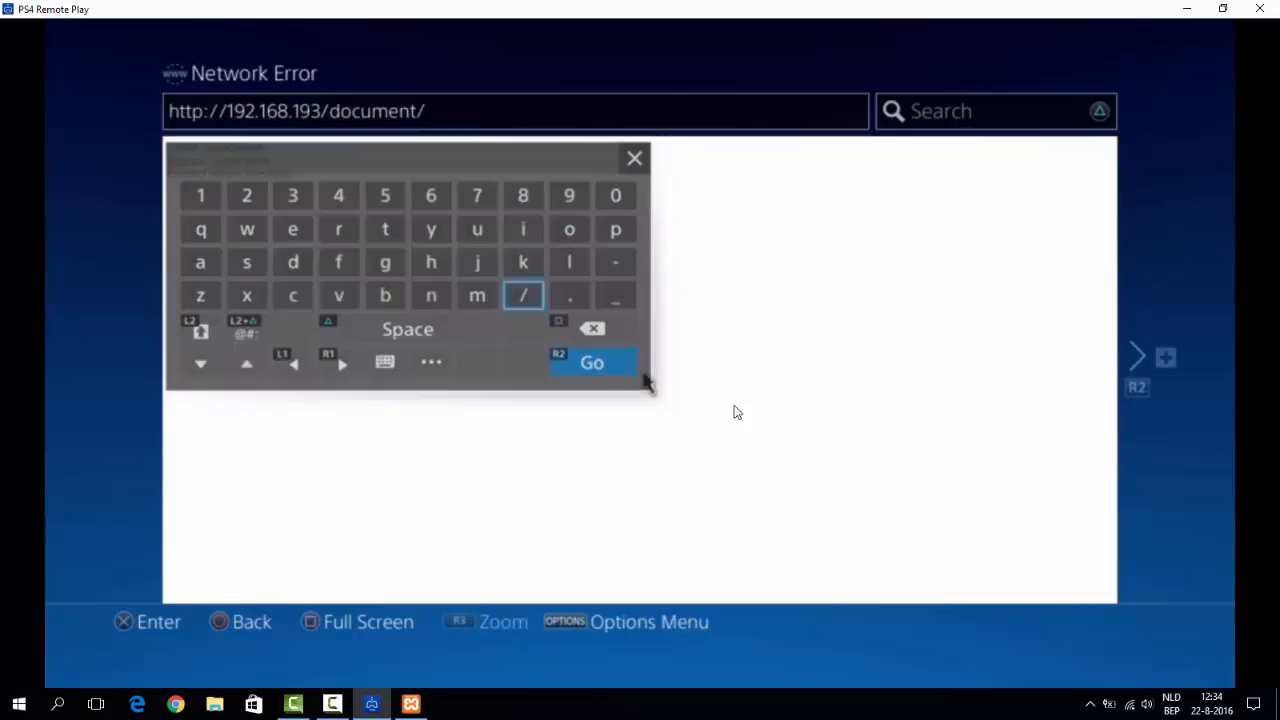
pyautogui.click(591, 362)
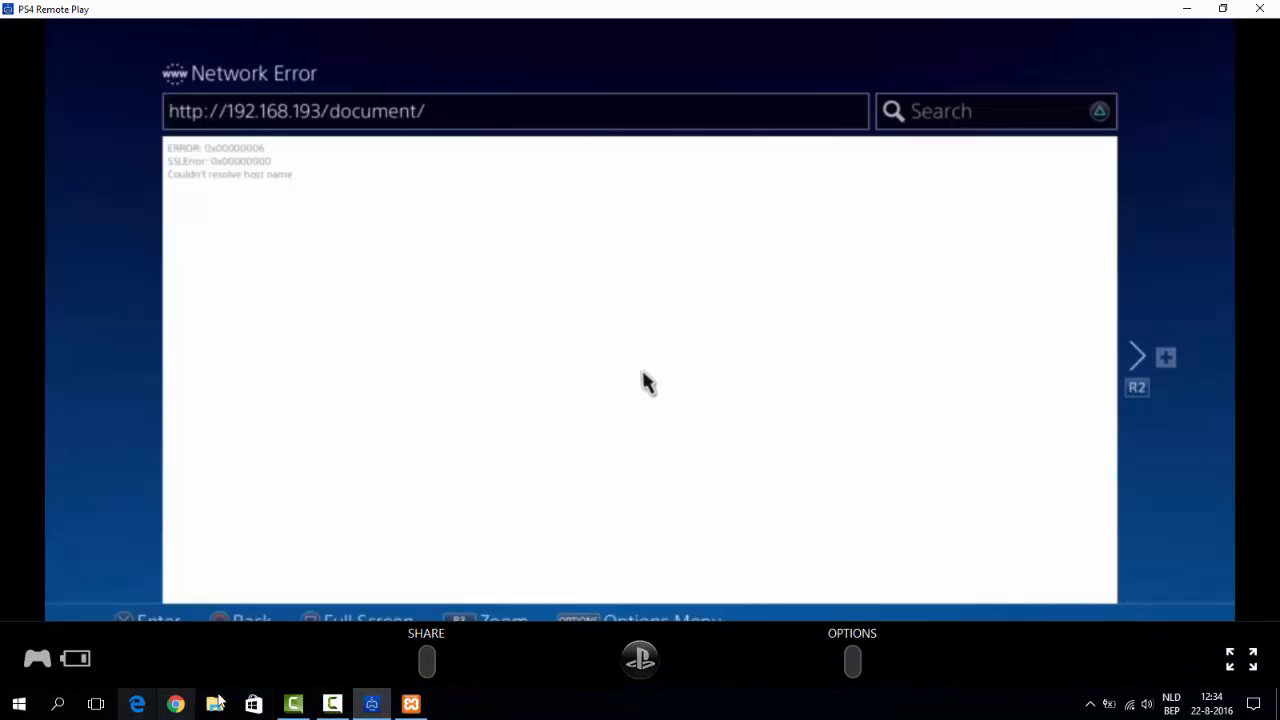
pyautogui.click(214, 703)
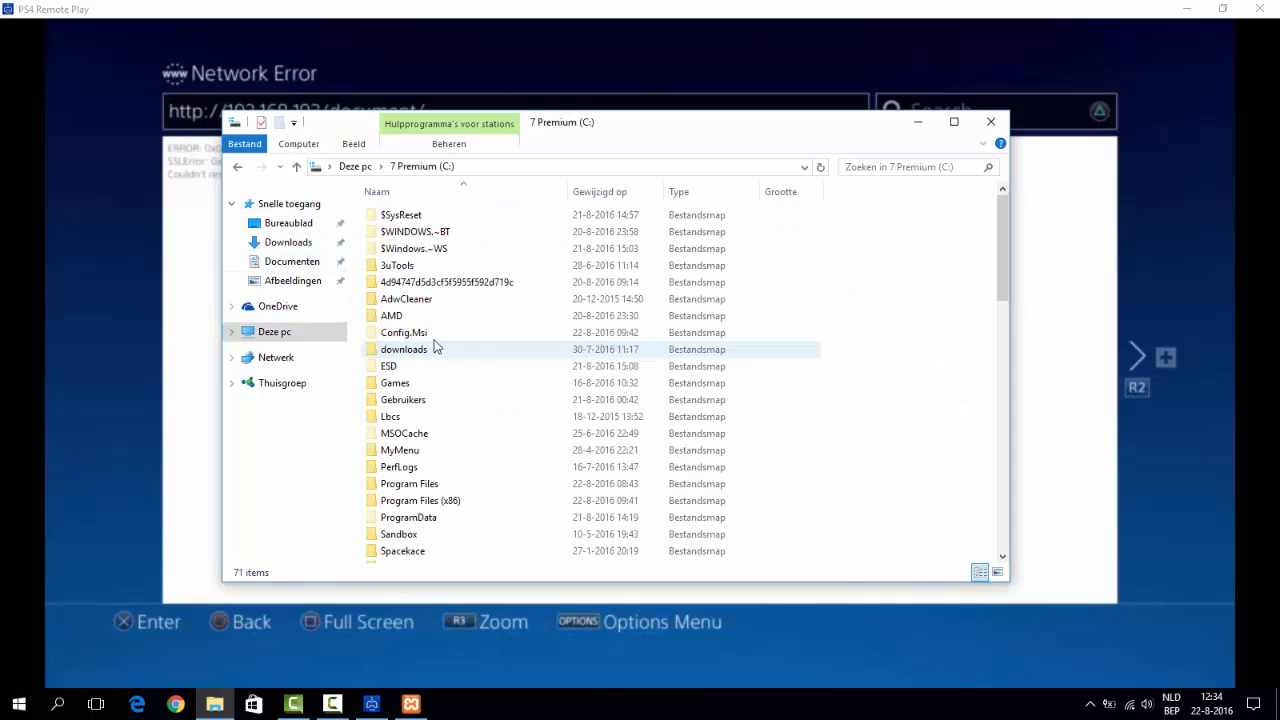
# Open the xampp folder and then htdocs' document folder in File Explorer
pyautogui.doubleClick(404, 349)
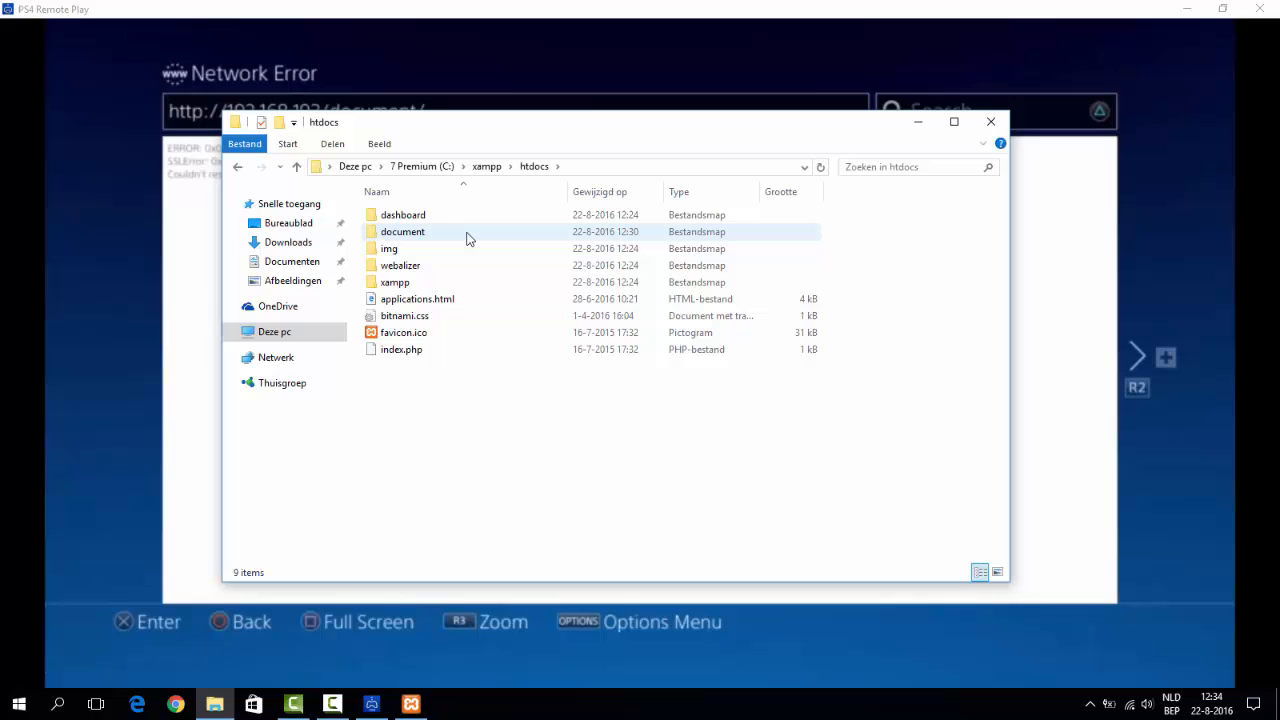
pyautogui.doubleClick(402, 231)
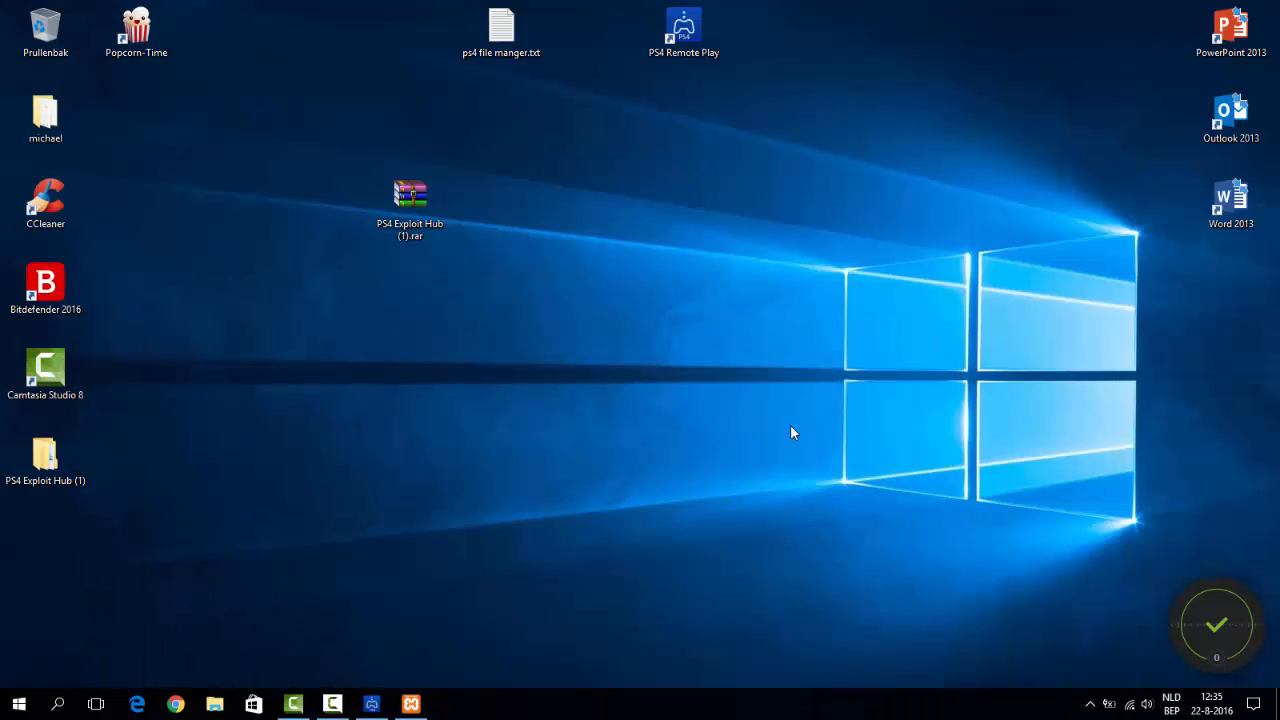
# Confirm the PC's IPv4 address 192.168.0.193 with ipconfig in Command Prompt, then close it
pyautogui.write('cmd')
pyautogui.write('ip')
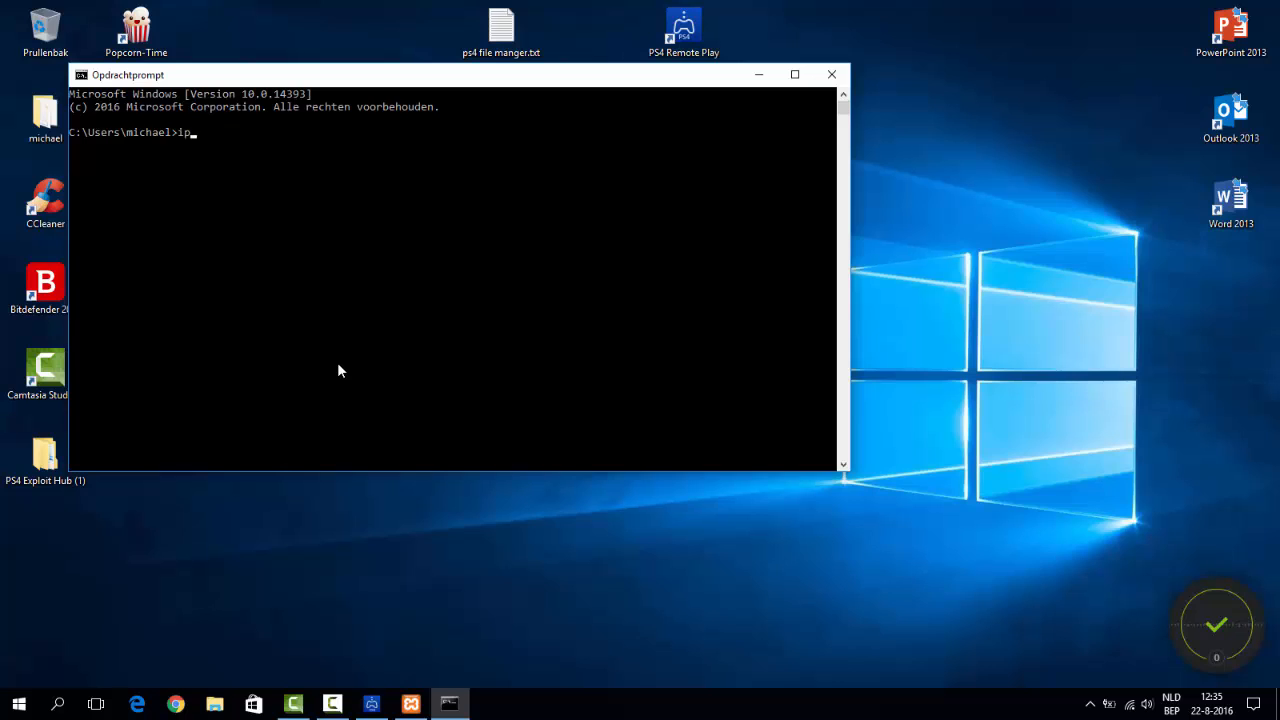
pyautogui.write('config')
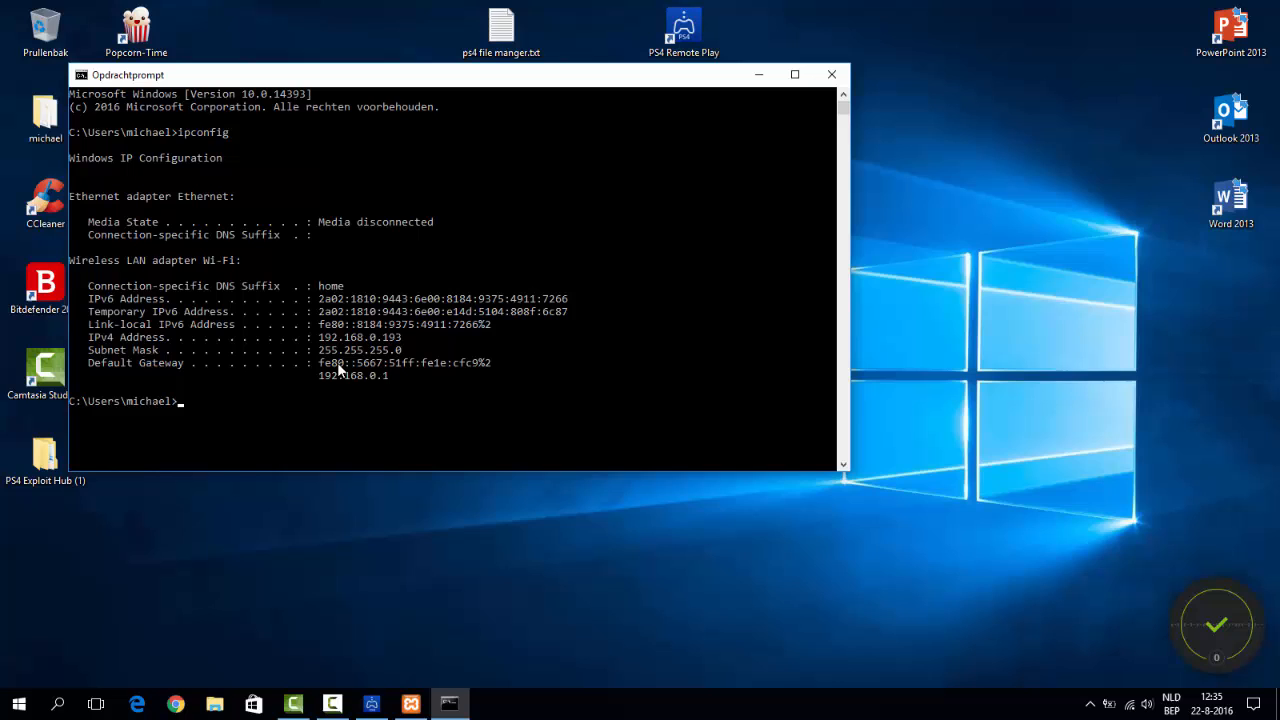
pyautogui.moveTo(333, 355)
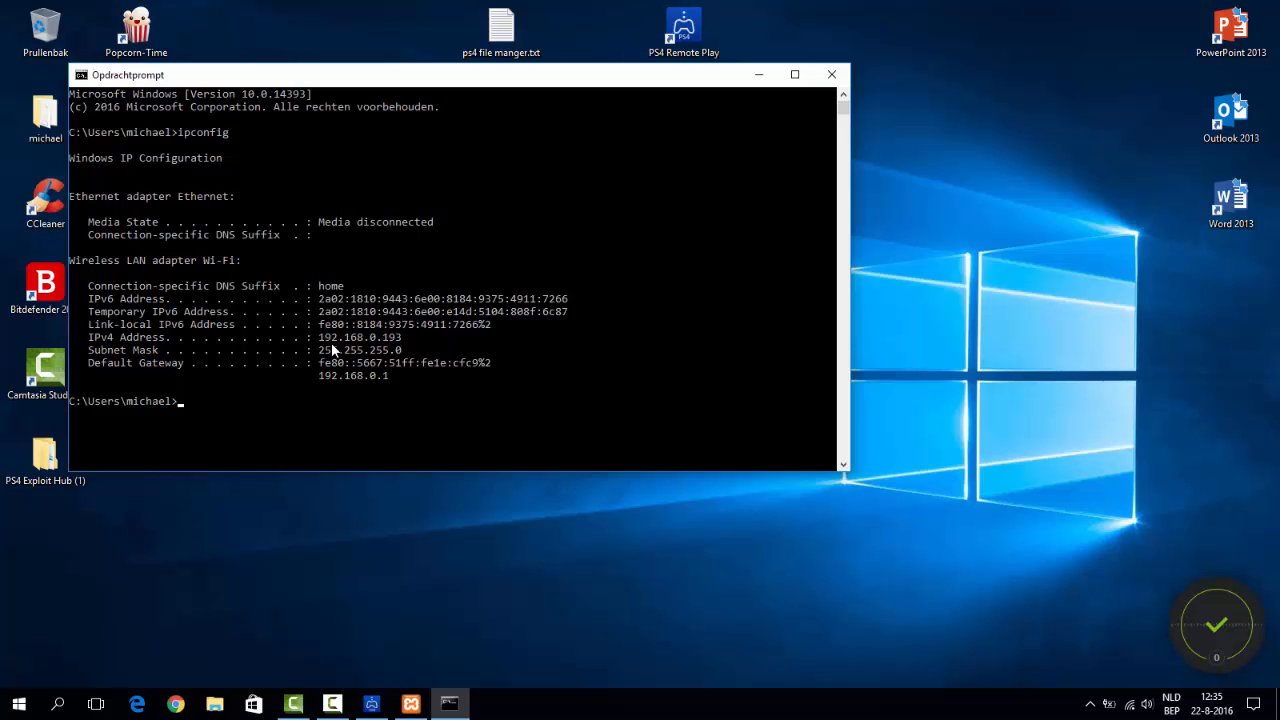
pyautogui.moveTo(808, 86)
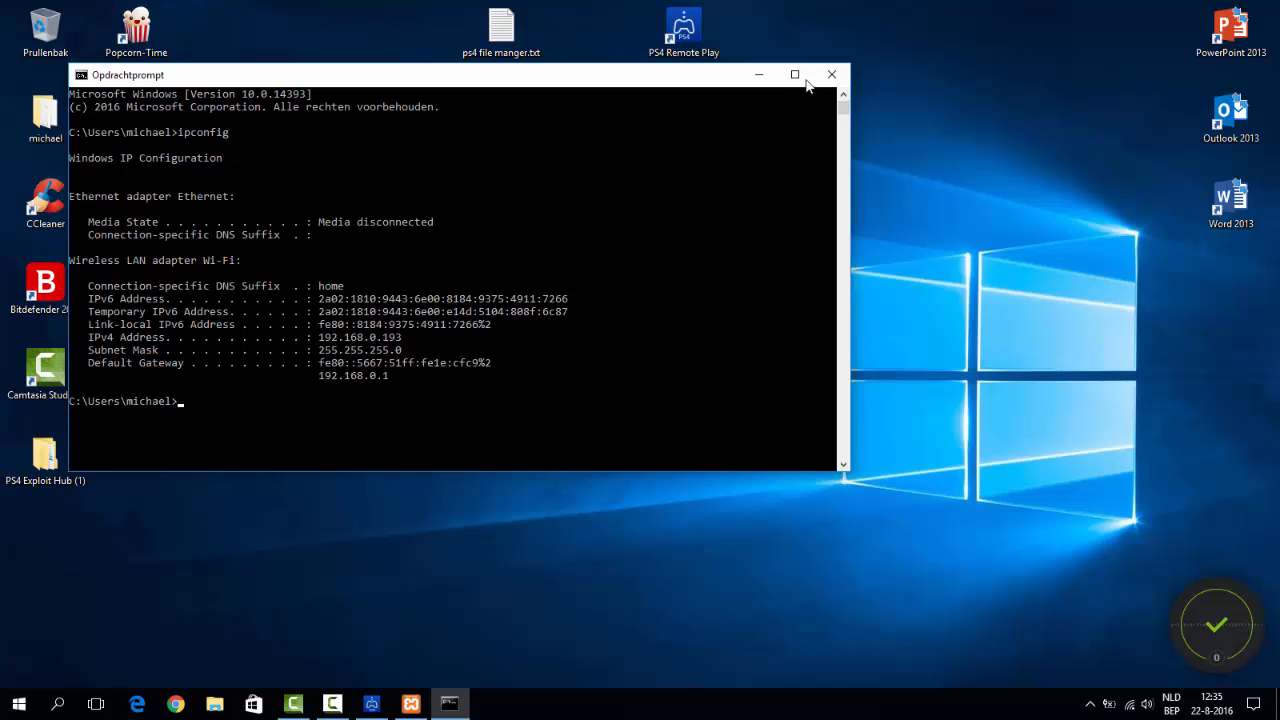
pyautogui.click(831, 74)
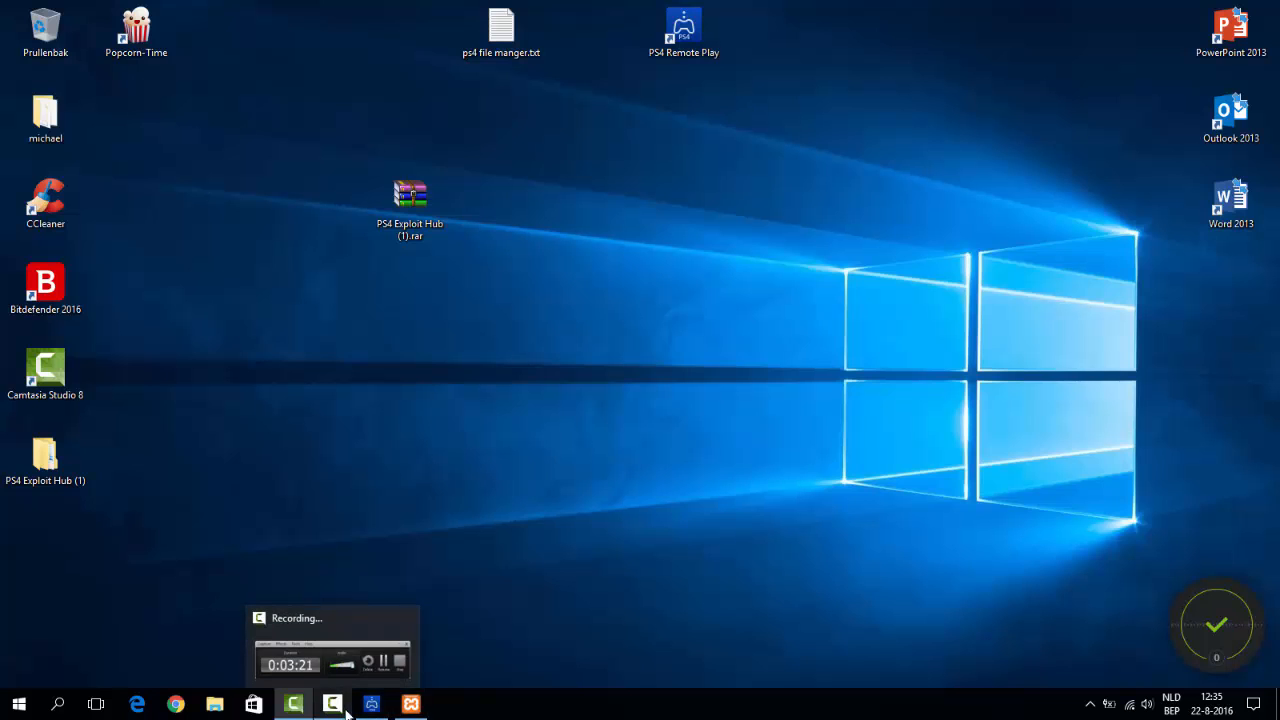
pyautogui.click(371, 704)
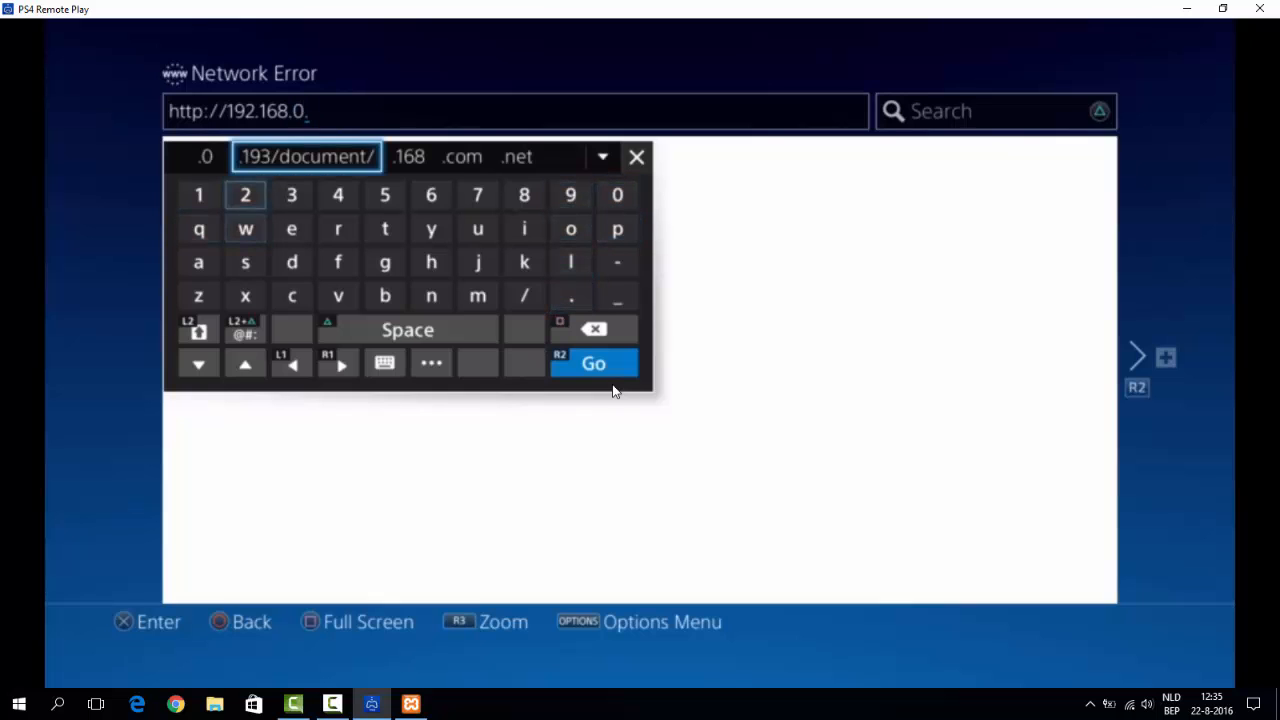
pyautogui.click(593, 363)
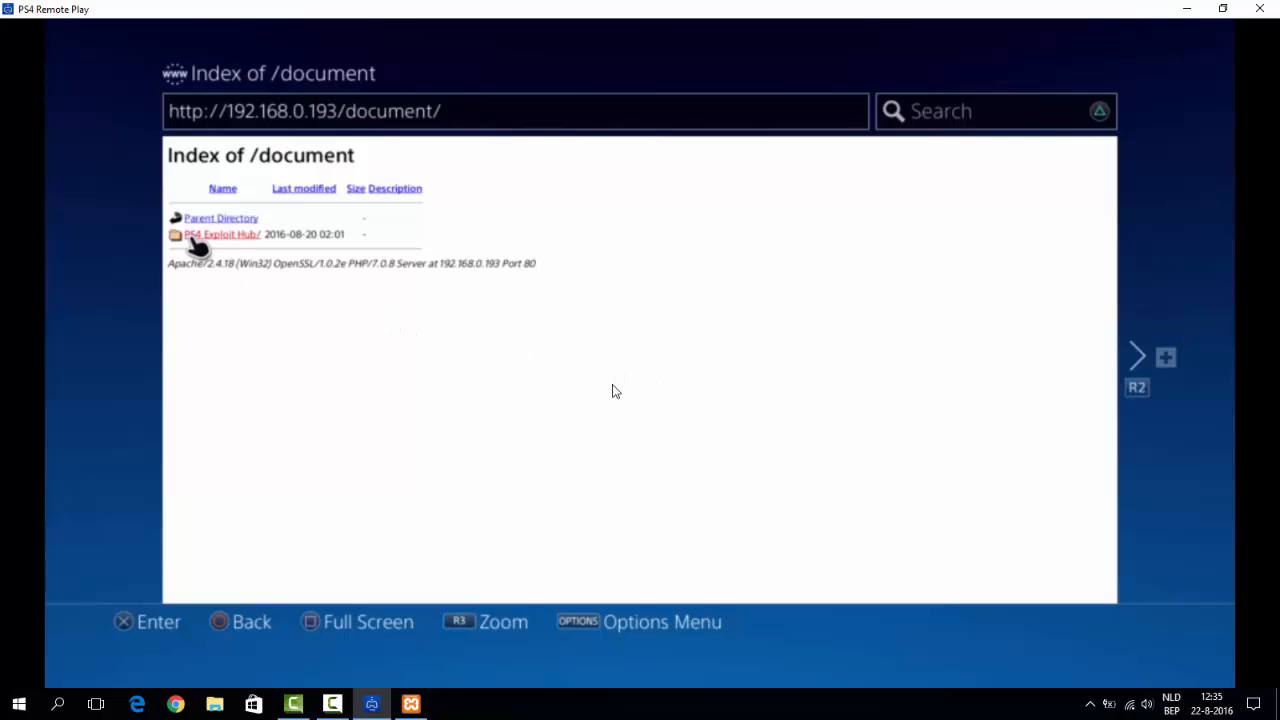
pyautogui.click(221, 234)
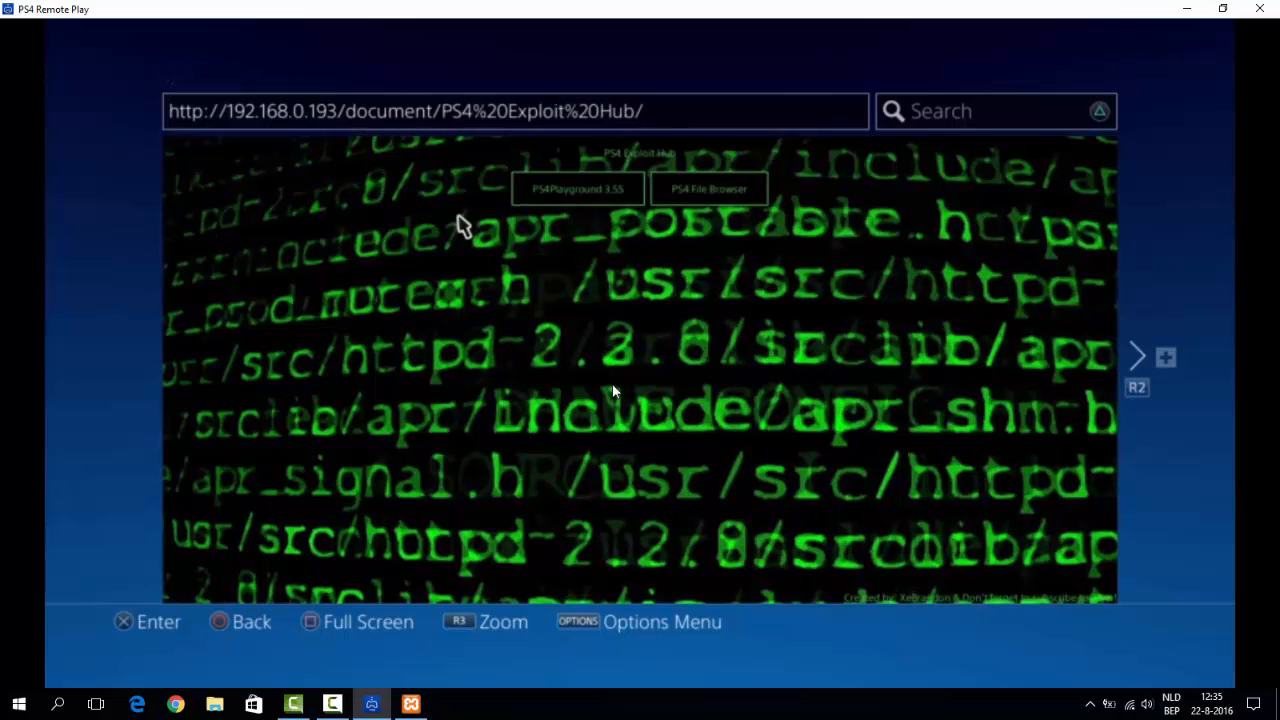
pyautogui.click(708, 189)
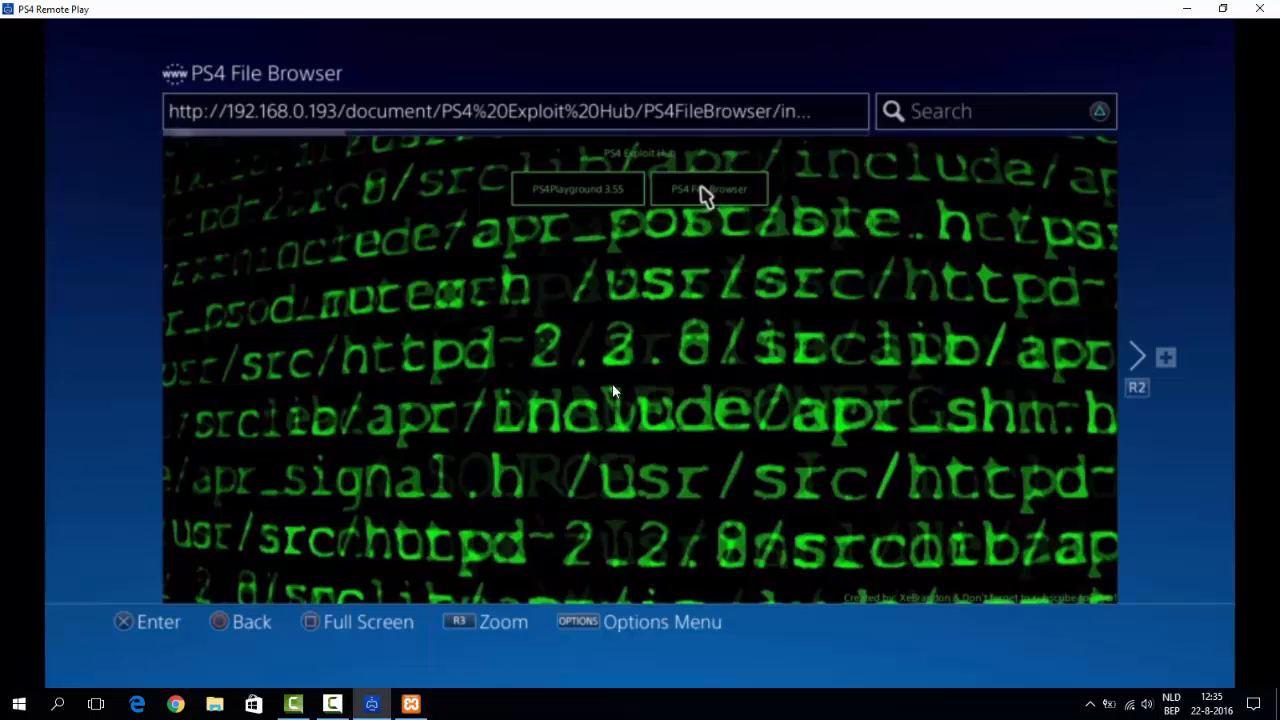
pyautogui.click(709, 189)
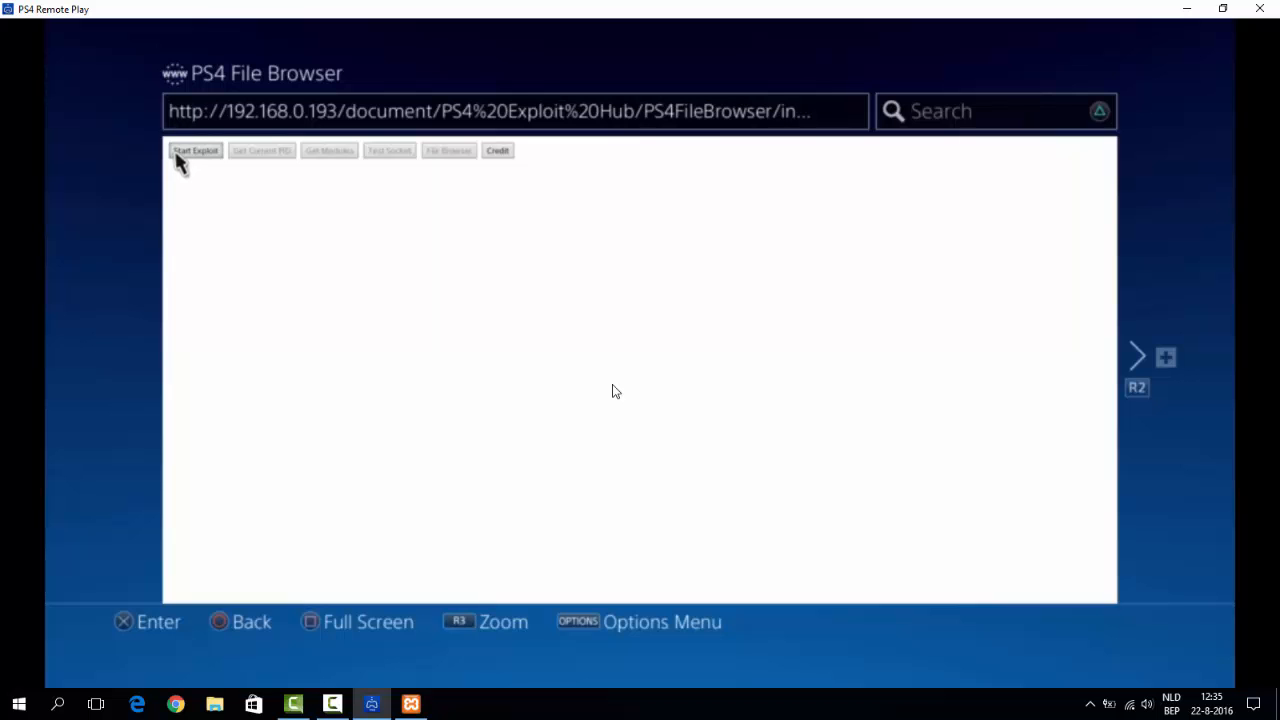
pyautogui.click(195, 150)
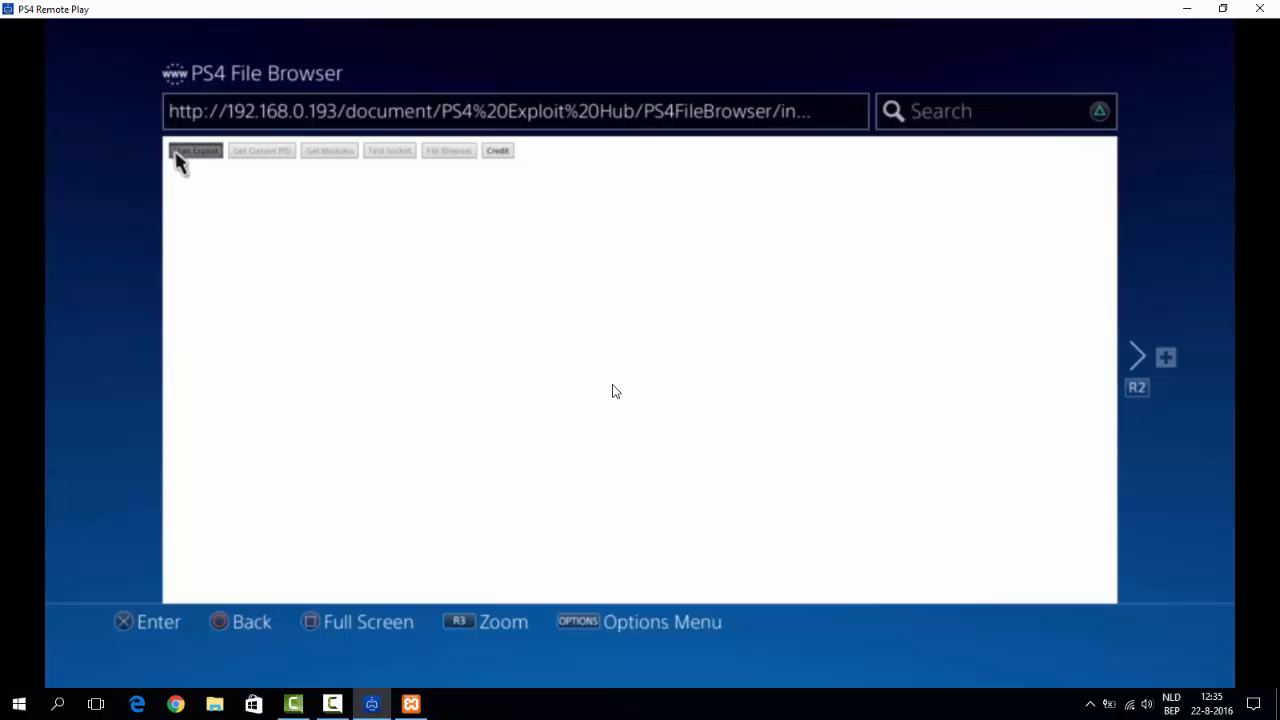
pyautogui.click(196, 150)
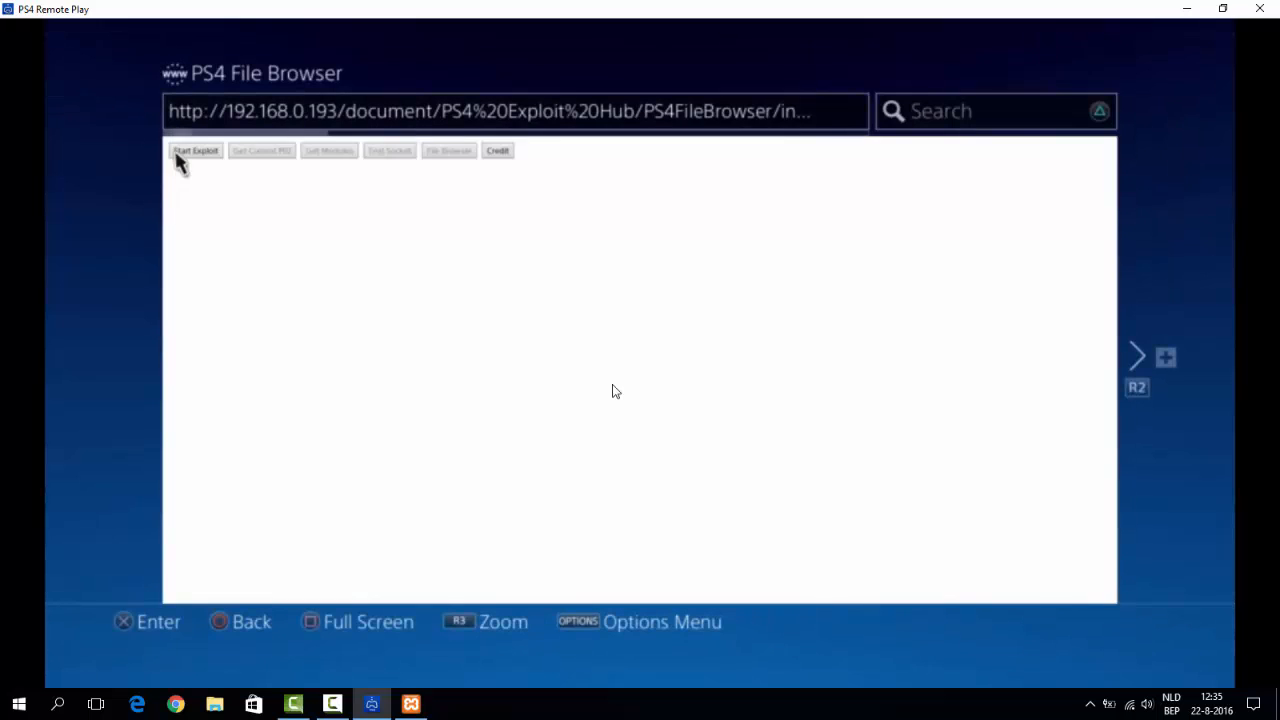
pyautogui.click(195, 150)
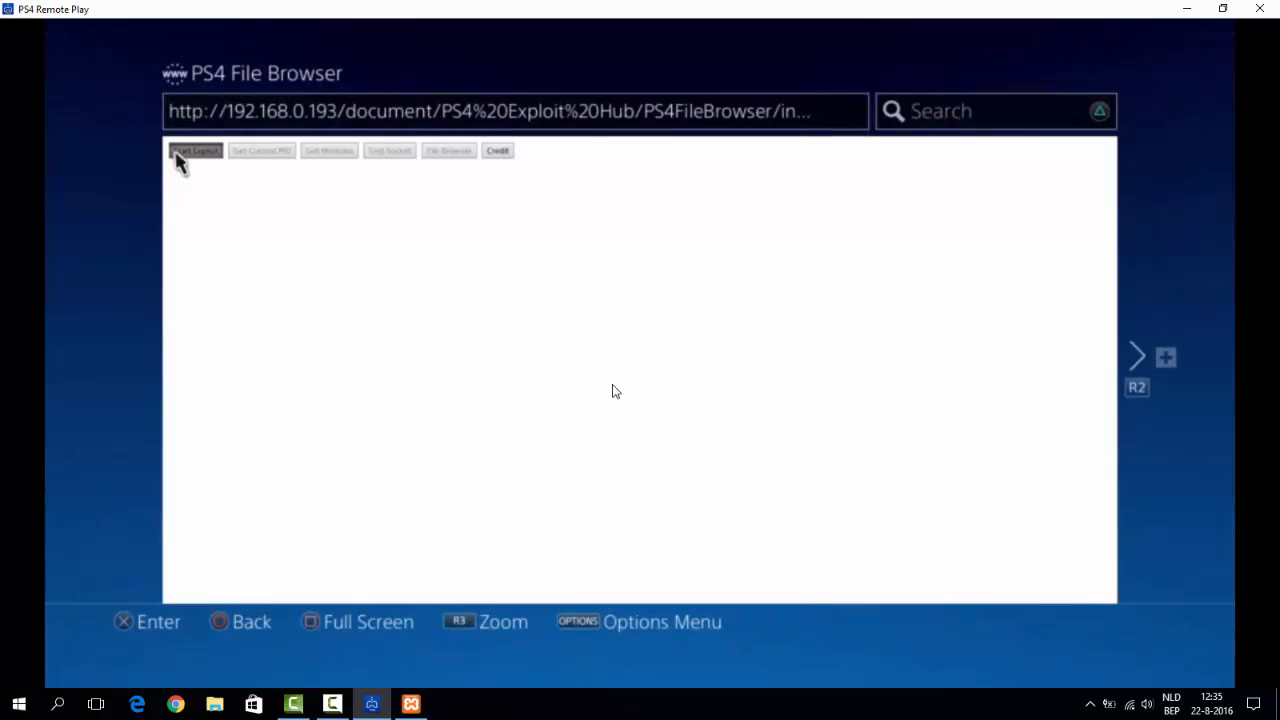
pyautogui.click(195, 150)
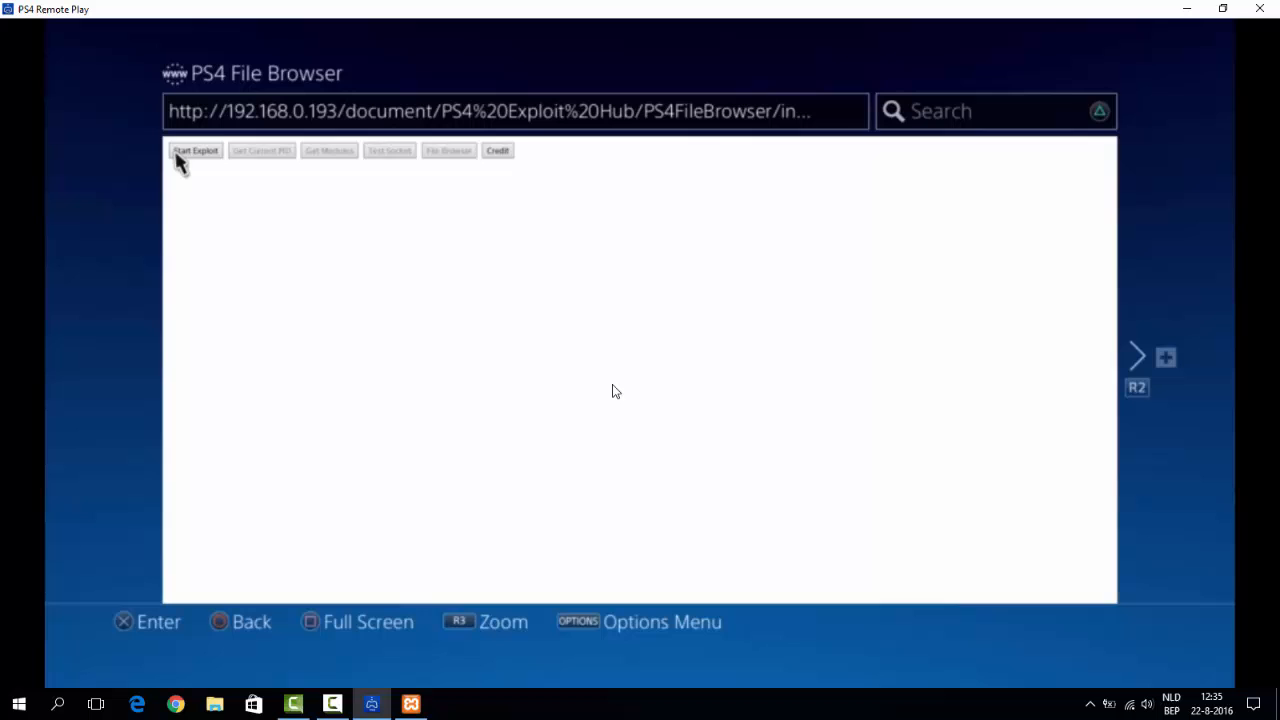
pyautogui.click(195, 150)
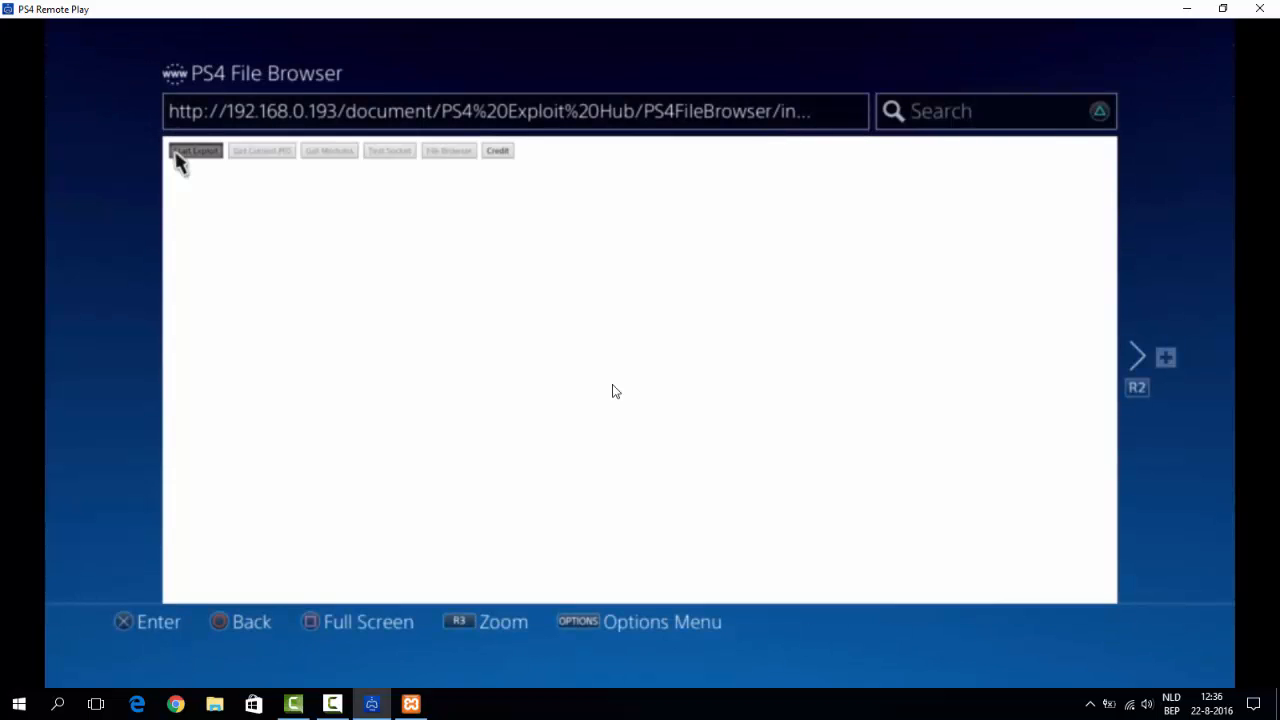
pyautogui.click(195, 150)
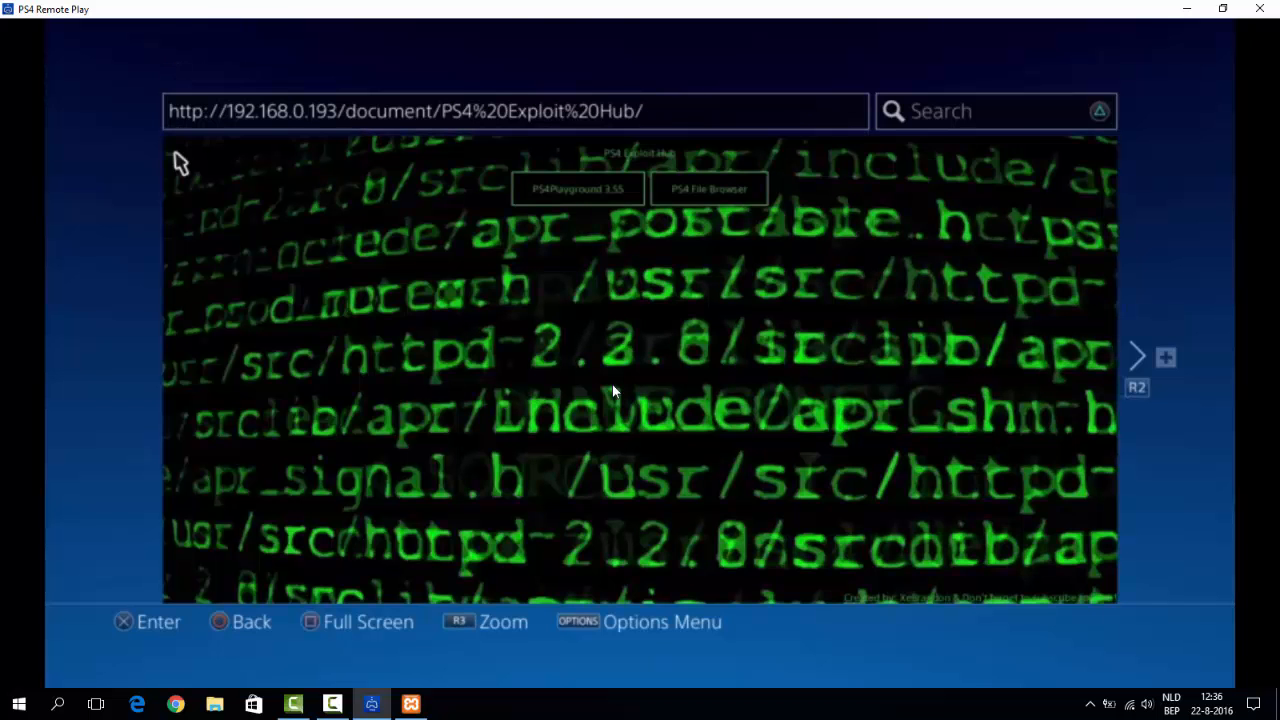
pyautogui.moveTo(638, 202)
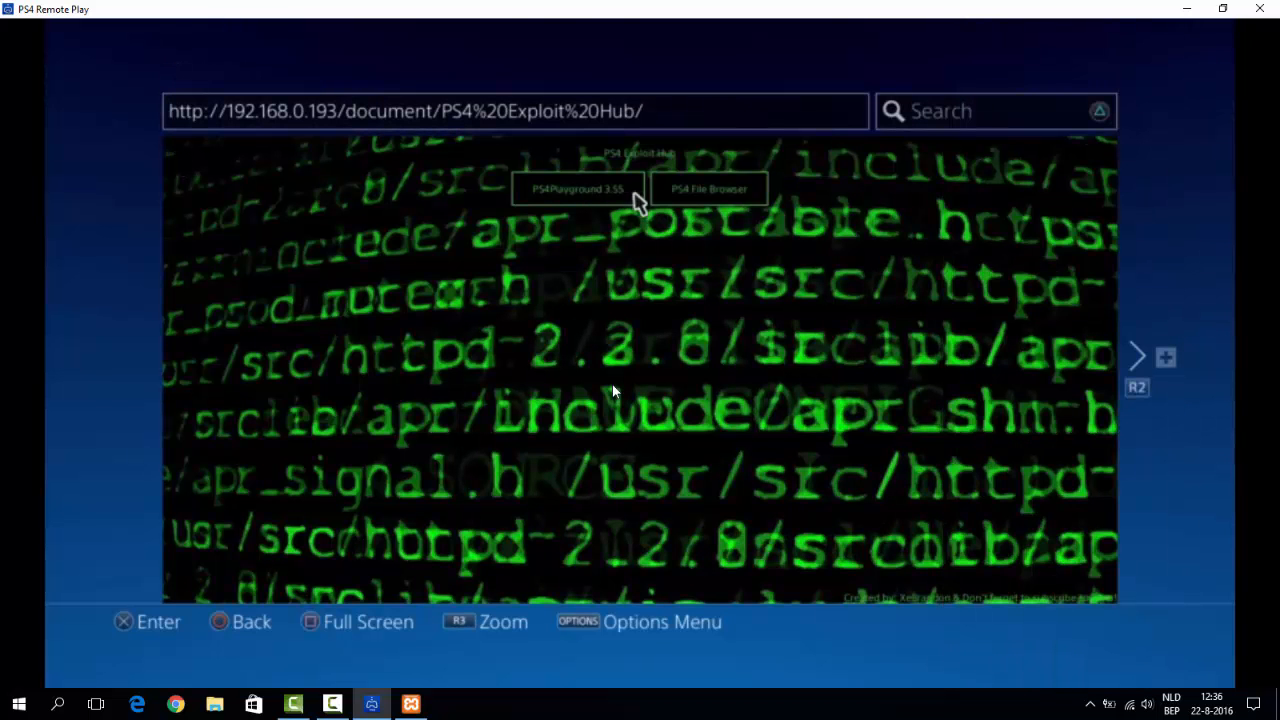
# Open PS4Playground 3.55 System Info, repeat Full Evaluation until out-of-memory, then minimize Remote Play
pyautogui.click(578, 189)
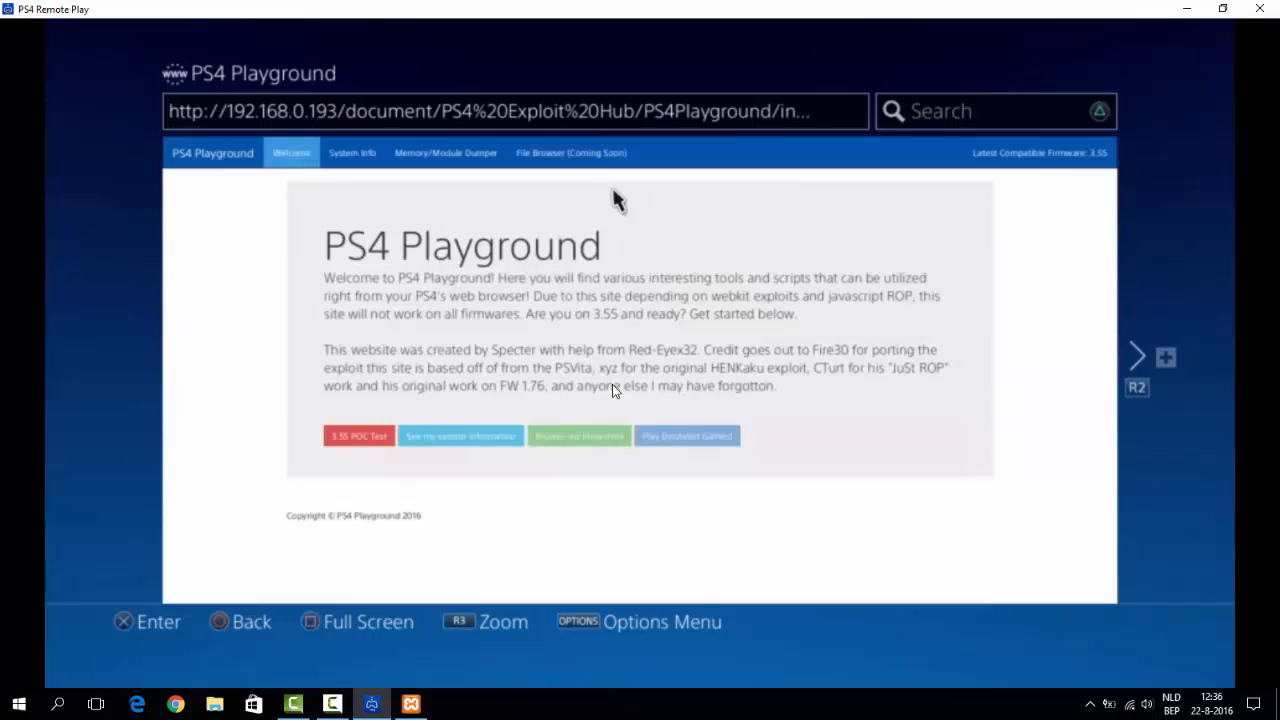
pyautogui.moveTo(530, 365)
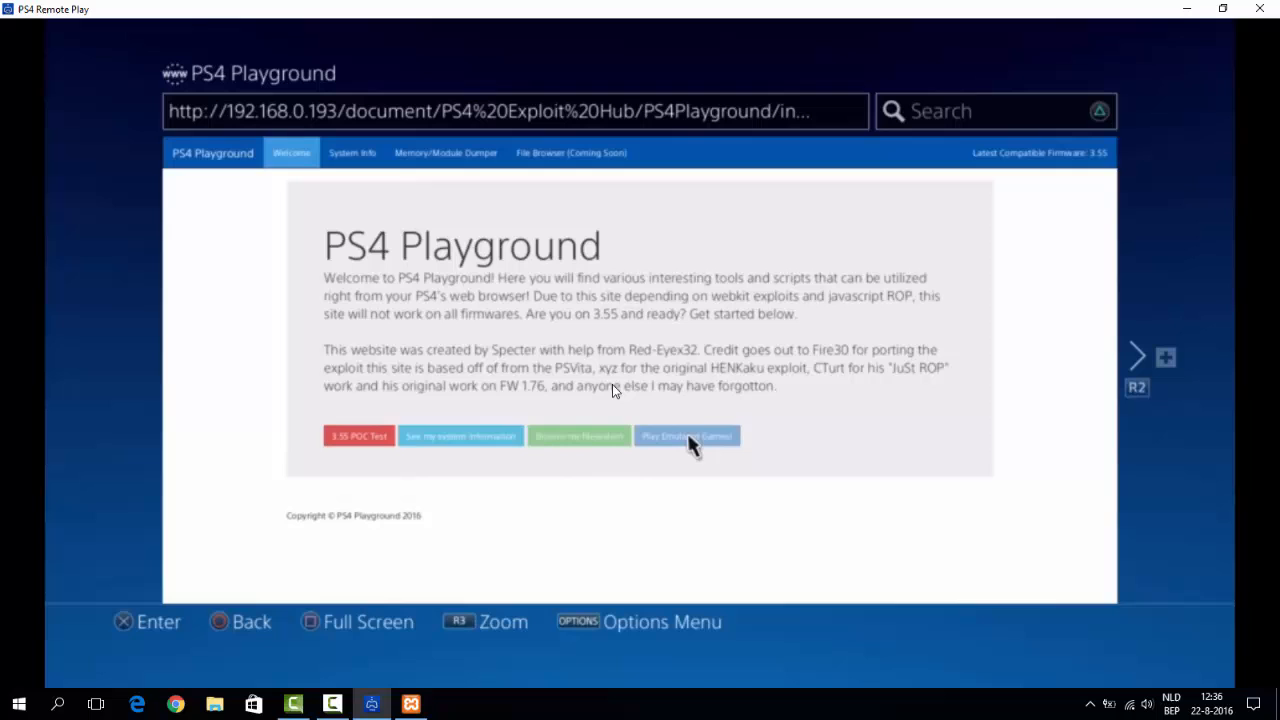
pyautogui.click(459, 435)
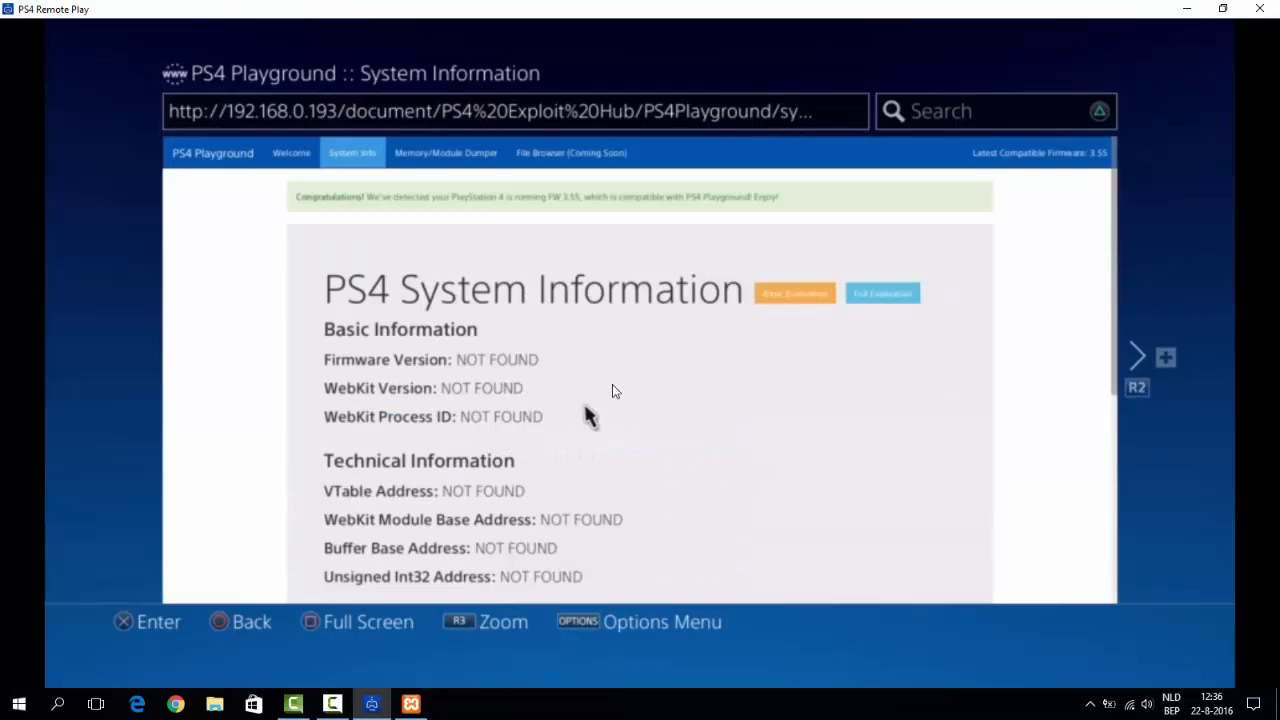
pyautogui.moveTo(880, 293)
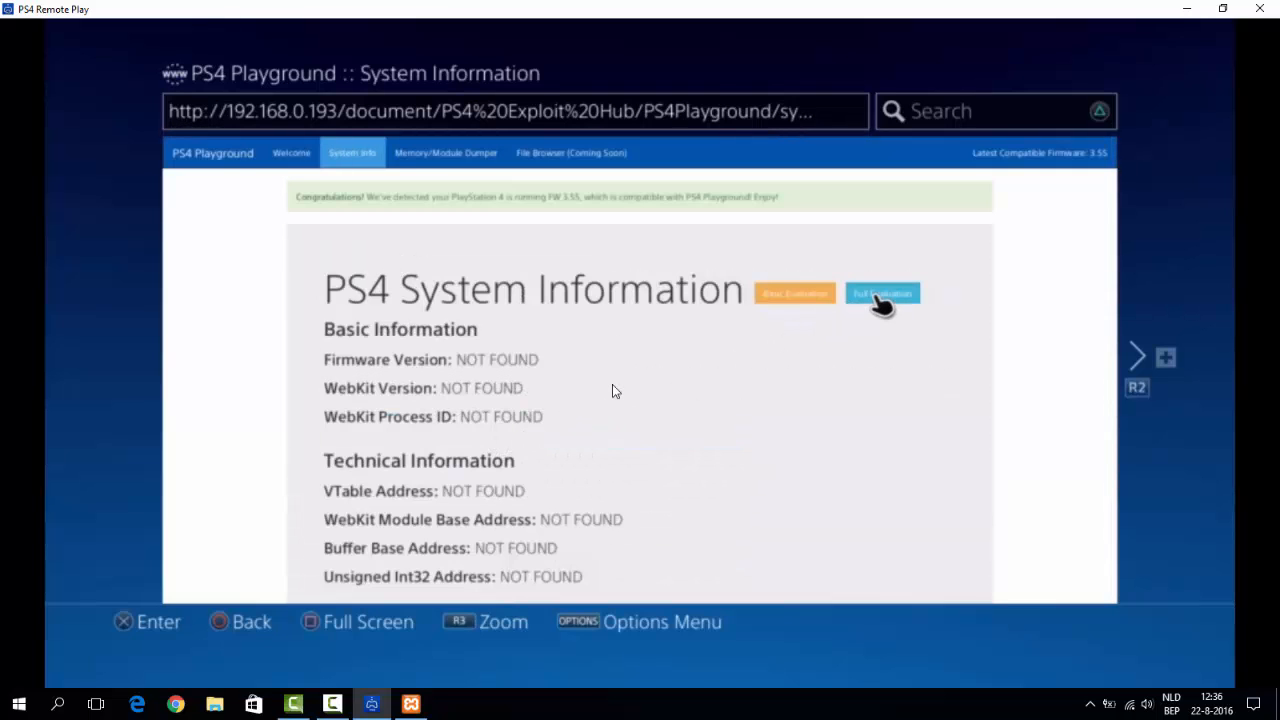
pyautogui.click(881, 293)
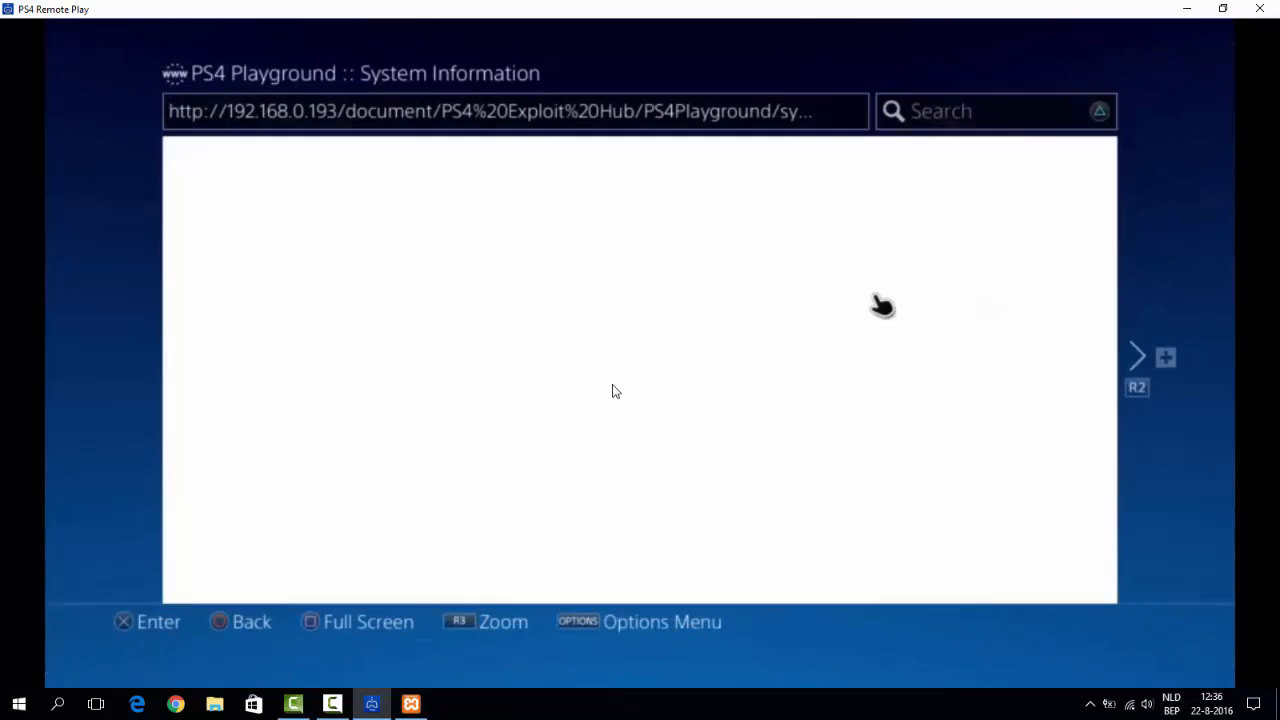
pyautogui.click(881, 292)
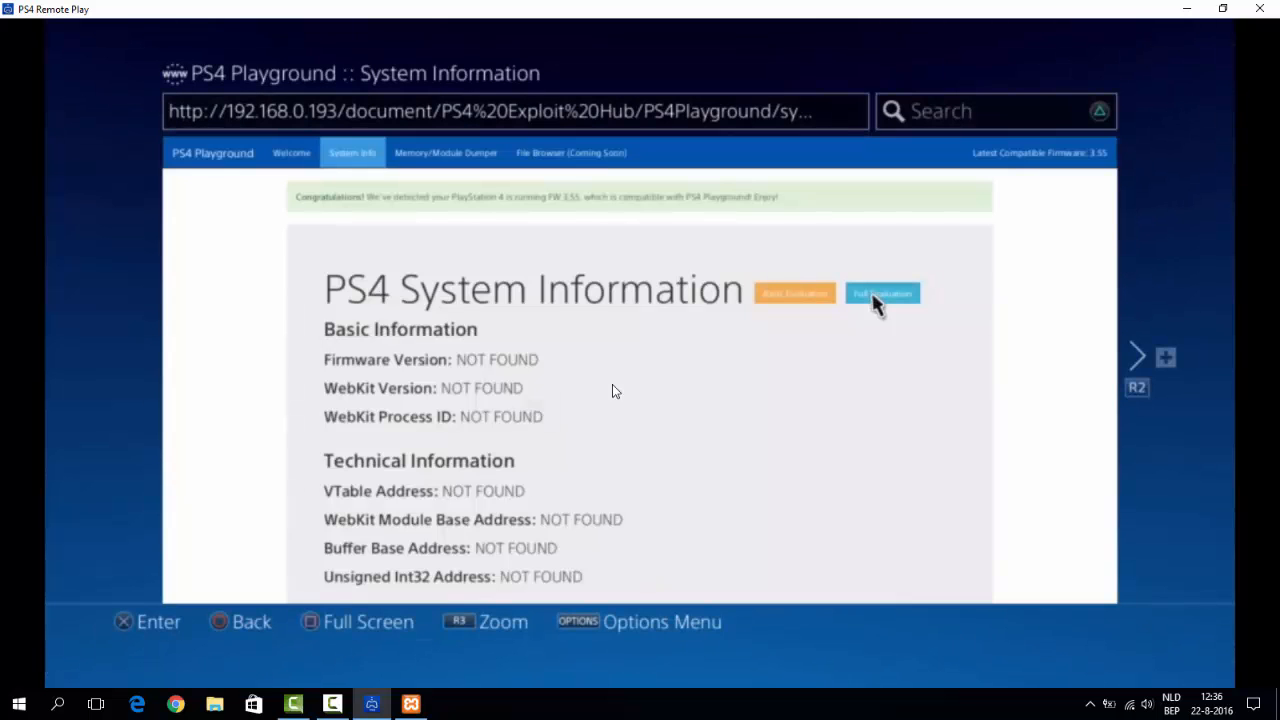
pyautogui.click(882, 293)
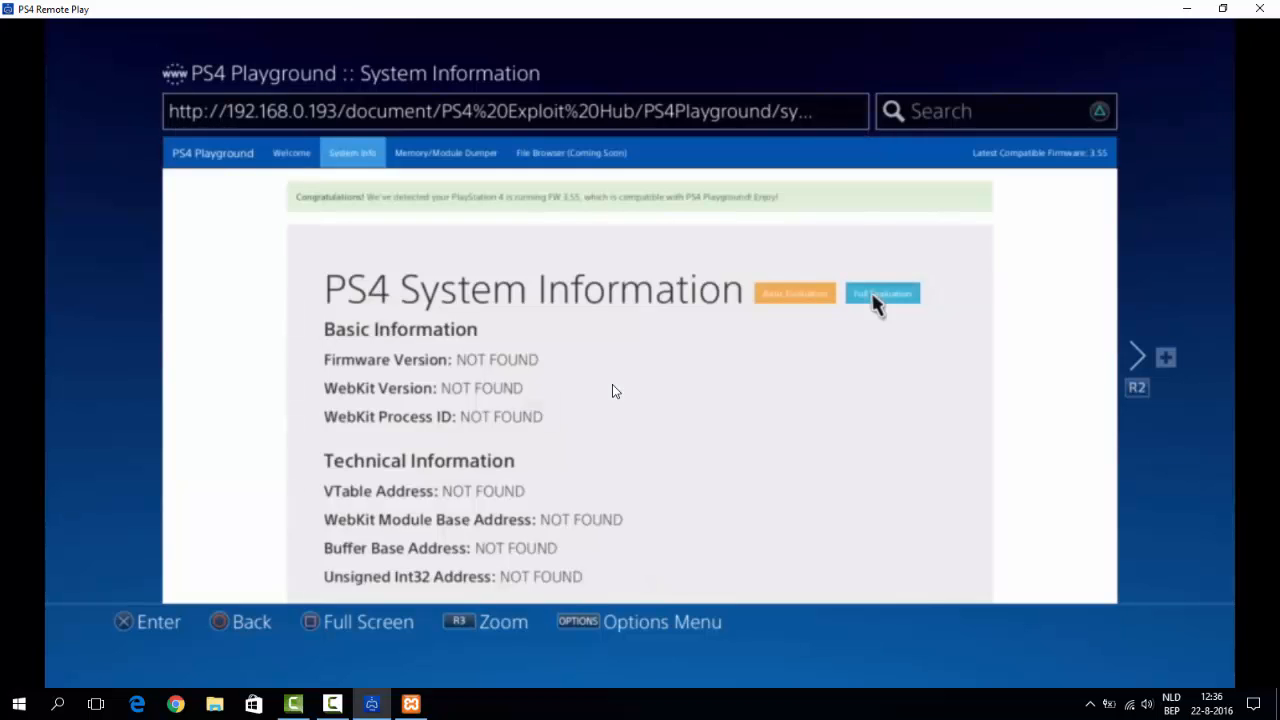
pyautogui.click(882, 293)
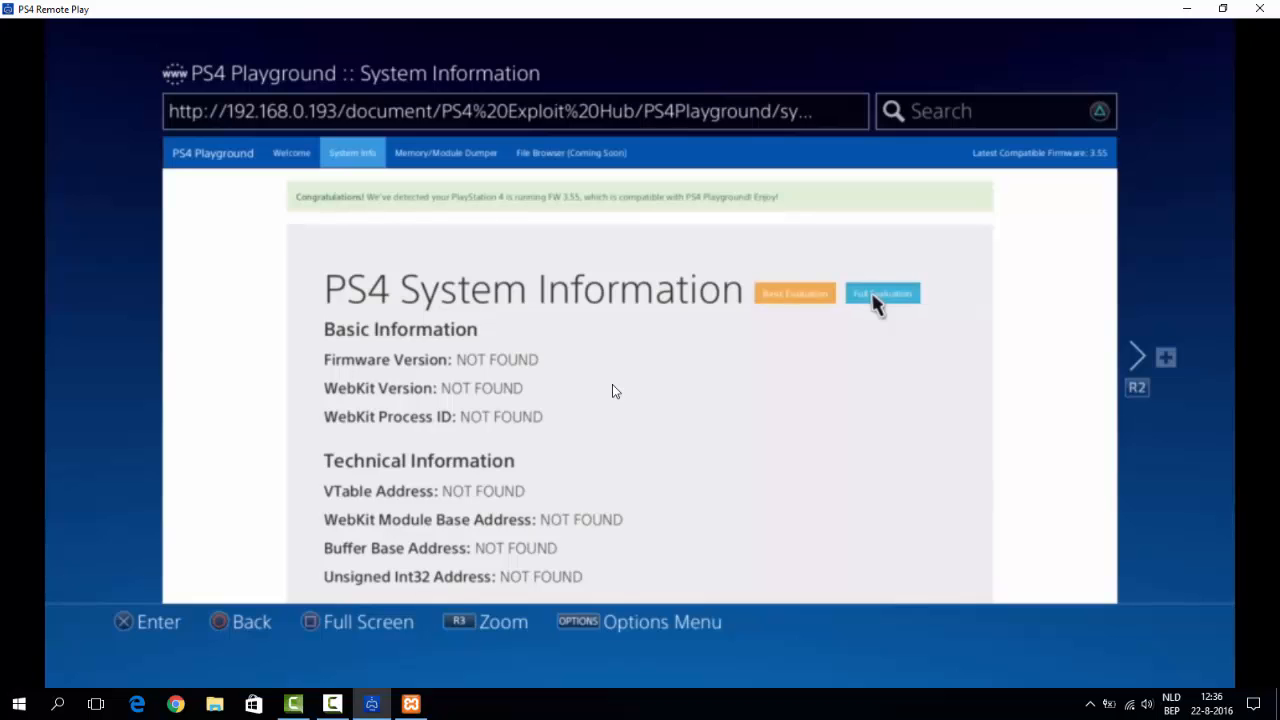
pyautogui.click(881, 293)
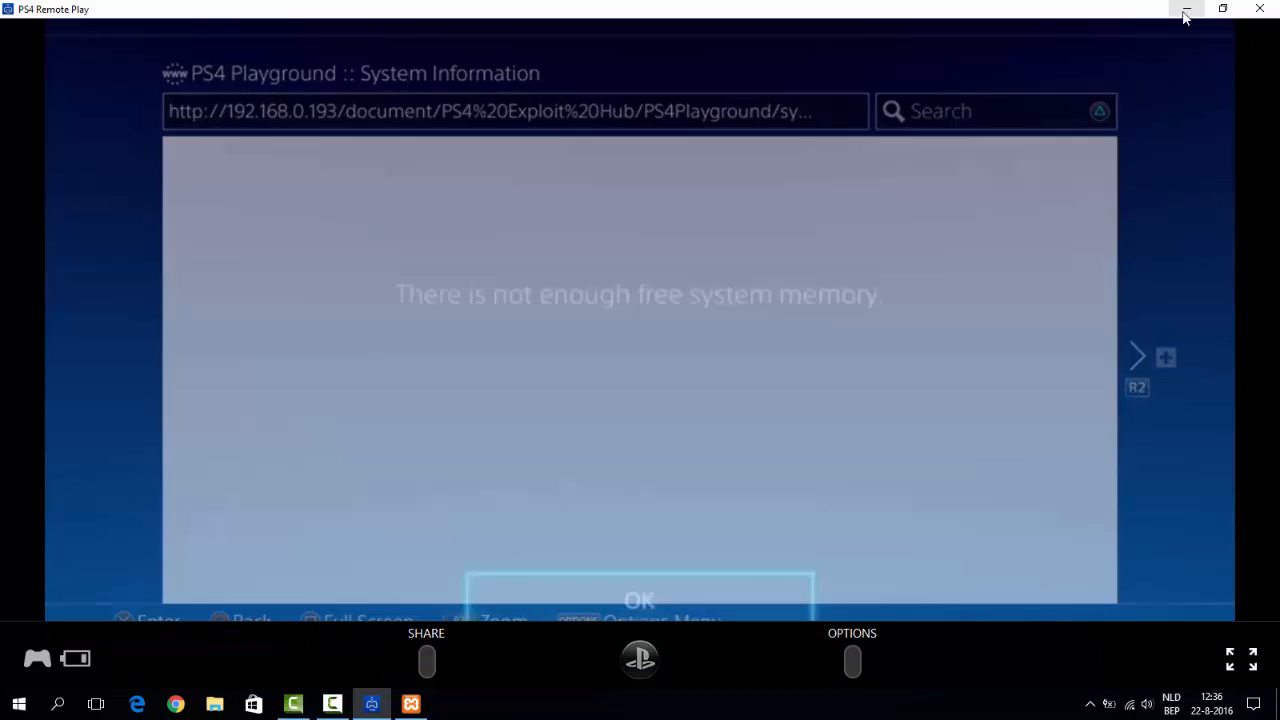
pyautogui.click(1186, 9)
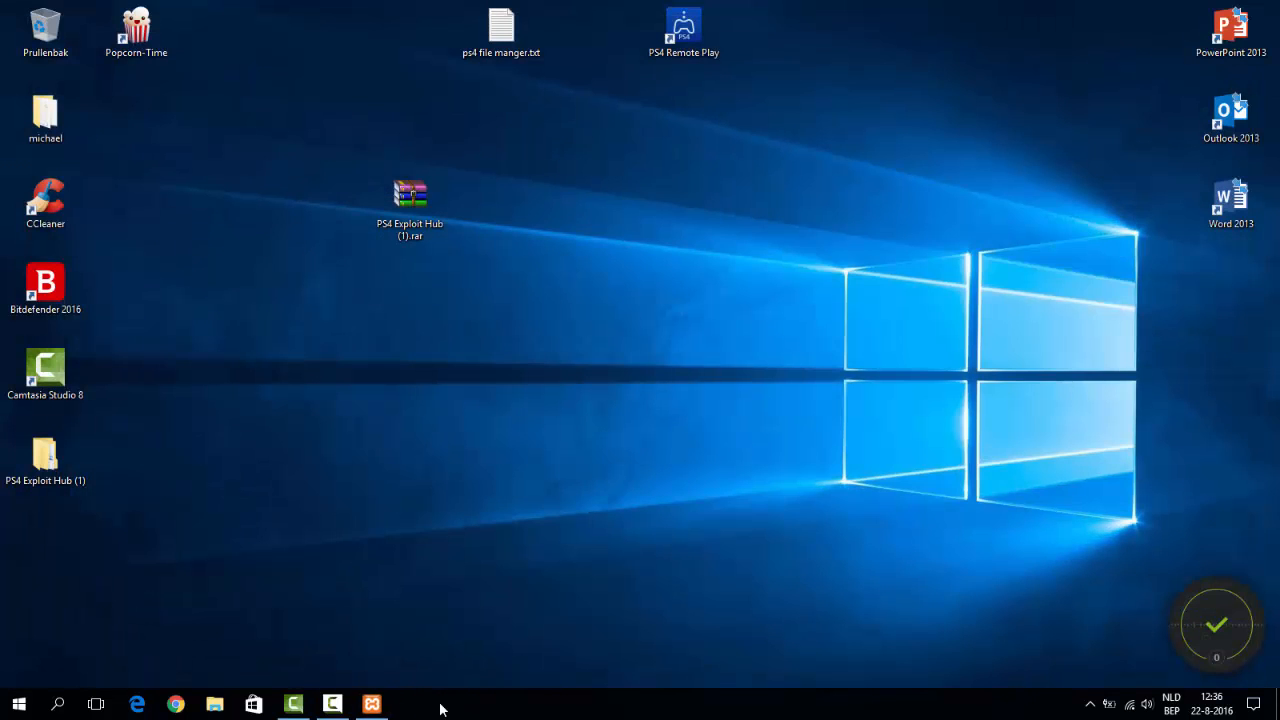
# Bring up XAMPP Control Panel to stop Apache, then put the panel away
pyautogui.click(371, 703)
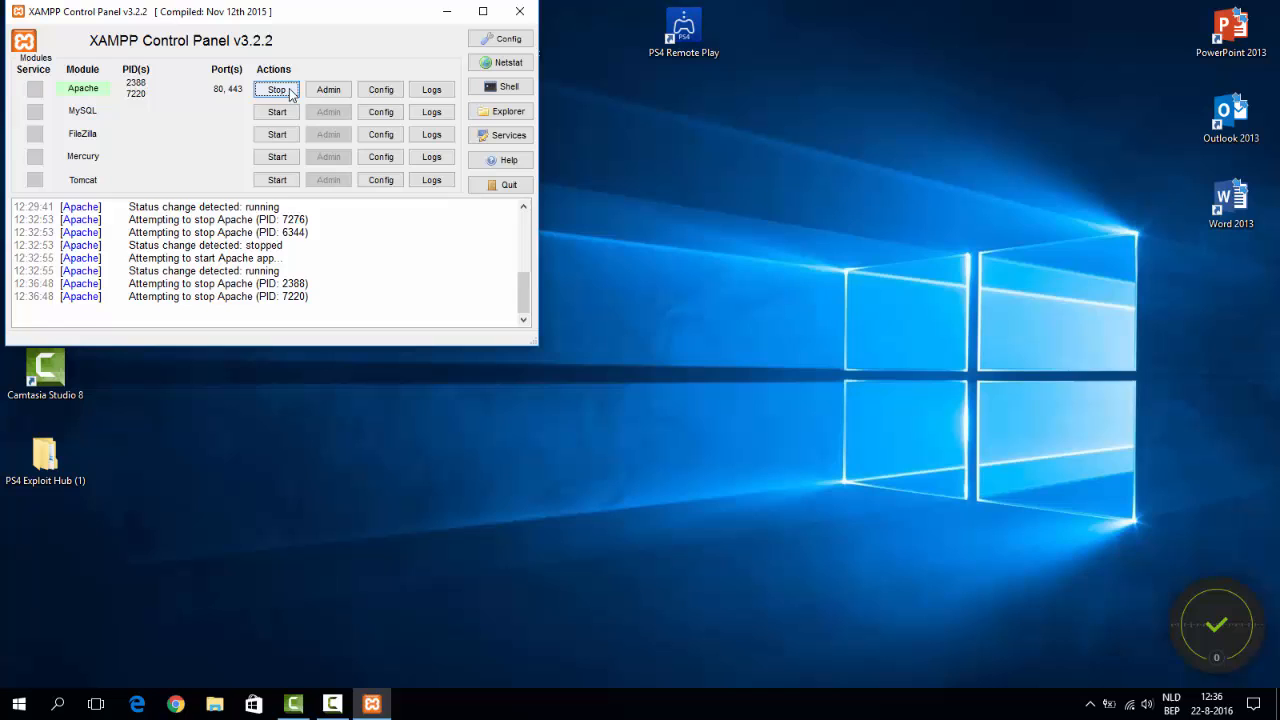
pyautogui.click(483, 11)
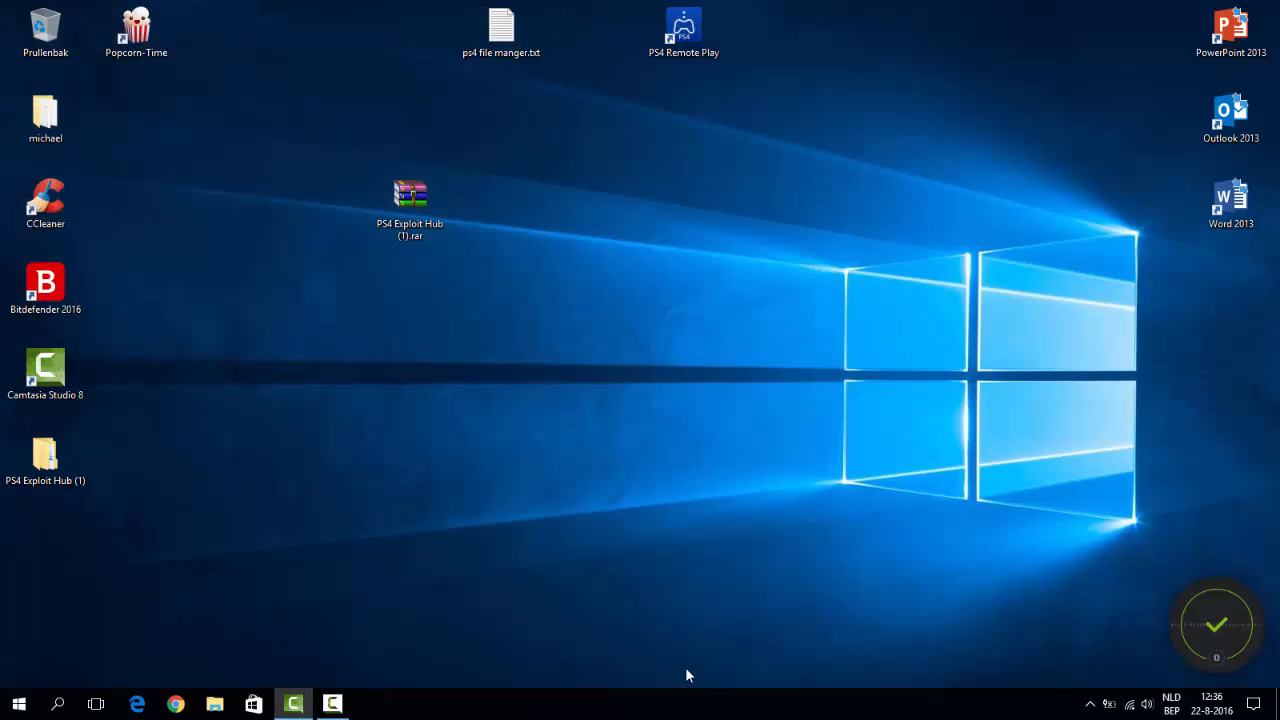
pyautogui.click(332, 703)
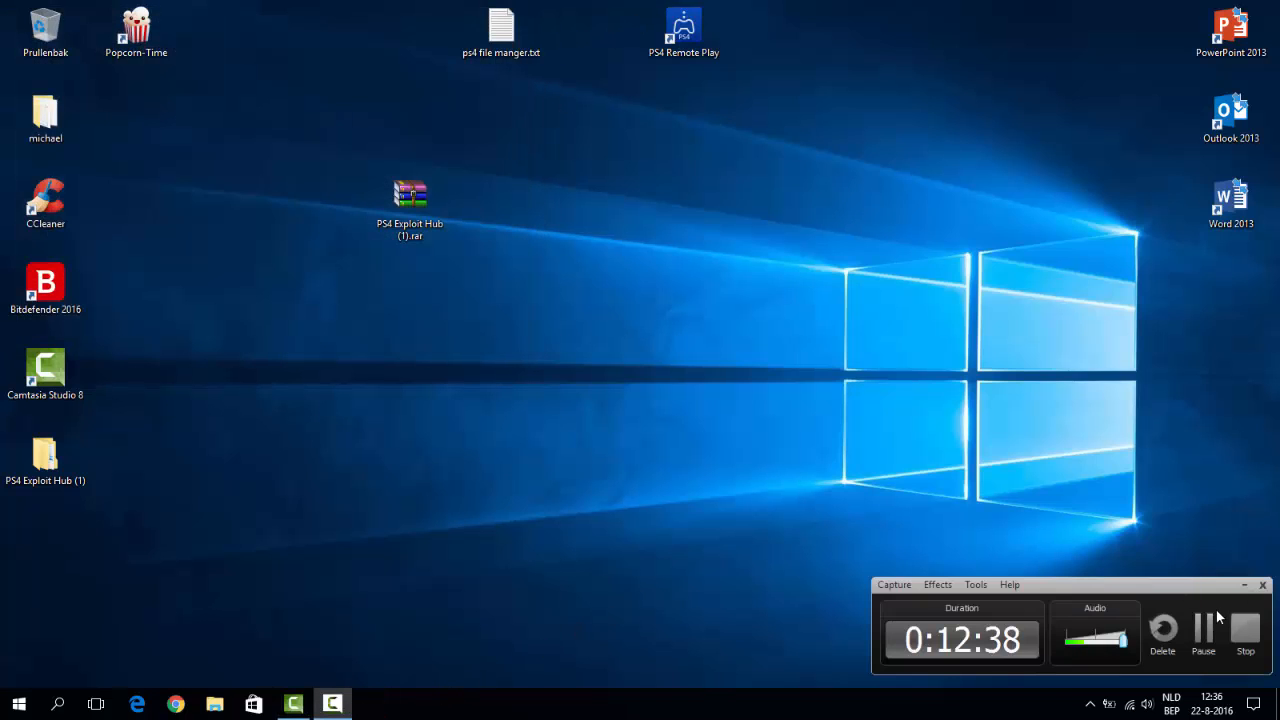